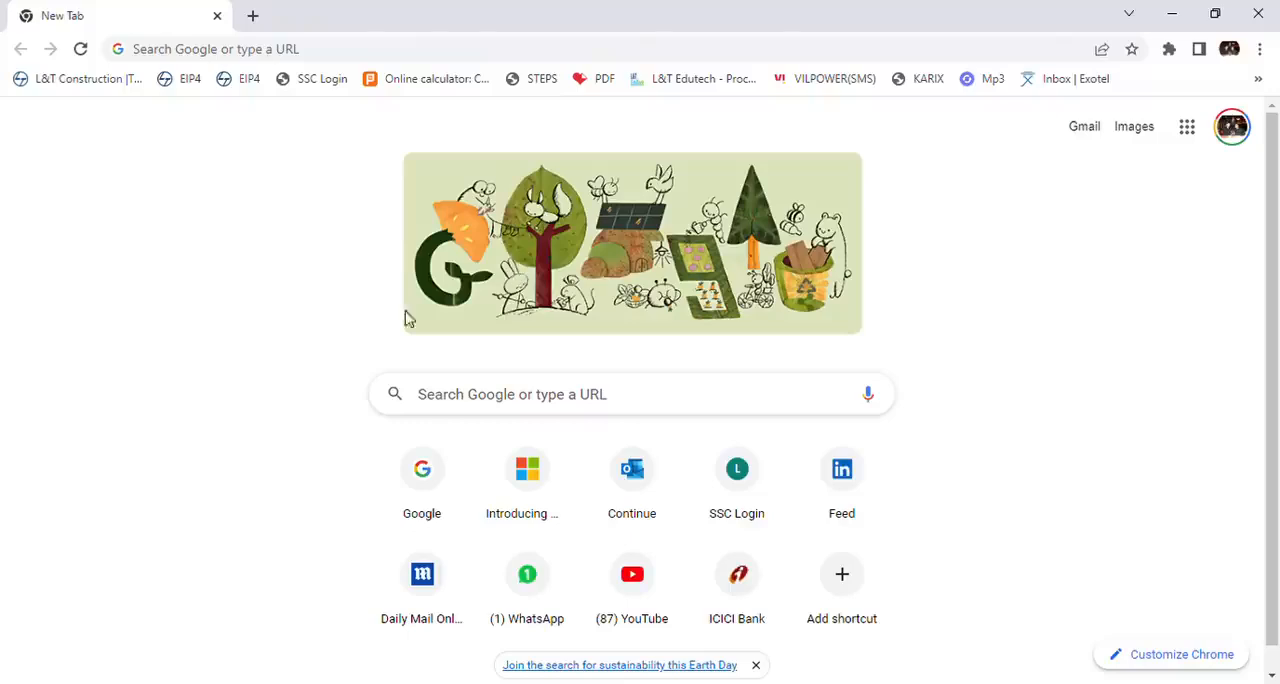
{"action": "mouse_move", "coordinate": [1228, 636]}
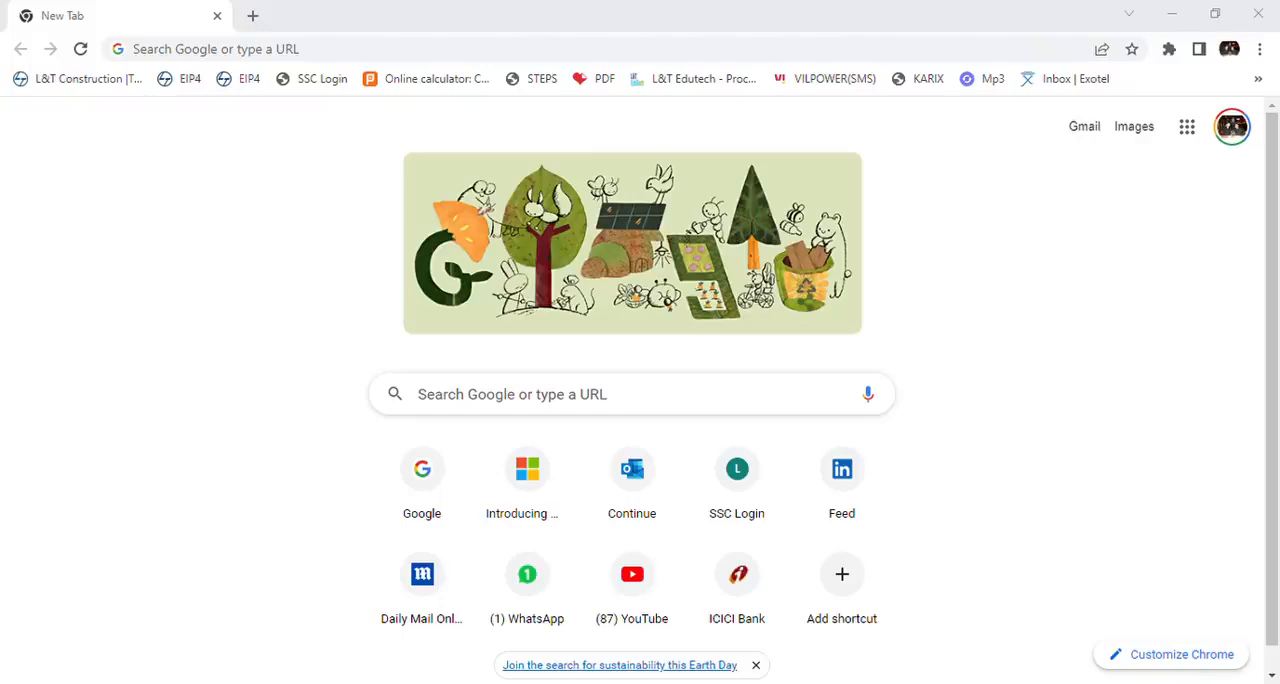
{"action": "mouse_move", "coordinate": [304, 232]}
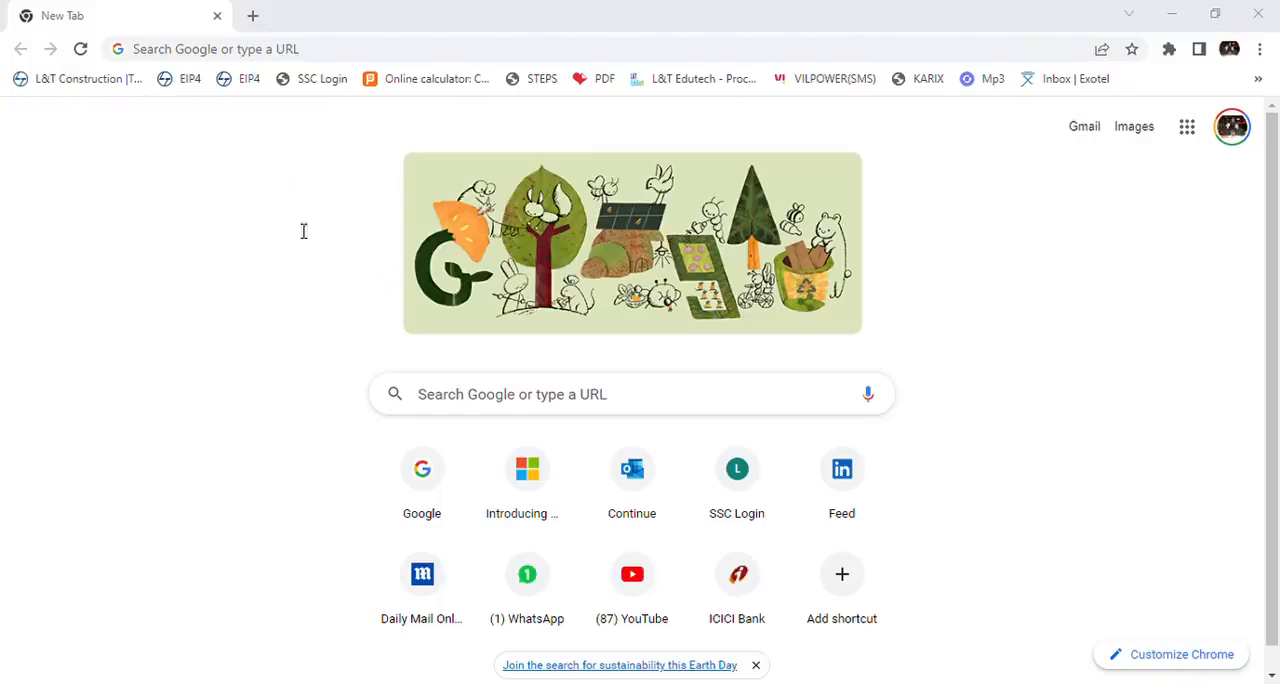
{"action": "type", "text": "https://doapp41.lntedutech.com"}
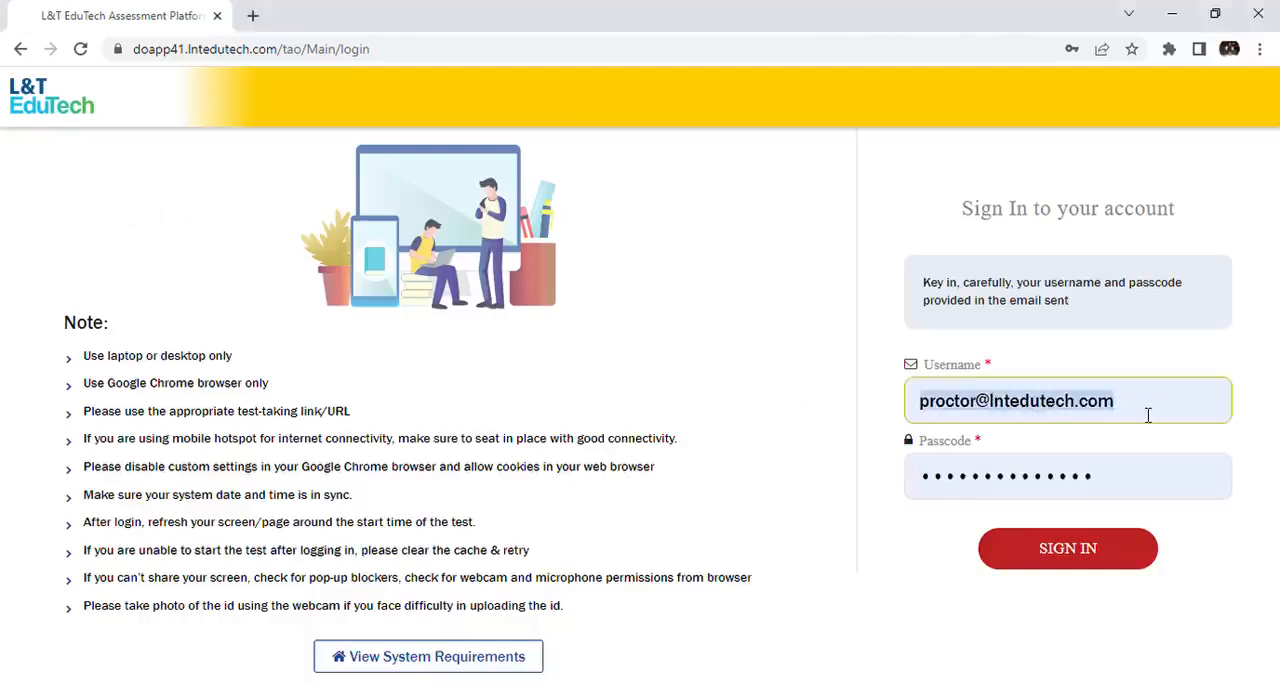
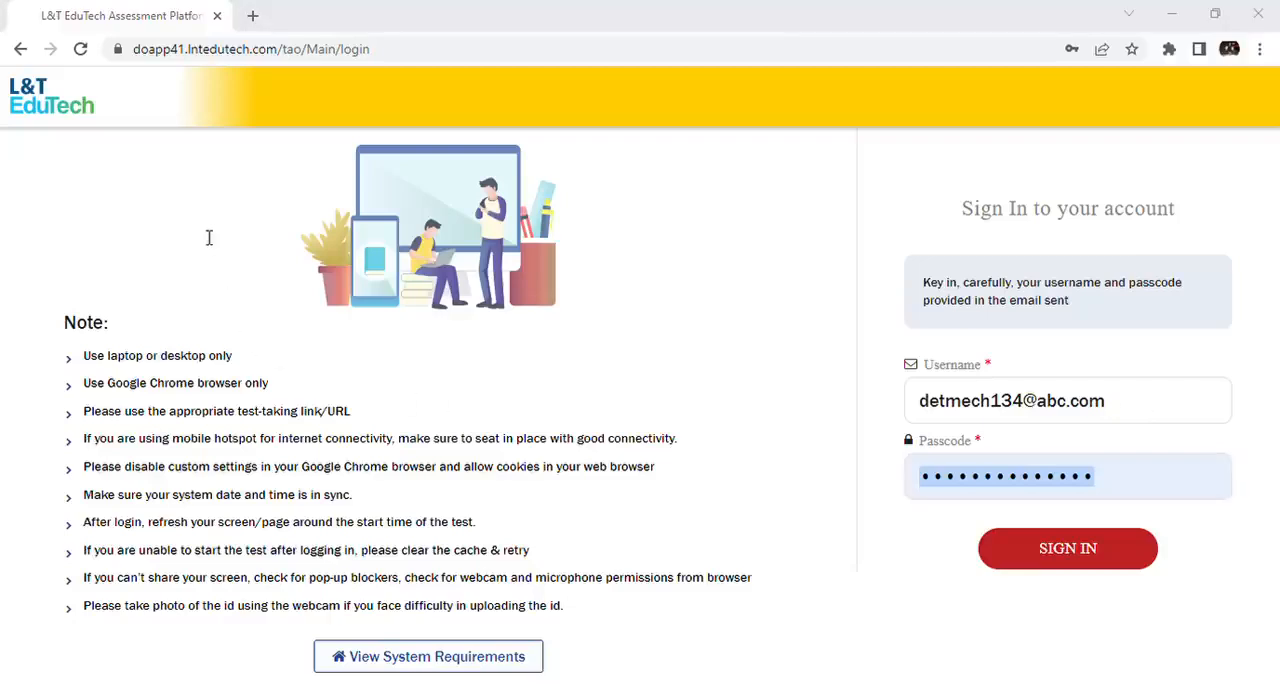
{"action": "left_click", "coordinate": [1068, 476]}
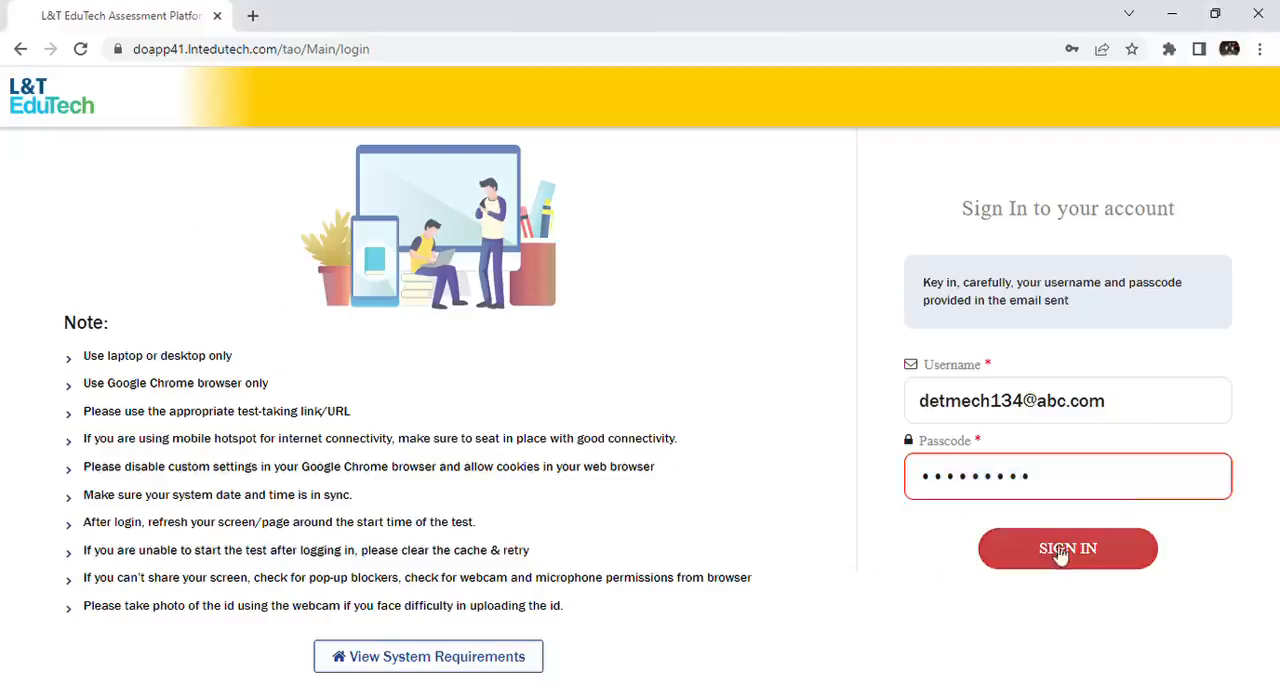
- Sign in and start the DET Mechanical Assessment from the available tests
{"action": "left_click", "coordinate": [1068, 548]}
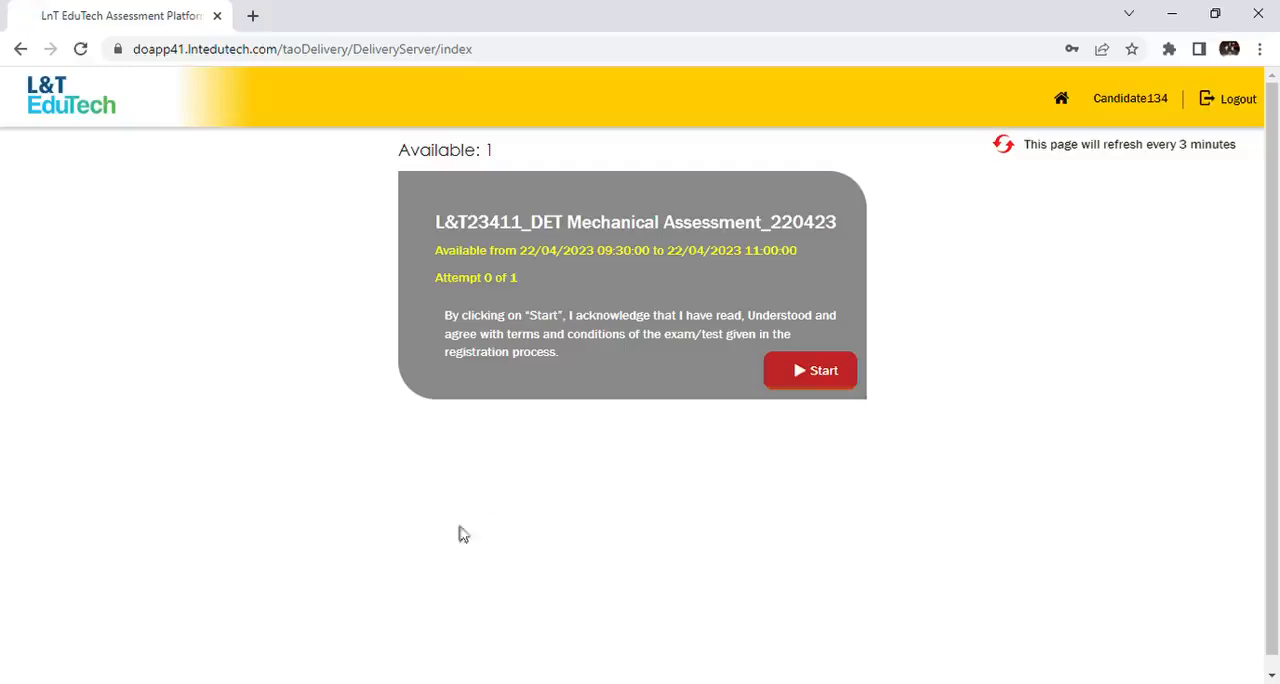
{"action": "mouse_move", "coordinate": [816, 388]}
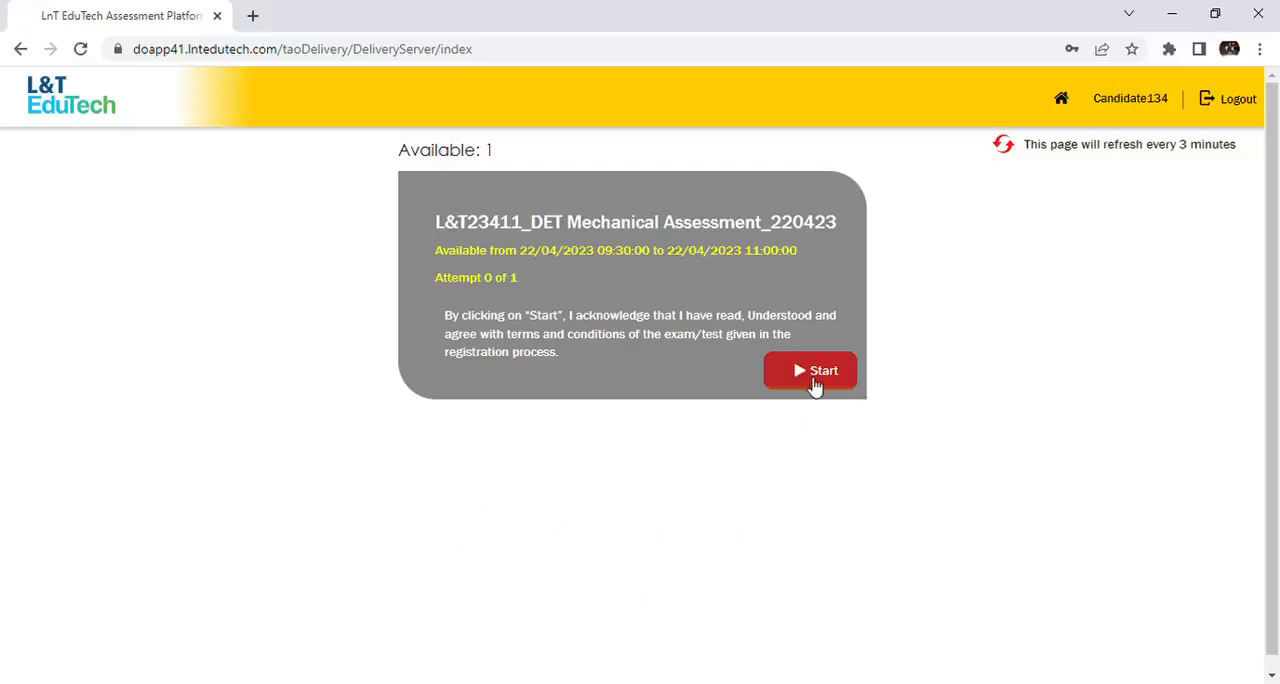
{"action": "mouse_move", "coordinate": [440, 228]}
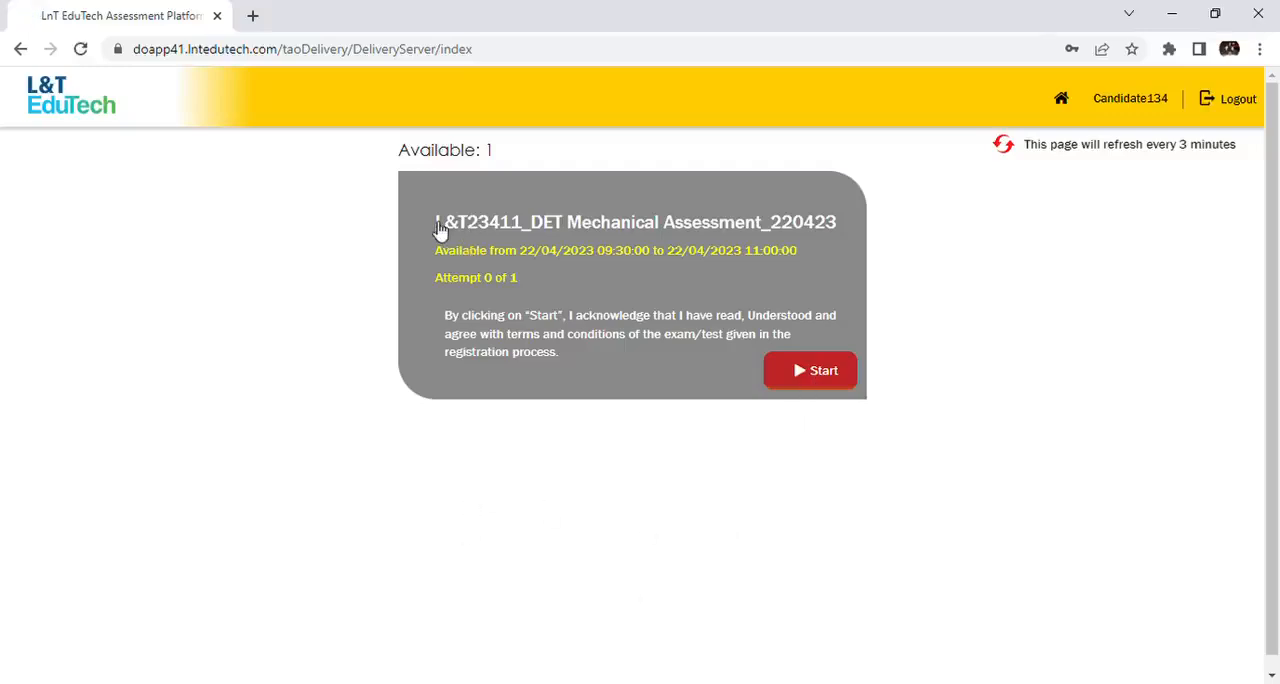
{"action": "mouse_move", "coordinate": [818, 378]}
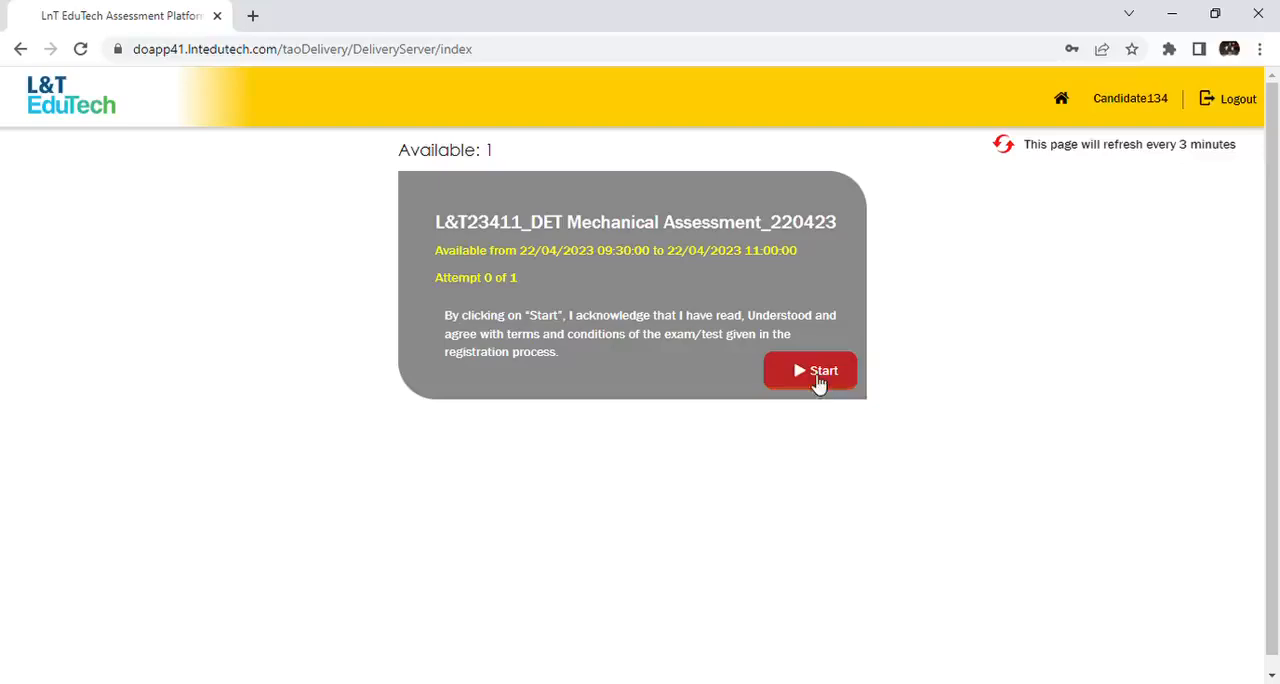
{"action": "mouse_move", "coordinate": [796, 244]}
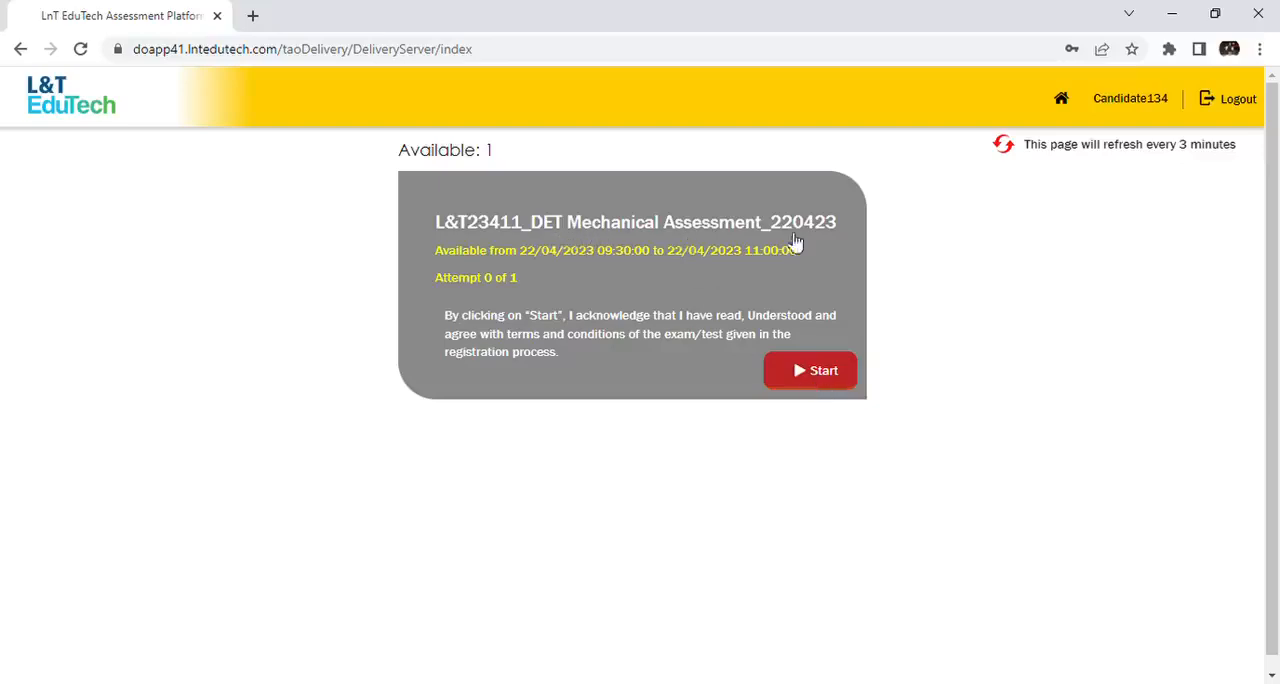
{"action": "left_click", "coordinate": [810, 370]}
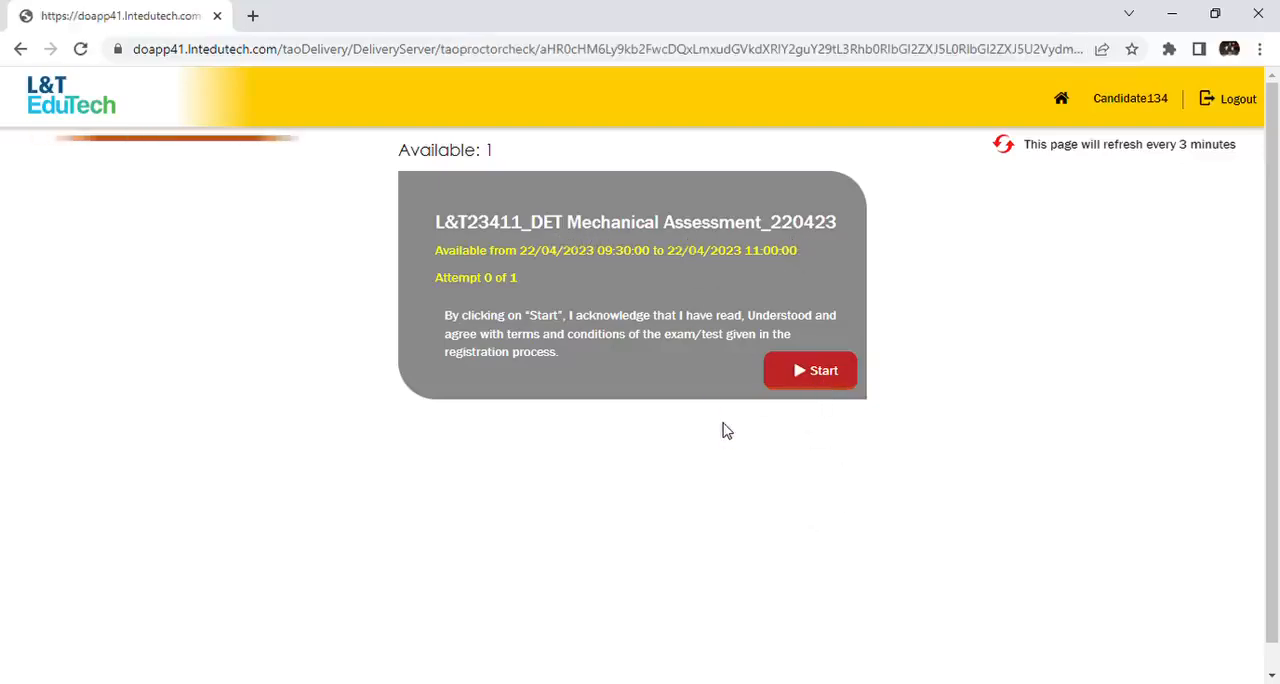
- Begin the Equipment check and let the browser, webcam, microphone and network checks pass
{"action": "left_click", "coordinate": [810, 370]}
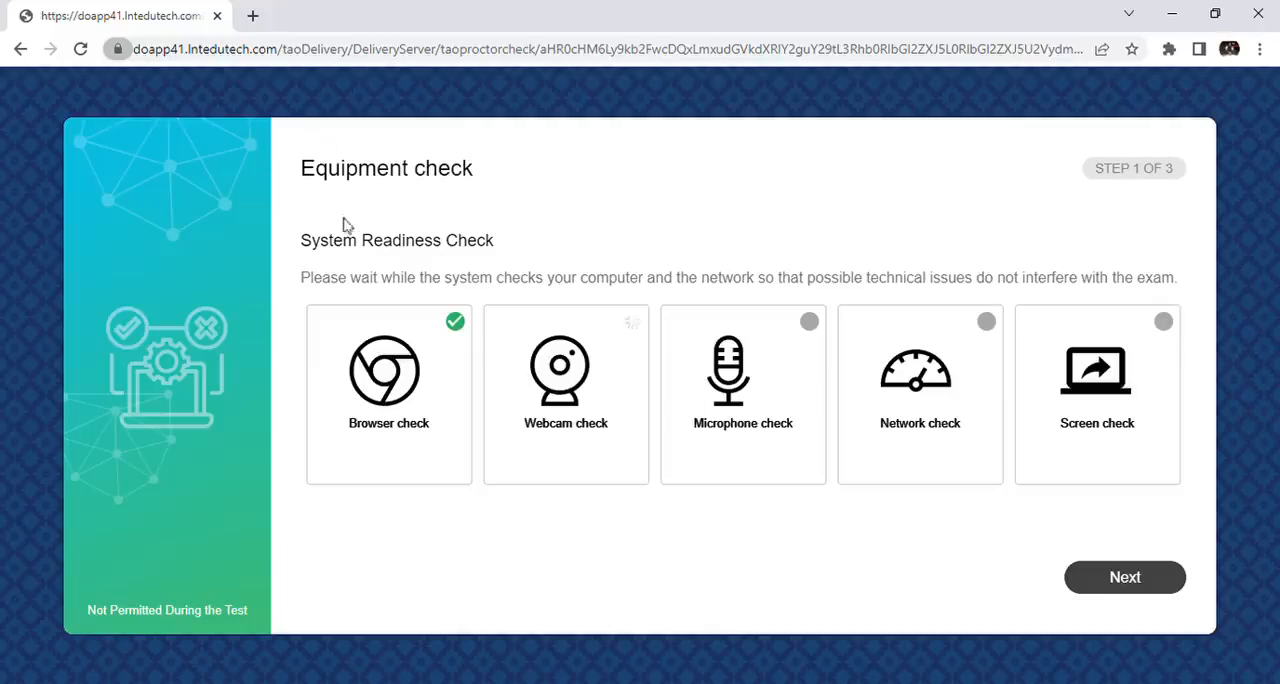
{"action": "mouse_move", "coordinate": [410, 438]}
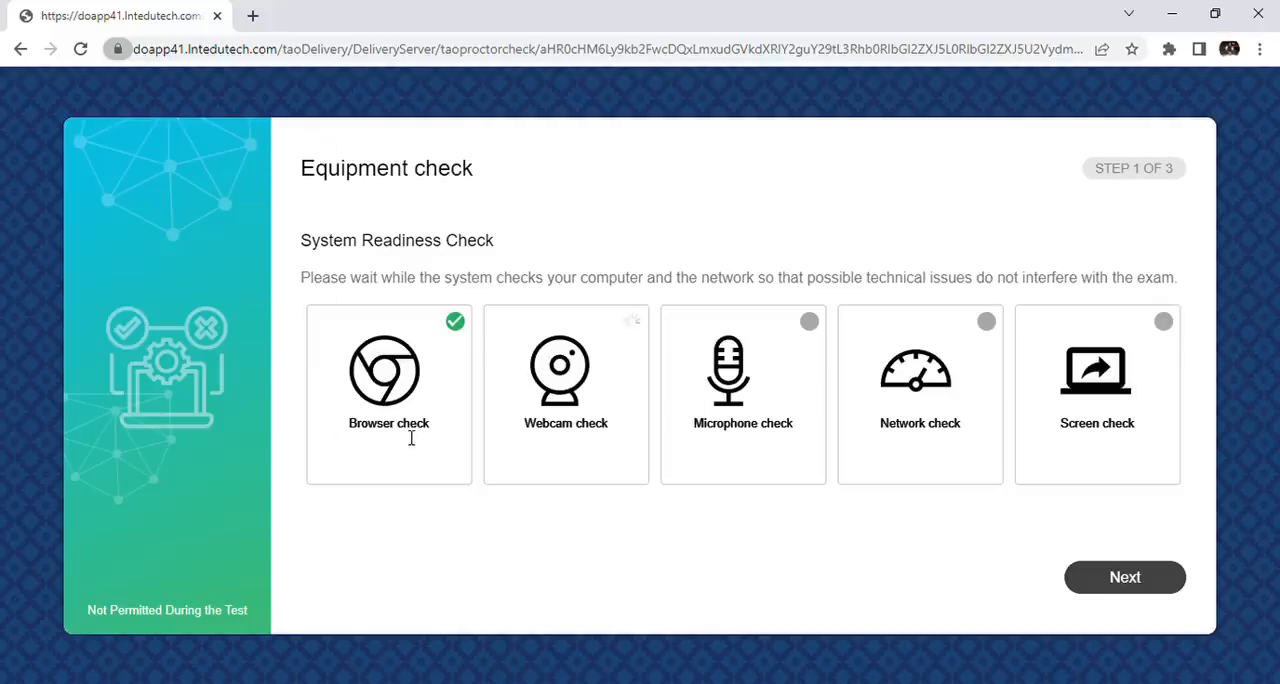
{"action": "mouse_move", "coordinate": [294, 176]}
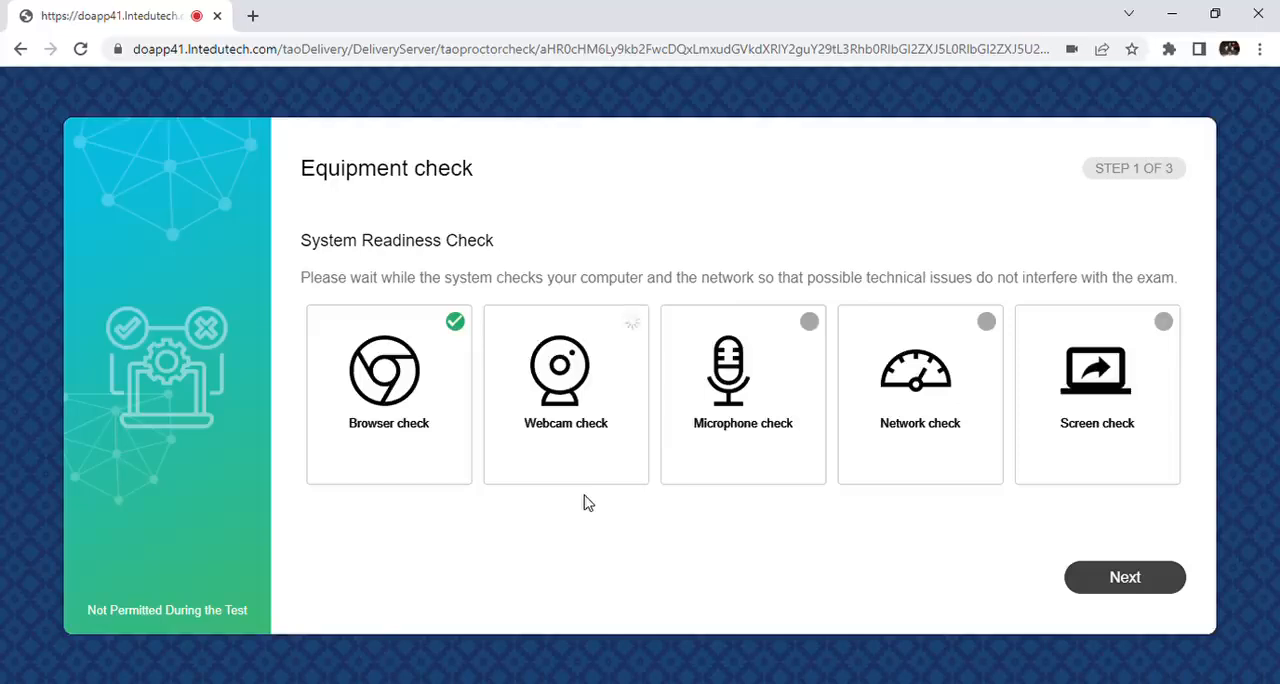
{"action": "mouse_move", "coordinate": [632, 336]}
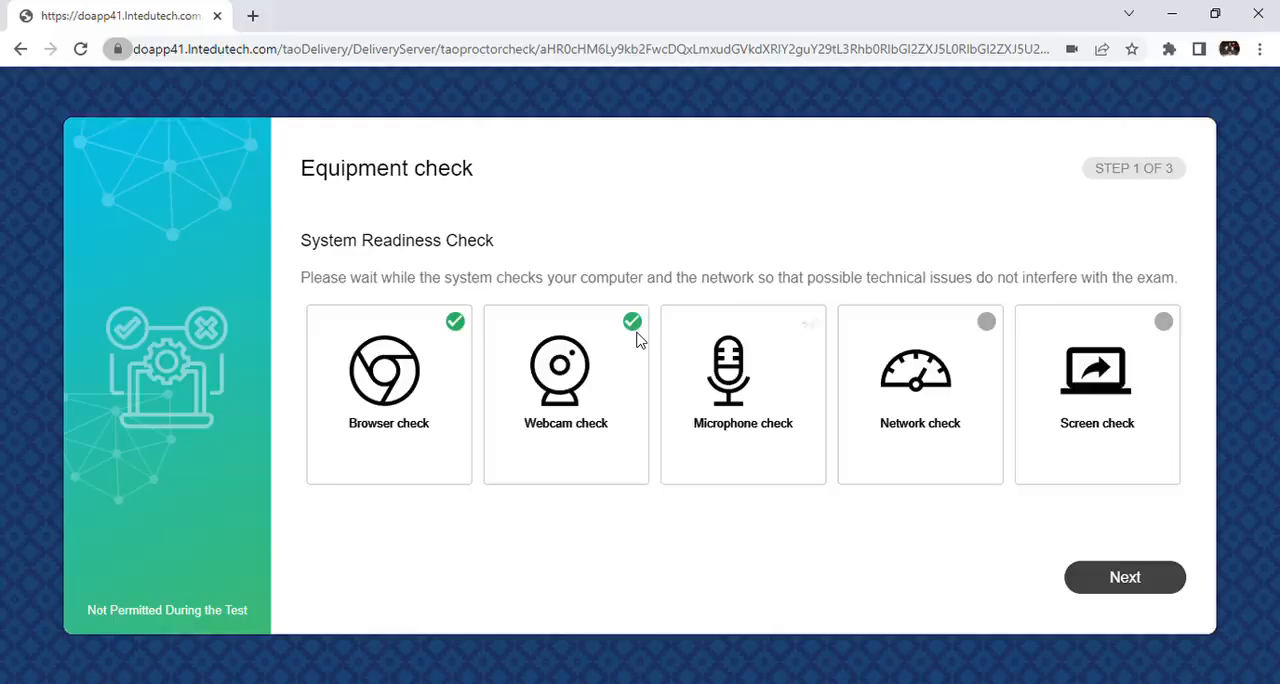
{"action": "mouse_move", "coordinate": [288, 204]}
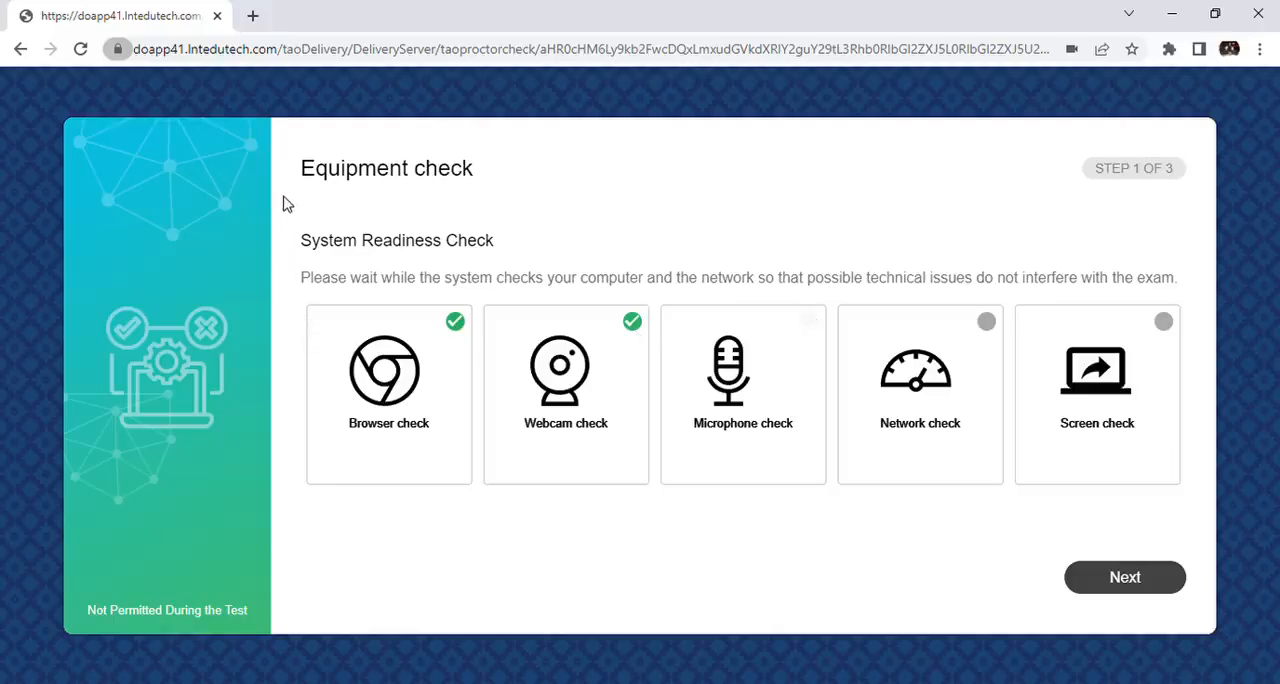
{"action": "mouse_move", "coordinate": [296, 170]}
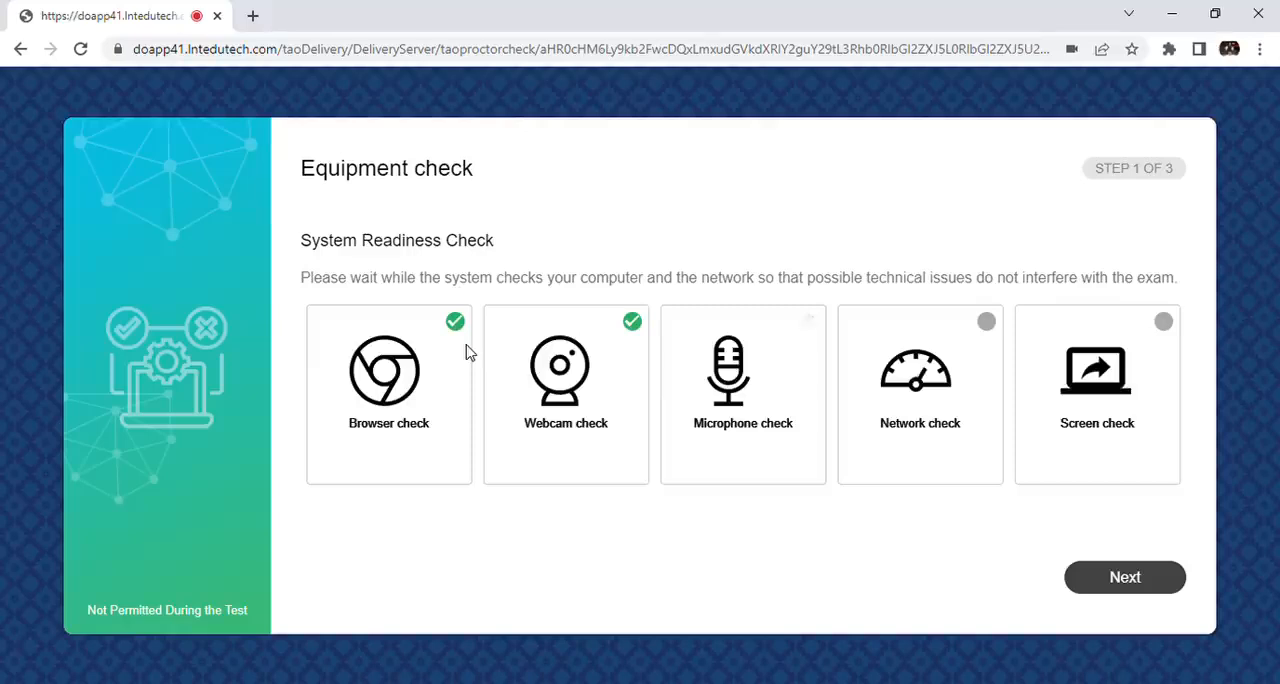
{"action": "mouse_move", "coordinate": [764, 568]}
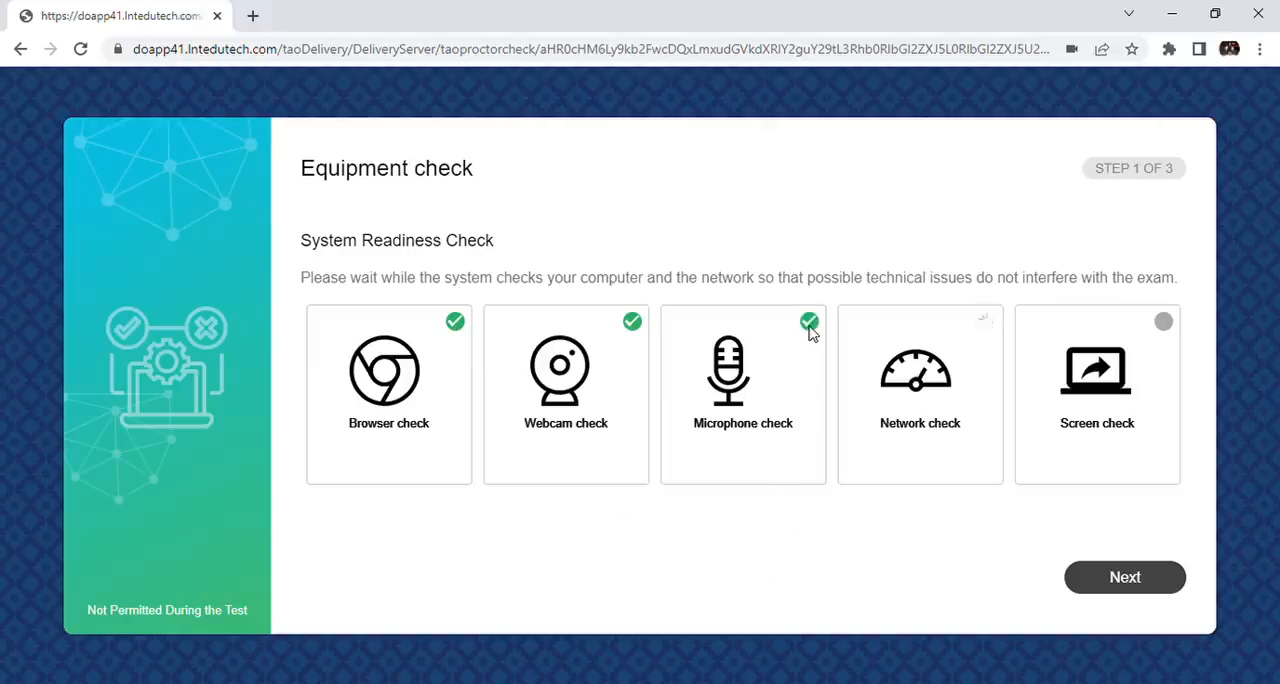
{"action": "mouse_move", "coordinate": [904, 460]}
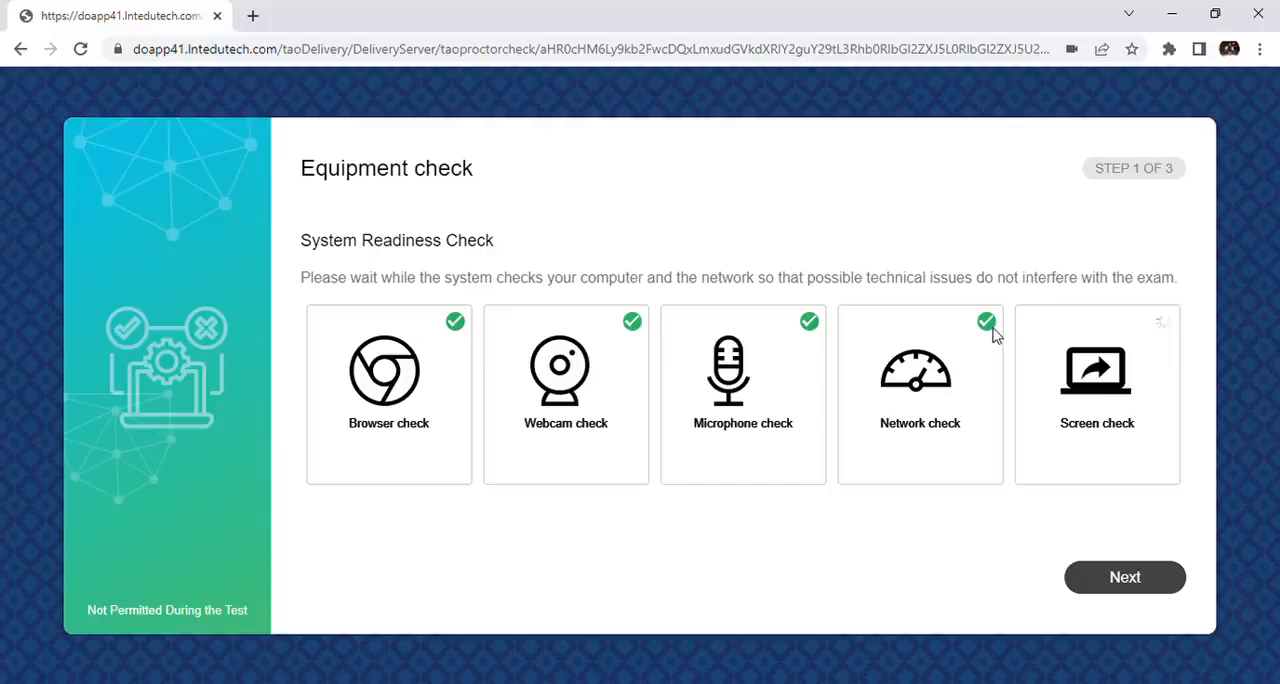
- Share the entire screen with the platform so the screen check passes
{"action": "left_click", "coordinate": [1096, 370]}
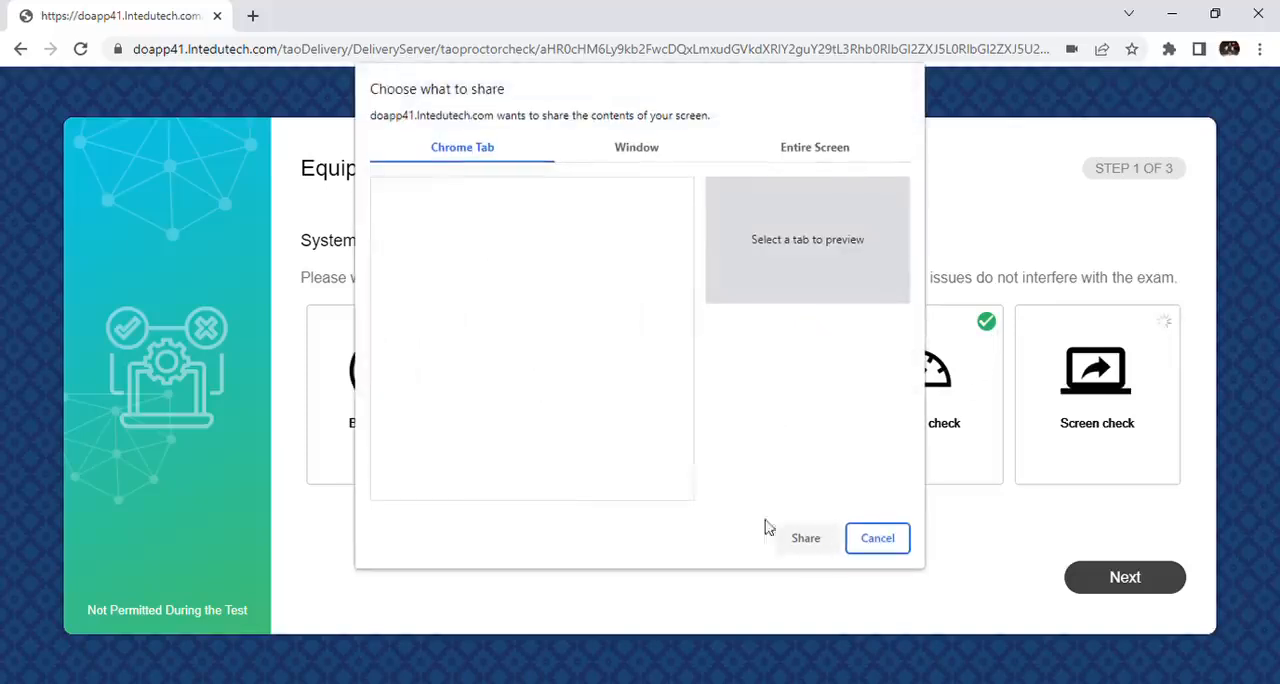
{"action": "mouse_move", "coordinate": [766, 402]}
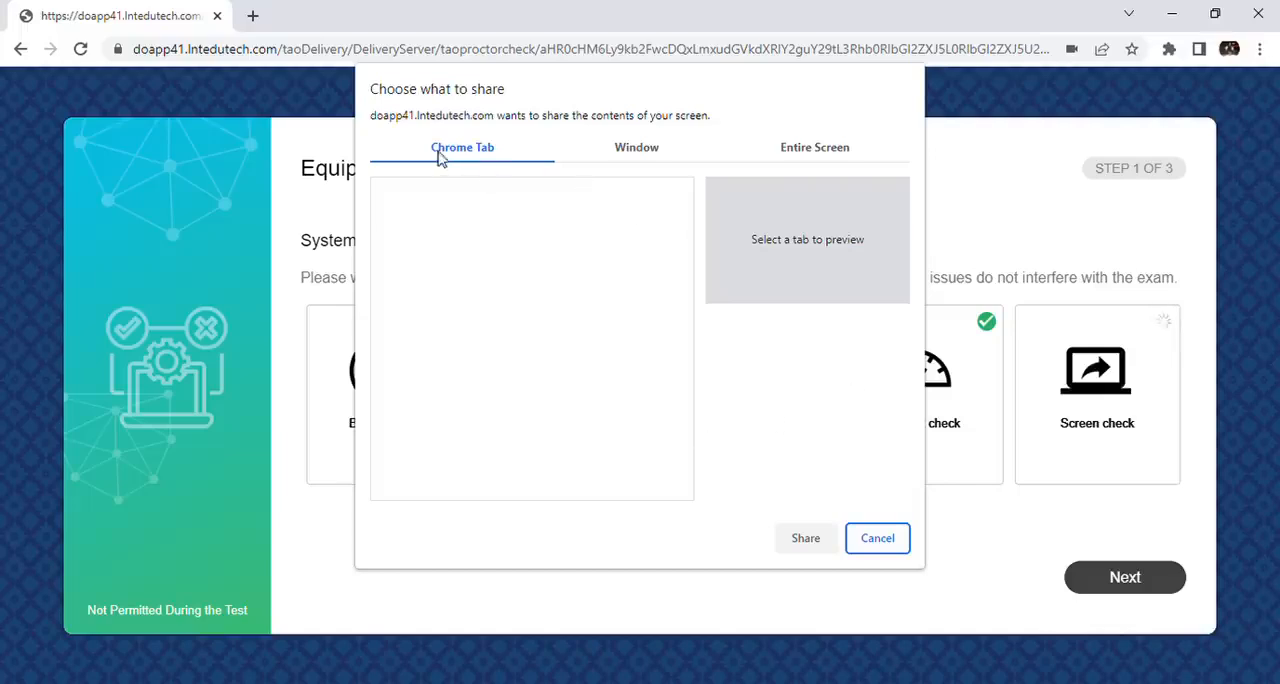
{"action": "mouse_move", "coordinate": [814, 156]}
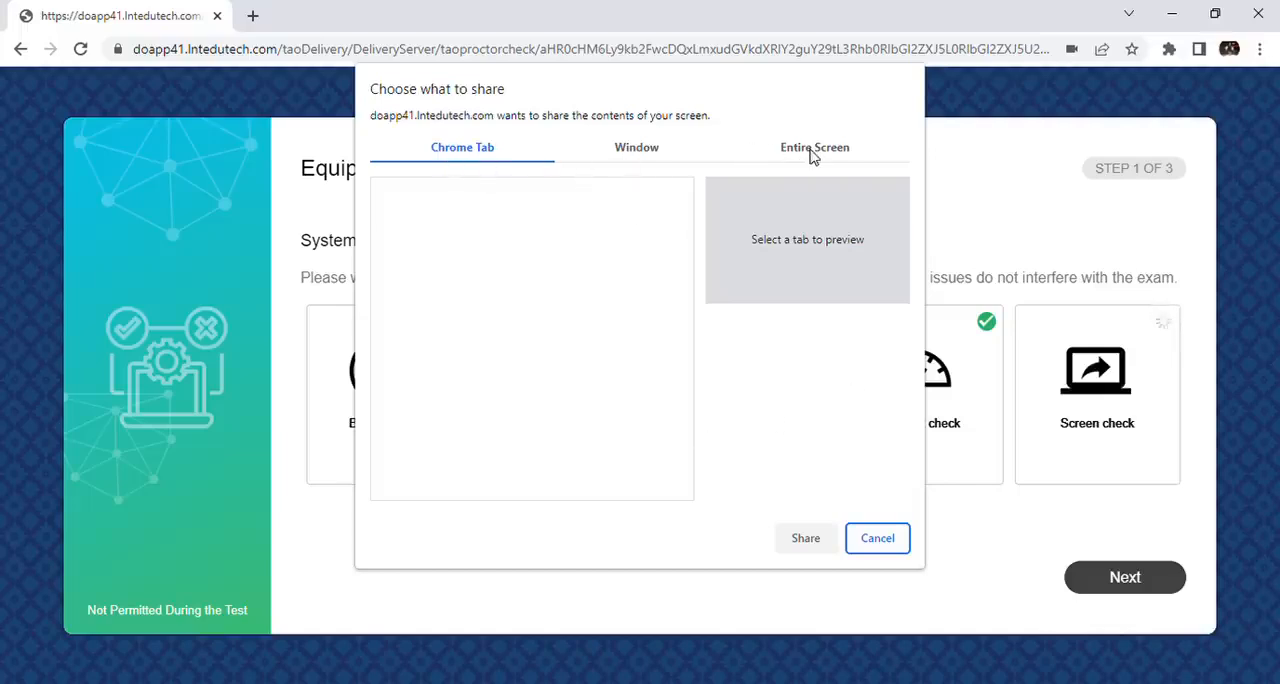
{"action": "left_click", "coordinate": [814, 148]}
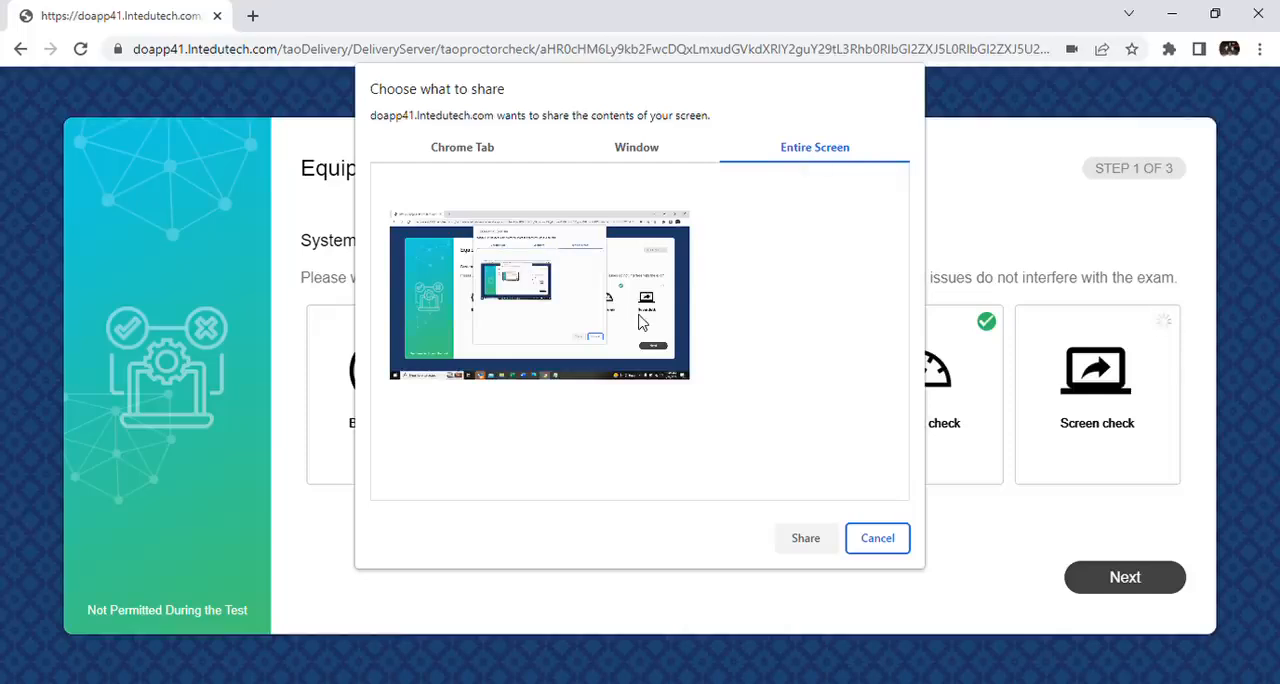
{"action": "left_click", "coordinate": [540, 296]}
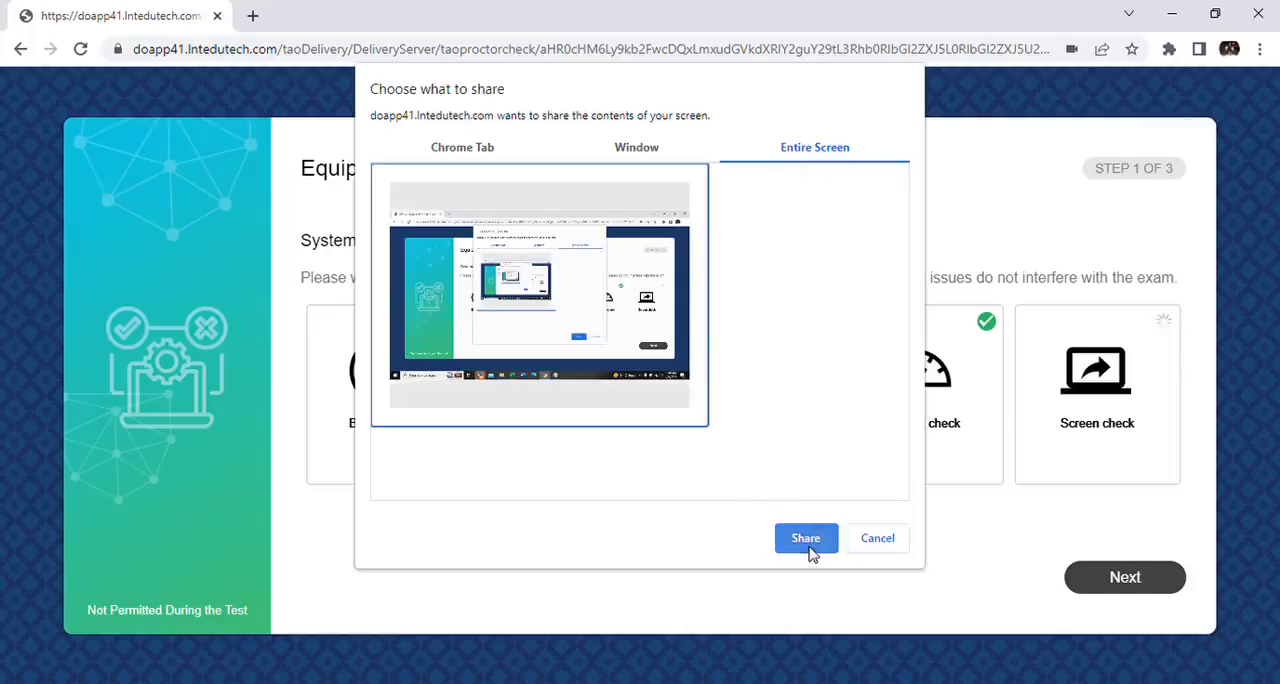
{"action": "left_click", "coordinate": [804, 538]}
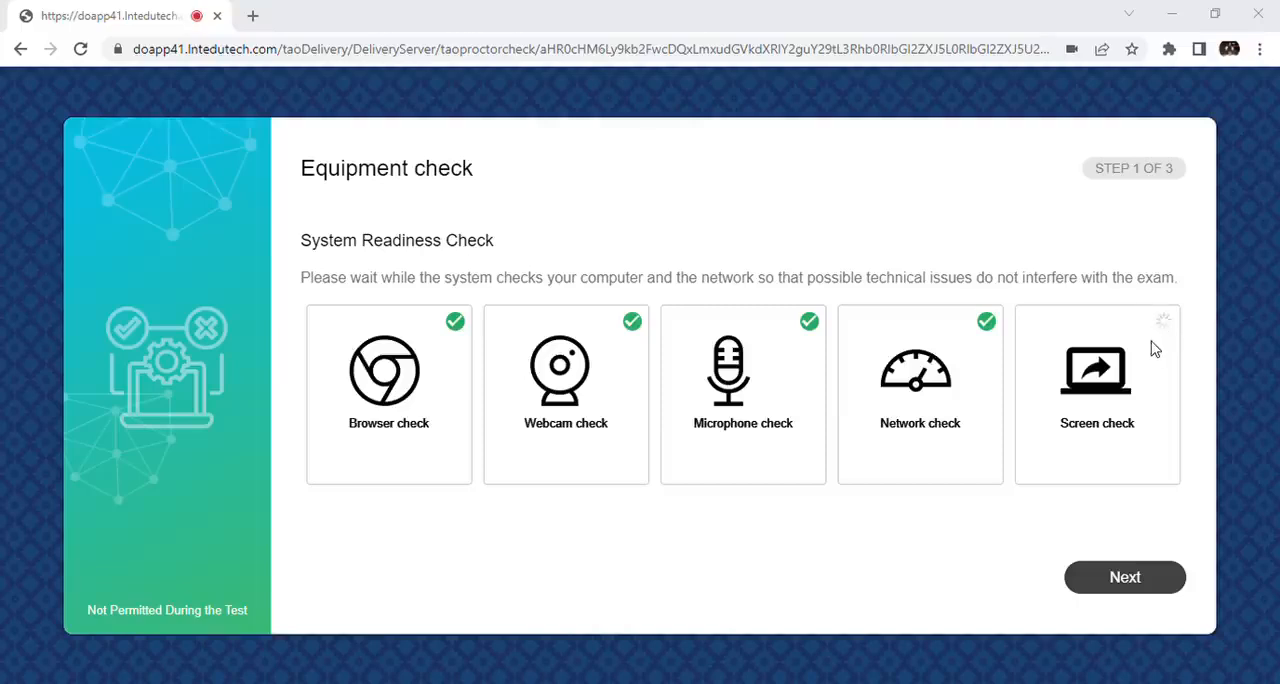
{"action": "mouse_move", "coordinate": [1128, 444]}
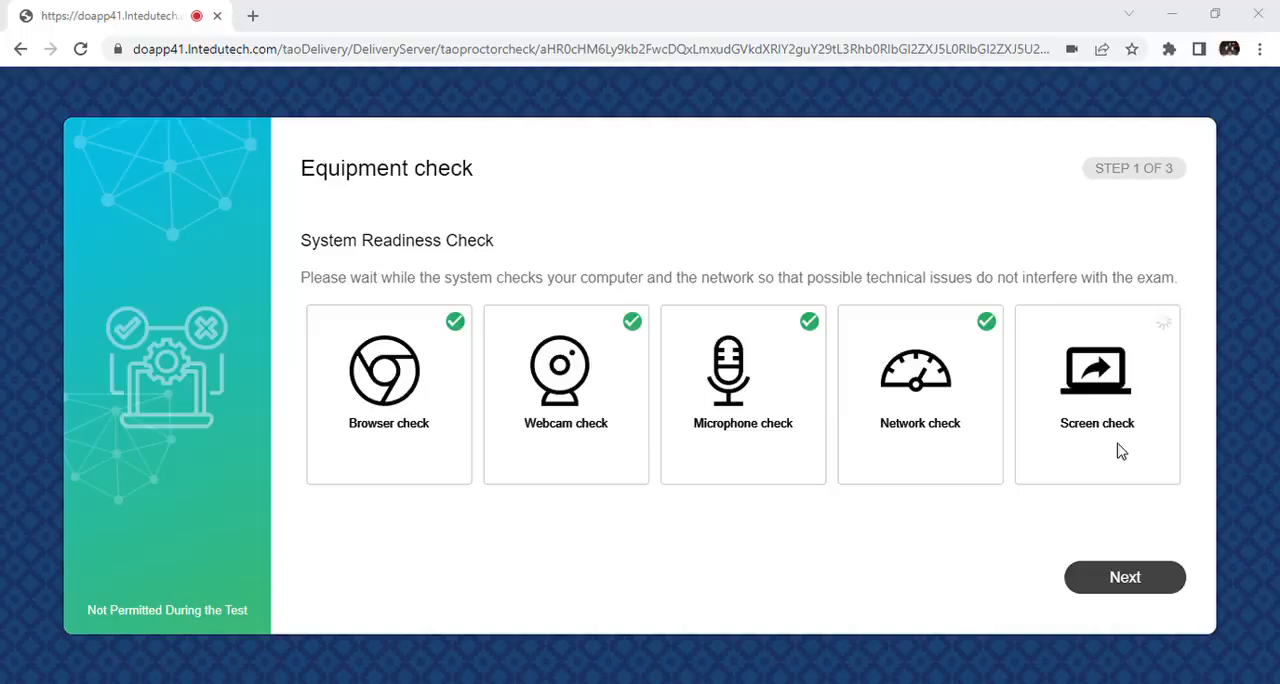
{"action": "mouse_move", "coordinate": [1168, 348]}
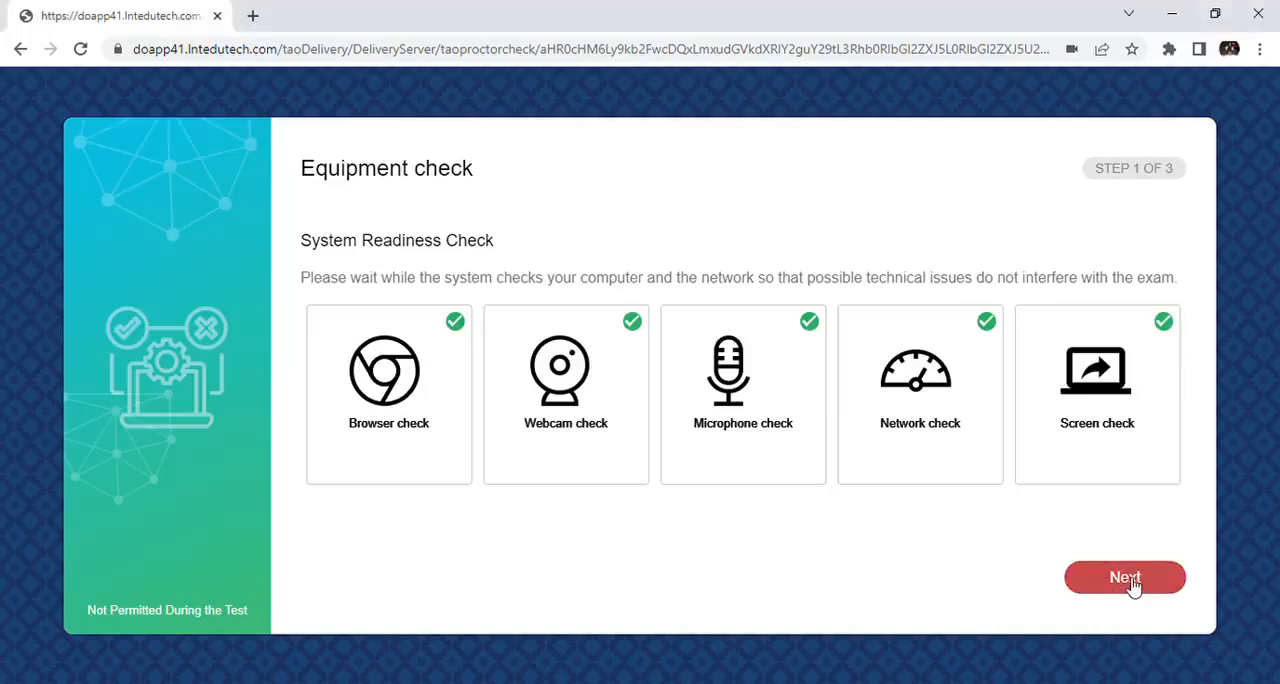
- Take the face photo snapshot and continue to the identity document step
{"action": "left_click", "coordinate": [1124, 576]}
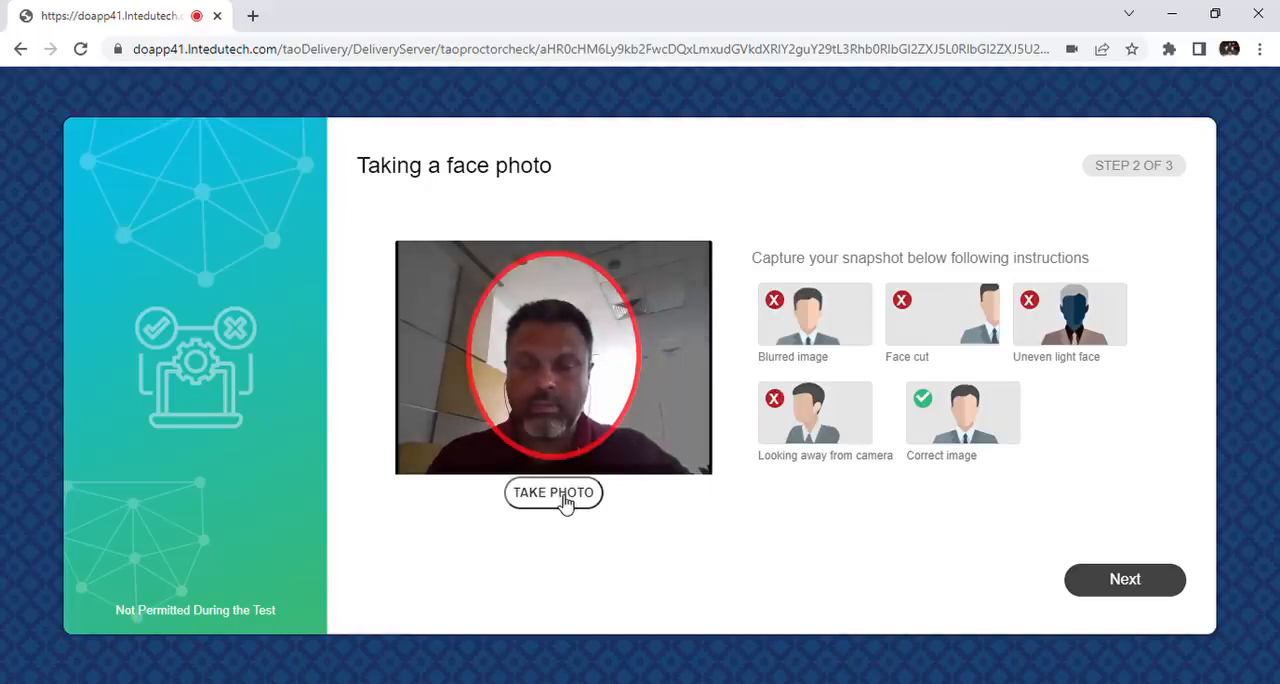
{"action": "left_click", "coordinate": [552, 492]}
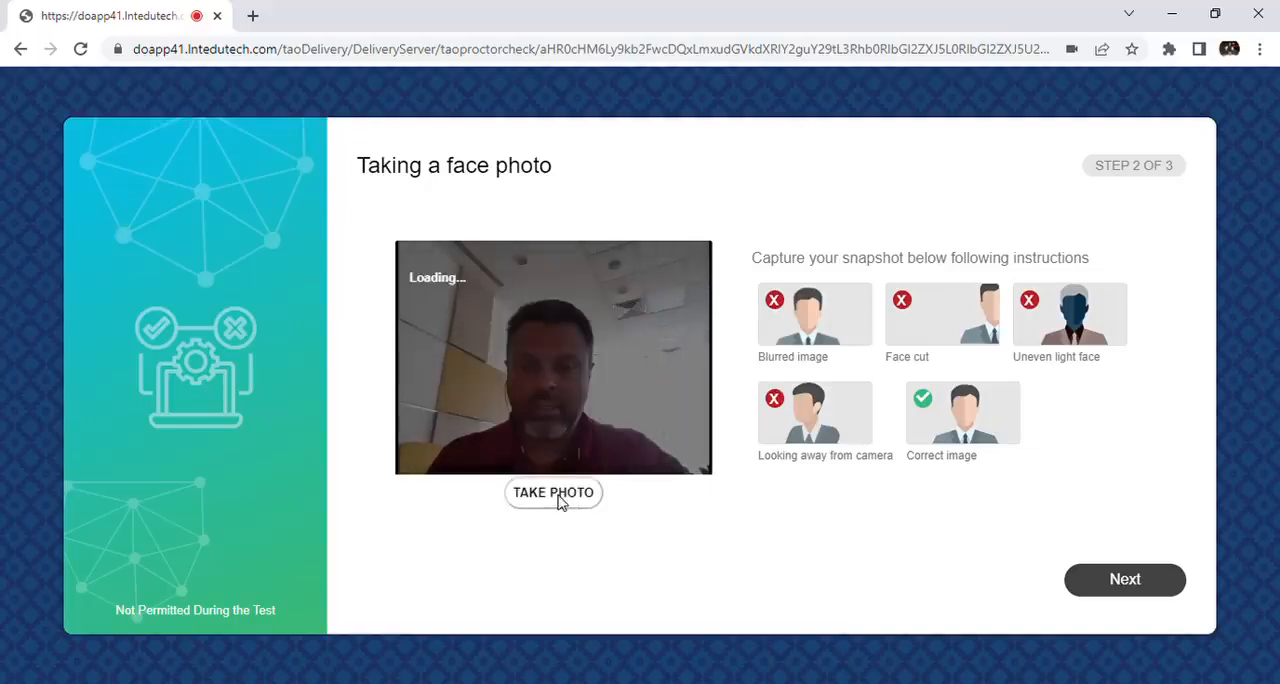
{"action": "left_click", "coordinate": [552, 492]}
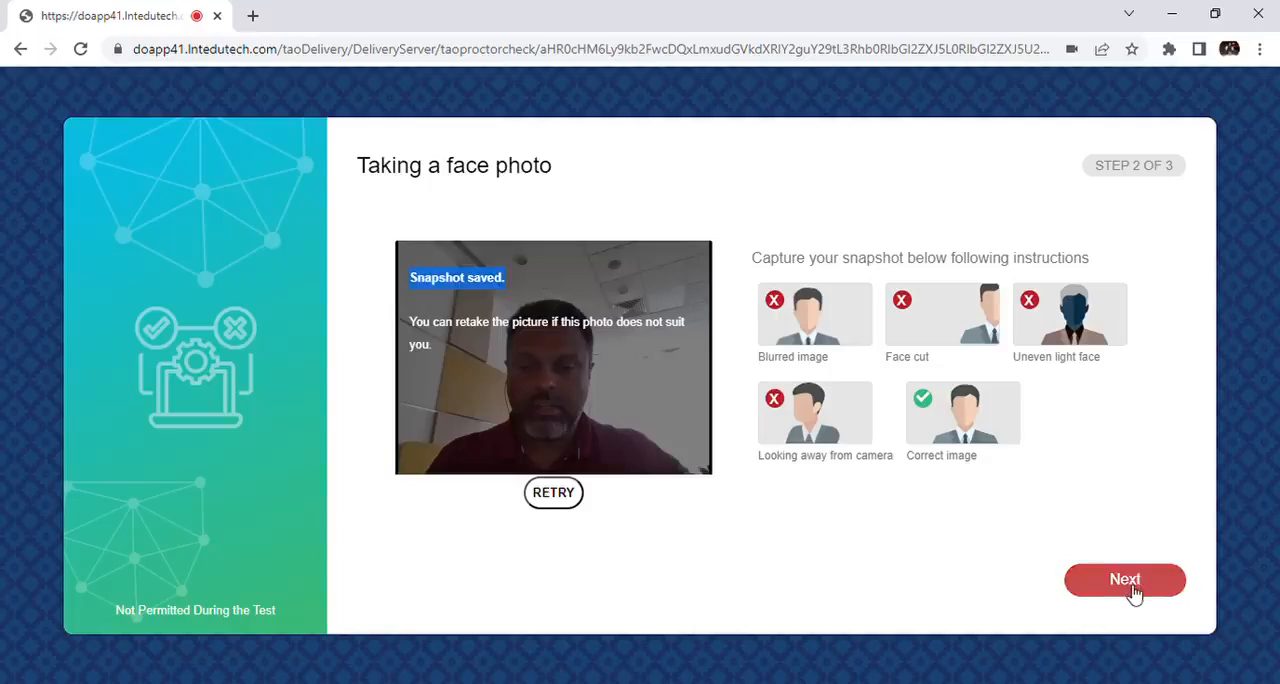
{"action": "left_click", "coordinate": [1124, 580]}
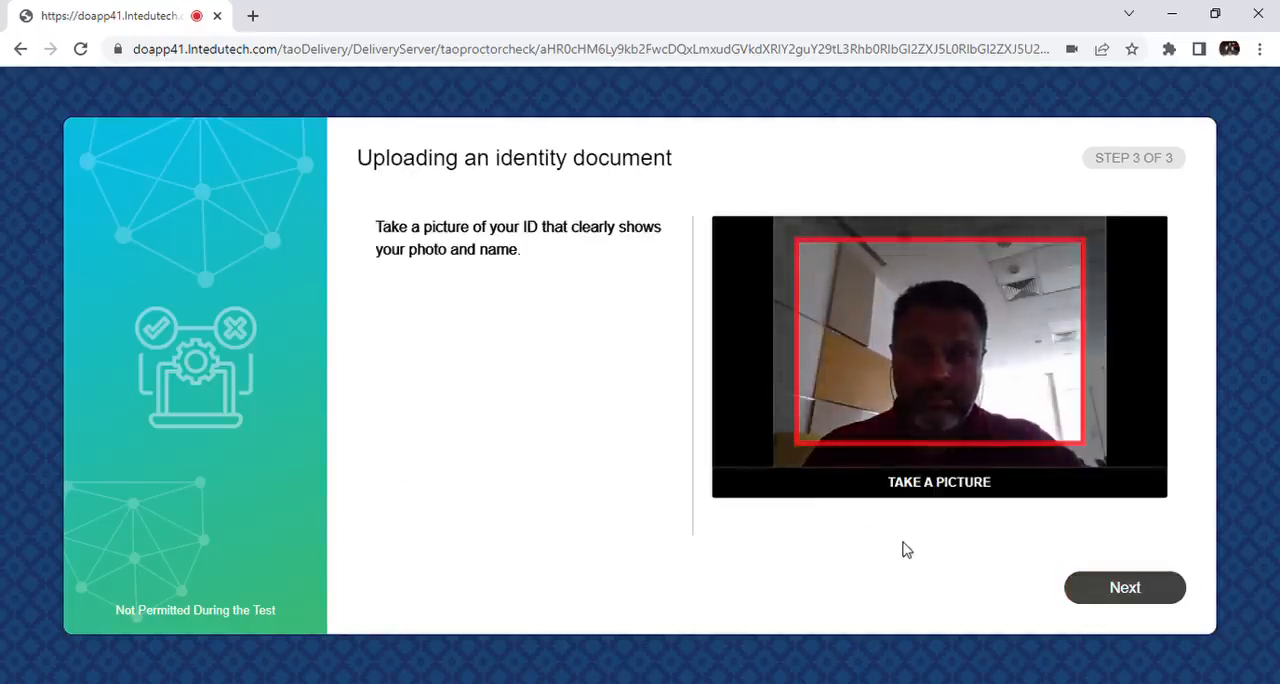
{"action": "mouse_move", "coordinate": [1020, 434]}
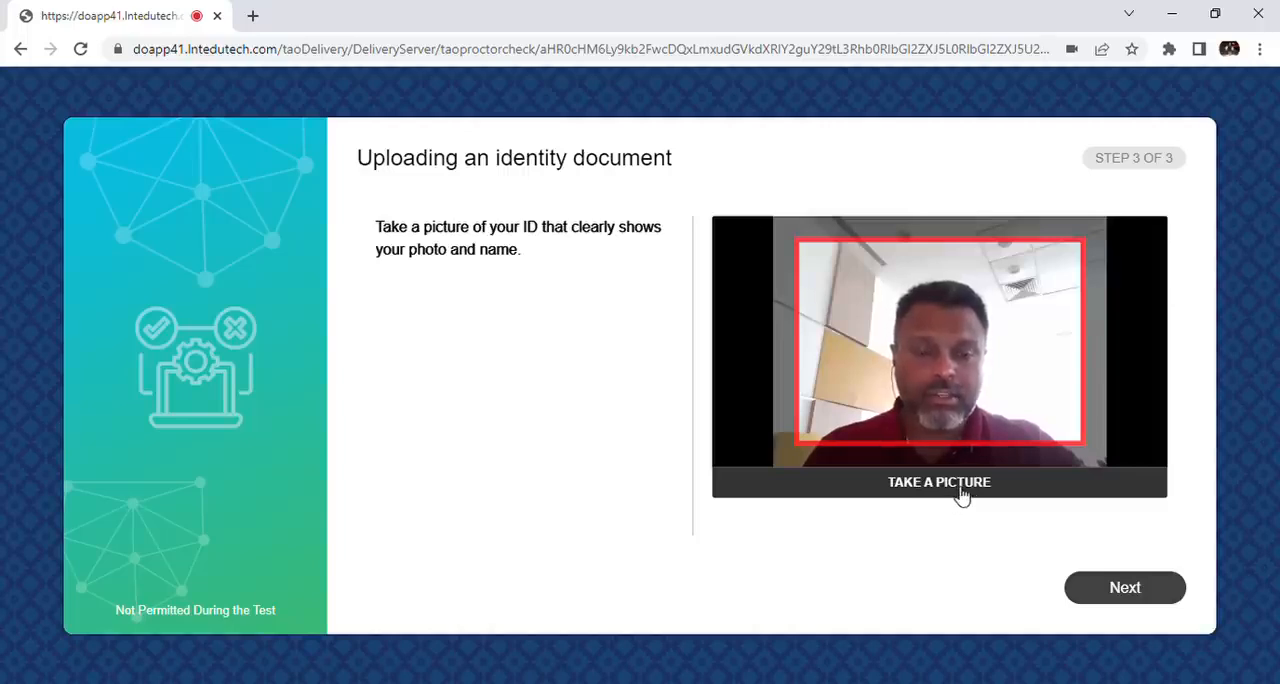
- Take a picture of the identity document and retry after the detection error
{"action": "left_click", "coordinate": [940, 482]}
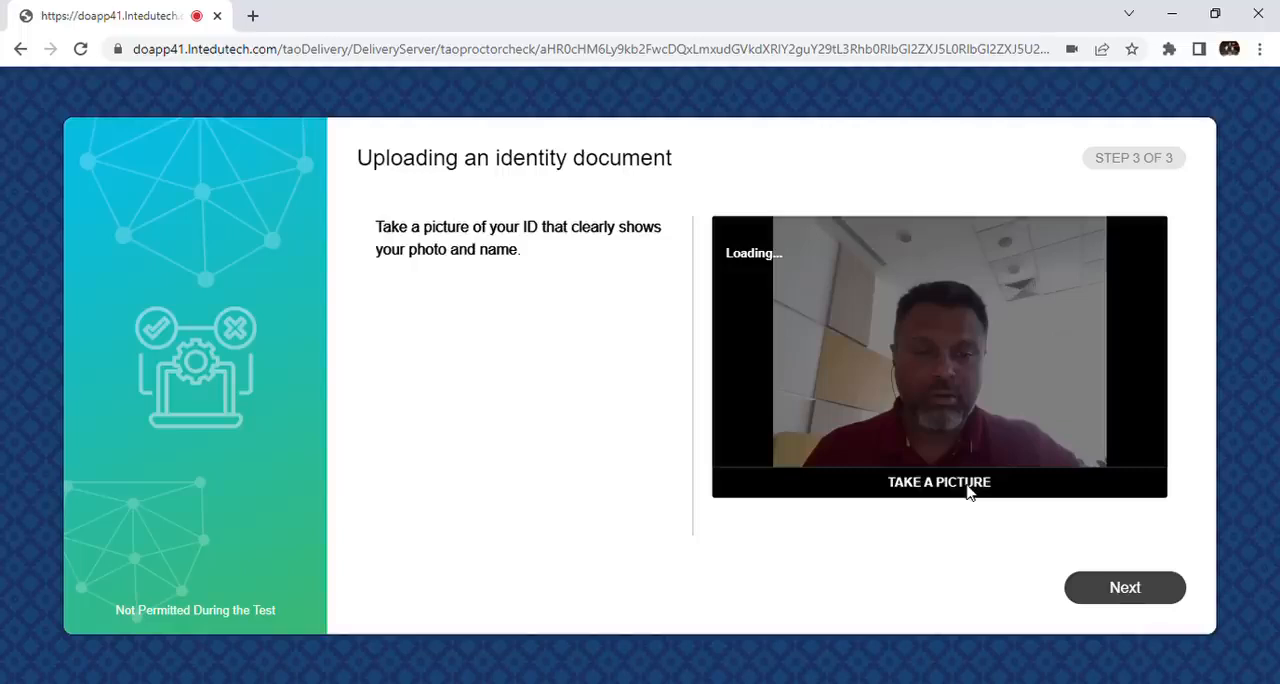
{"action": "mouse_move", "coordinate": [974, 496]}
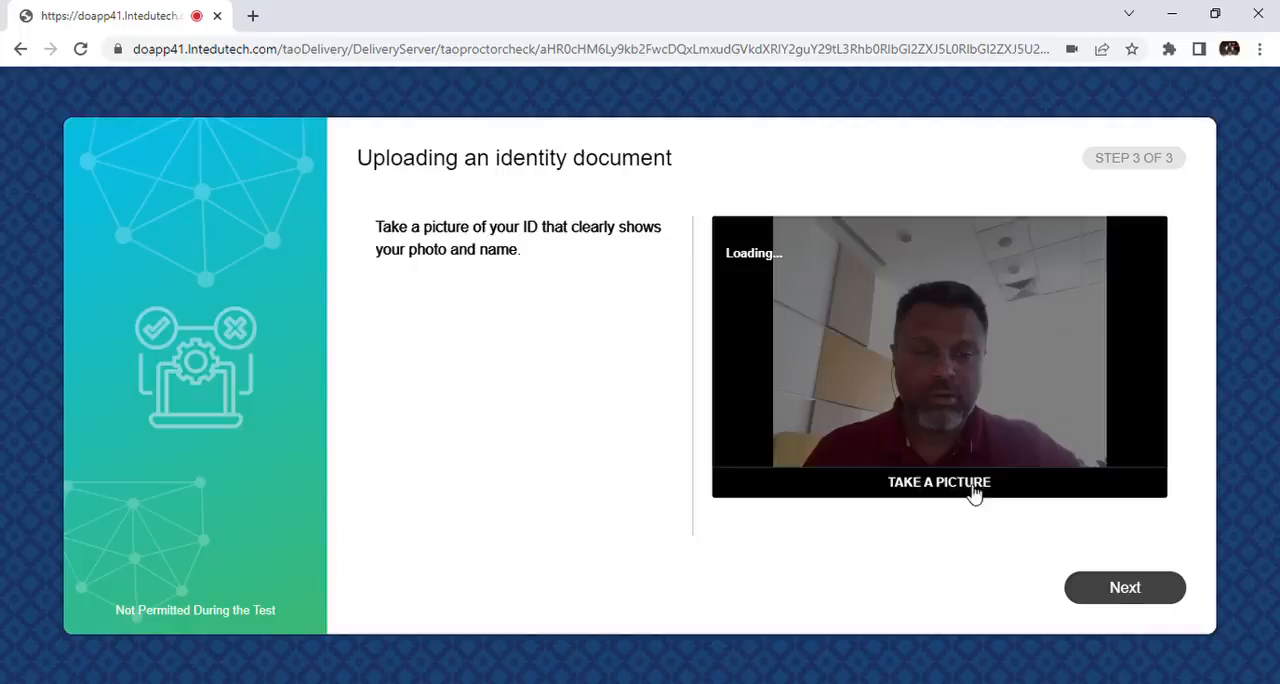
{"action": "left_click", "coordinate": [940, 482]}
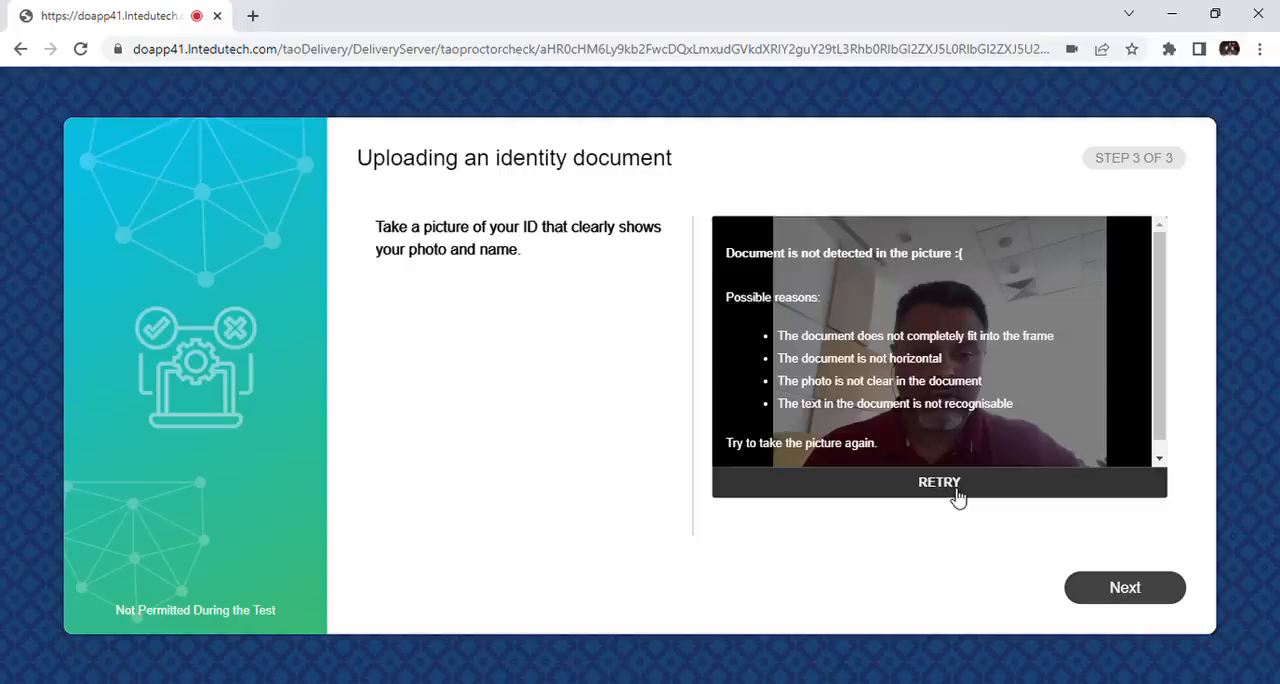
{"action": "mouse_move", "coordinate": [1124, 588]}
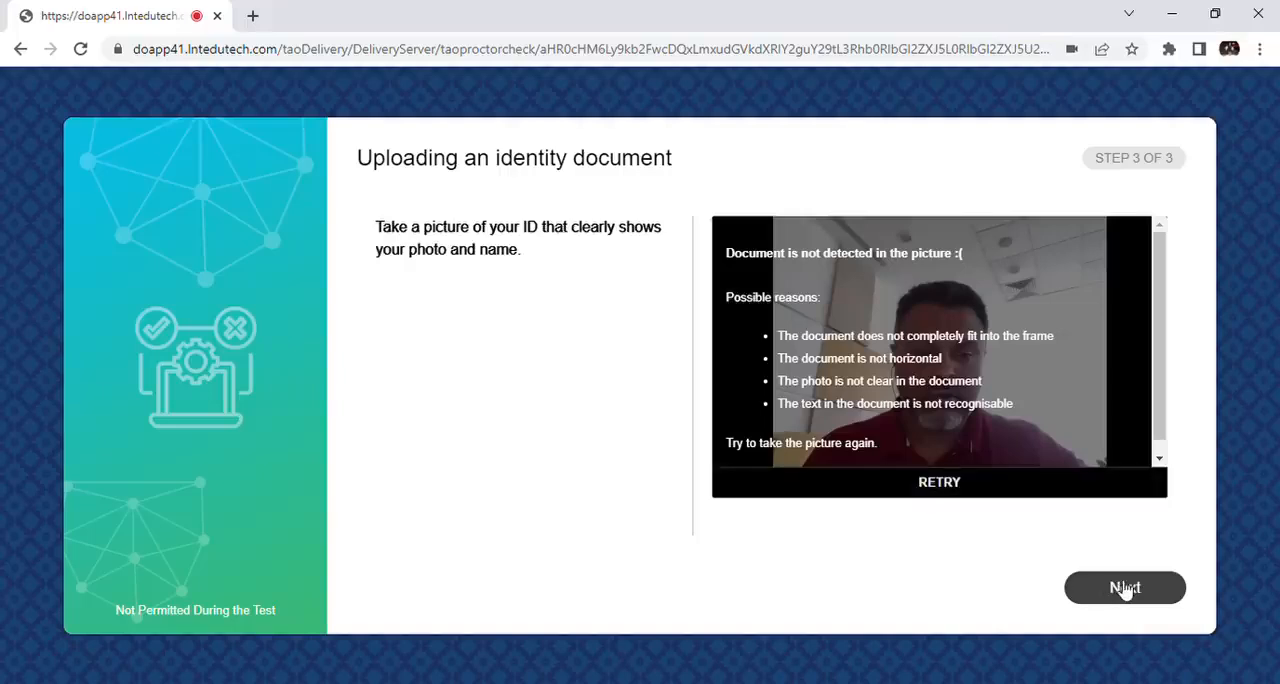
{"action": "left_click", "coordinate": [940, 480]}
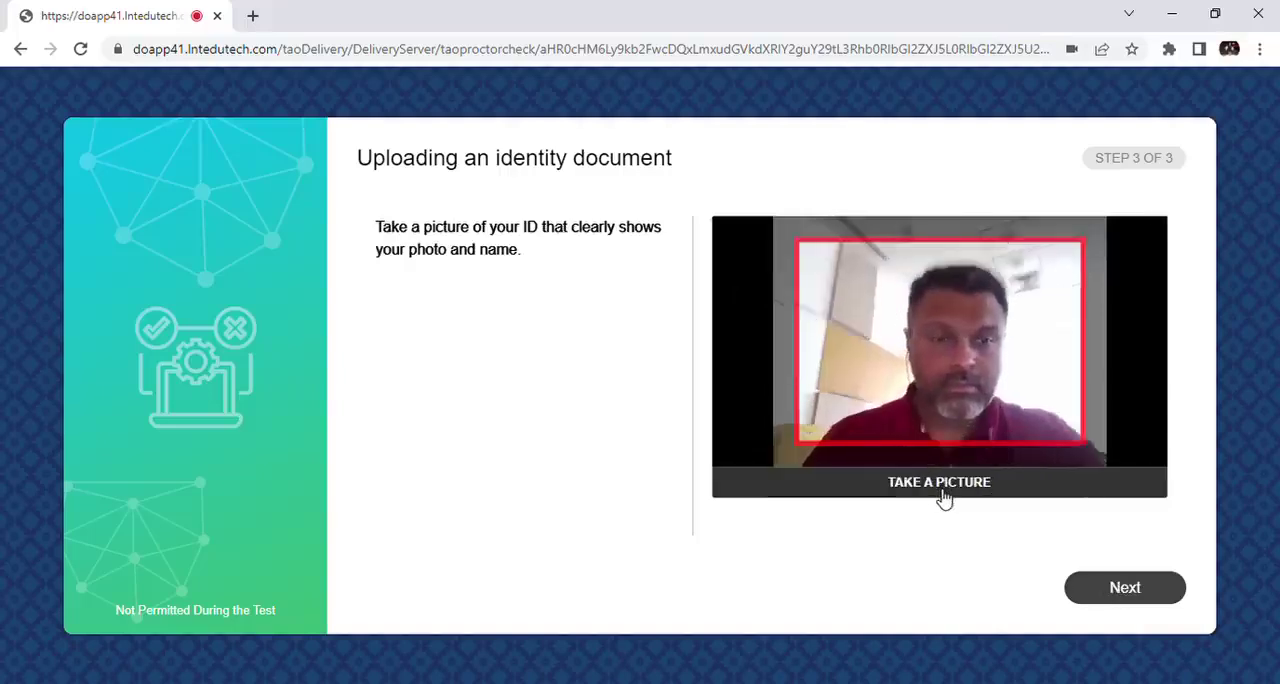
- Capture the identity document picture again and continue to screen sharing
{"action": "left_click", "coordinate": [940, 482]}
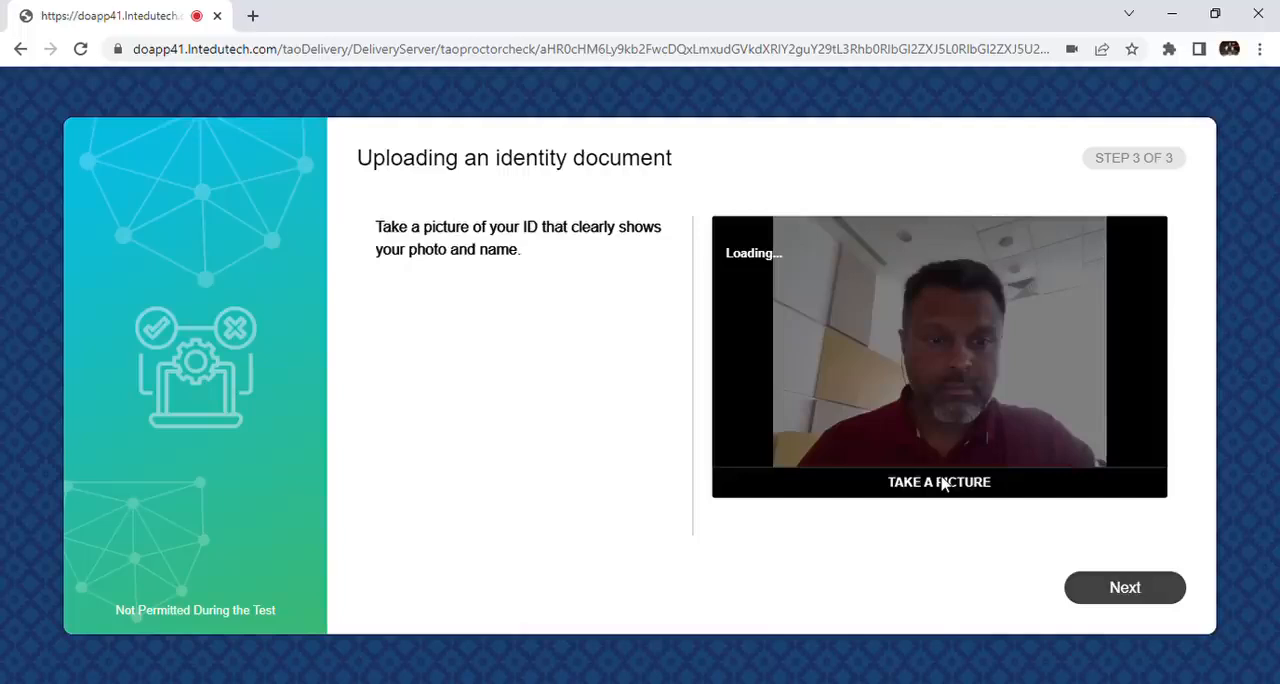
{"action": "left_click", "coordinate": [940, 482]}
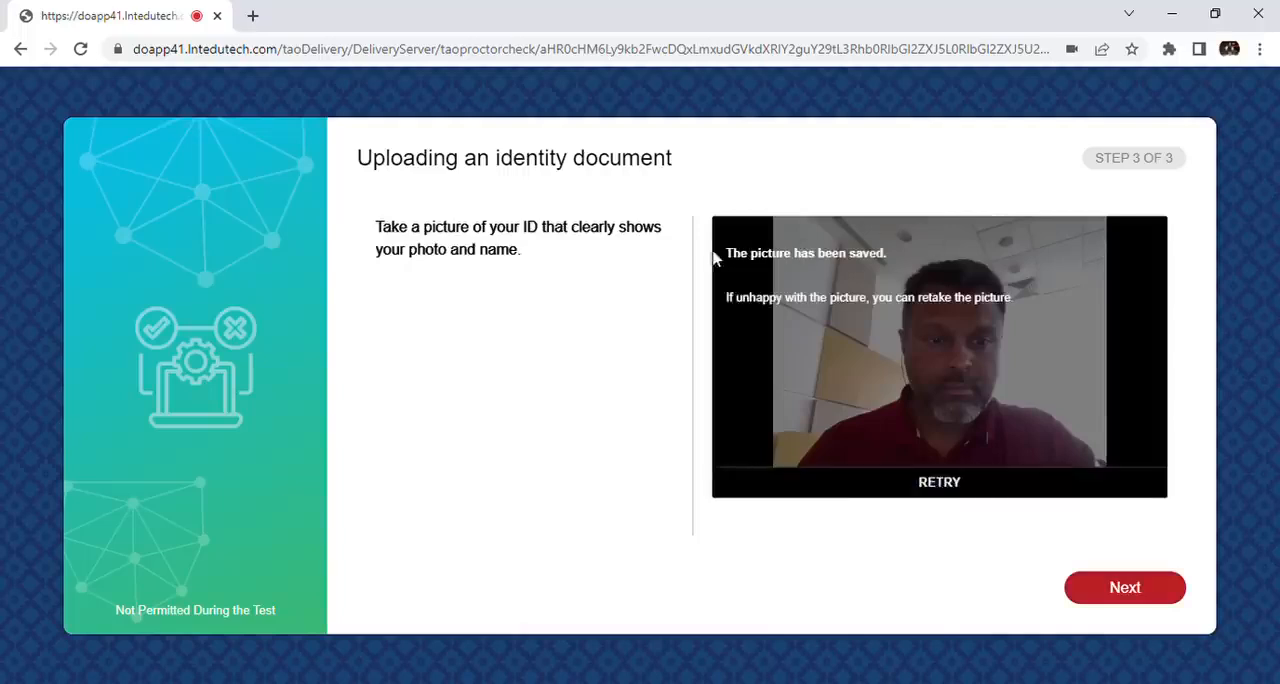
{"action": "mouse_move", "coordinate": [1090, 640]}
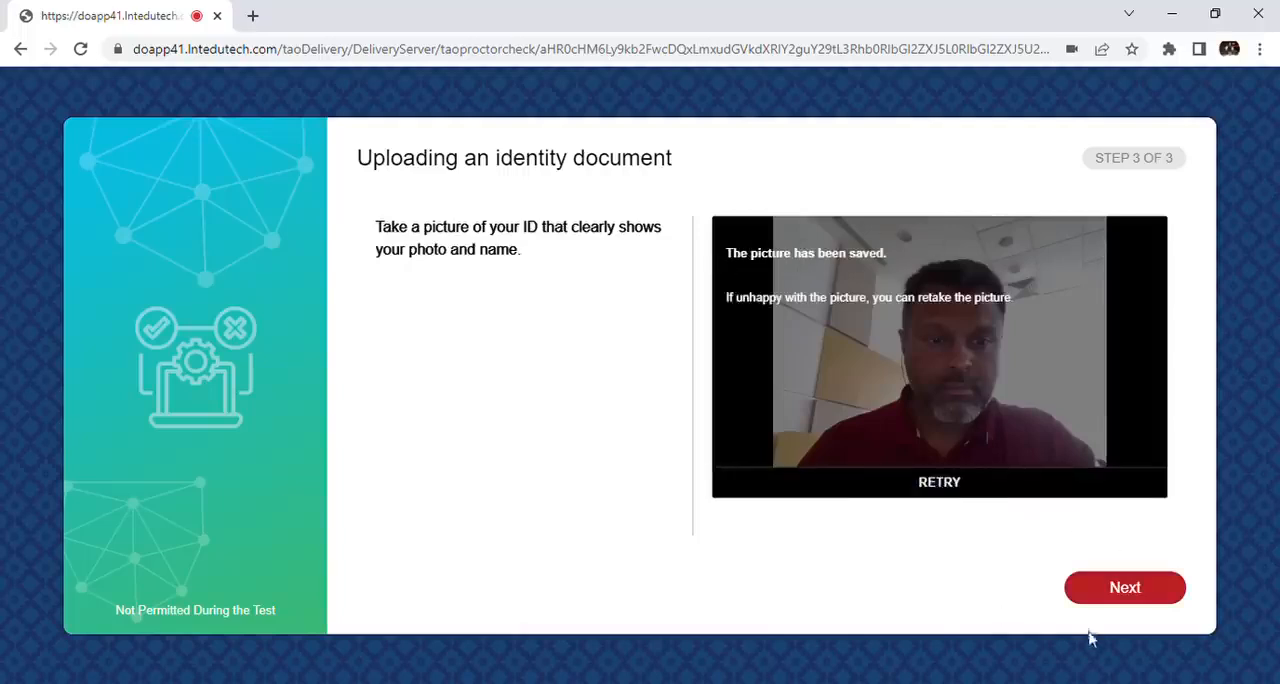
{"action": "left_click", "coordinate": [1124, 588]}
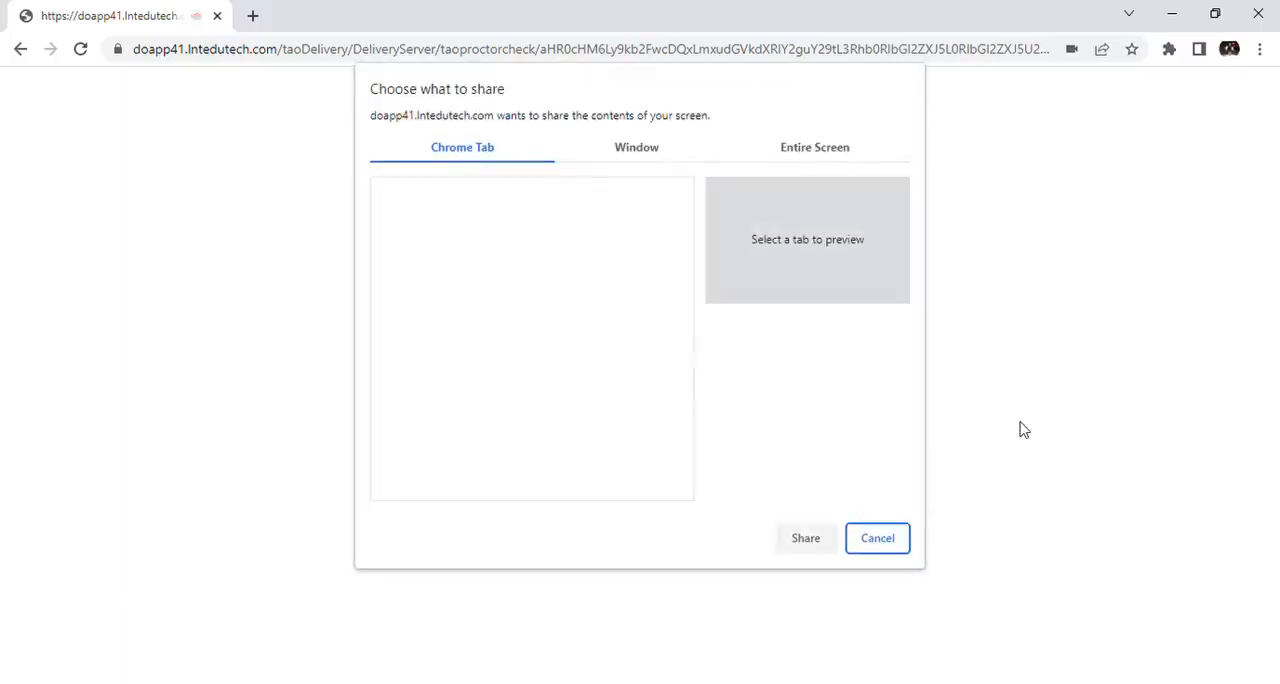
{"action": "mouse_move", "coordinate": [798, 182]}
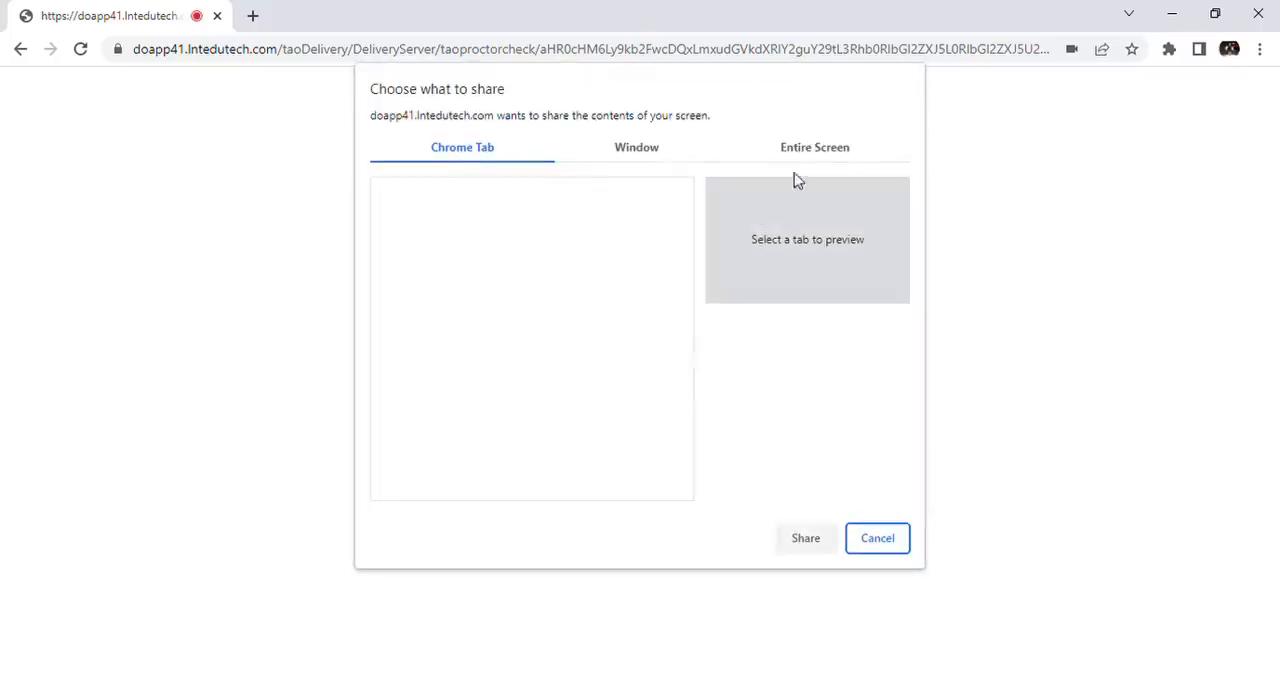
- Share the Entire Screen in Chrome's dialog so the Mechanical Assessment instructions open
{"action": "left_click", "coordinate": [814, 148]}
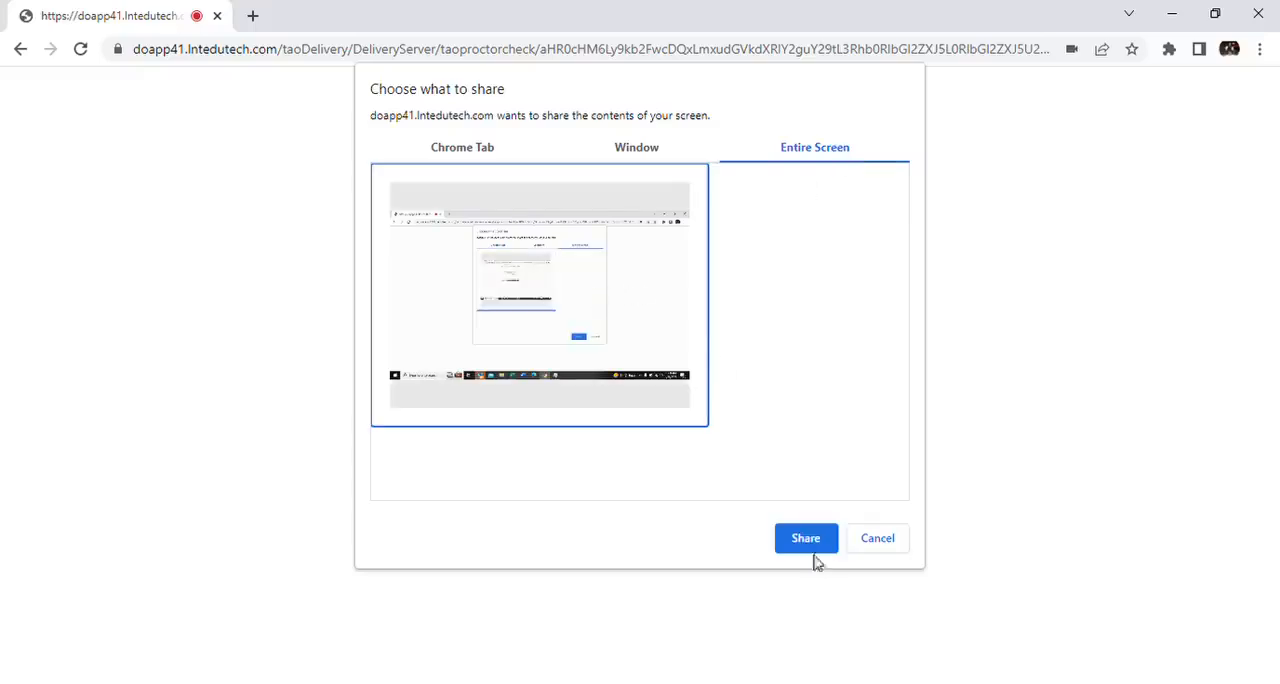
{"action": "left_click", "coordinate": [804, 538]}
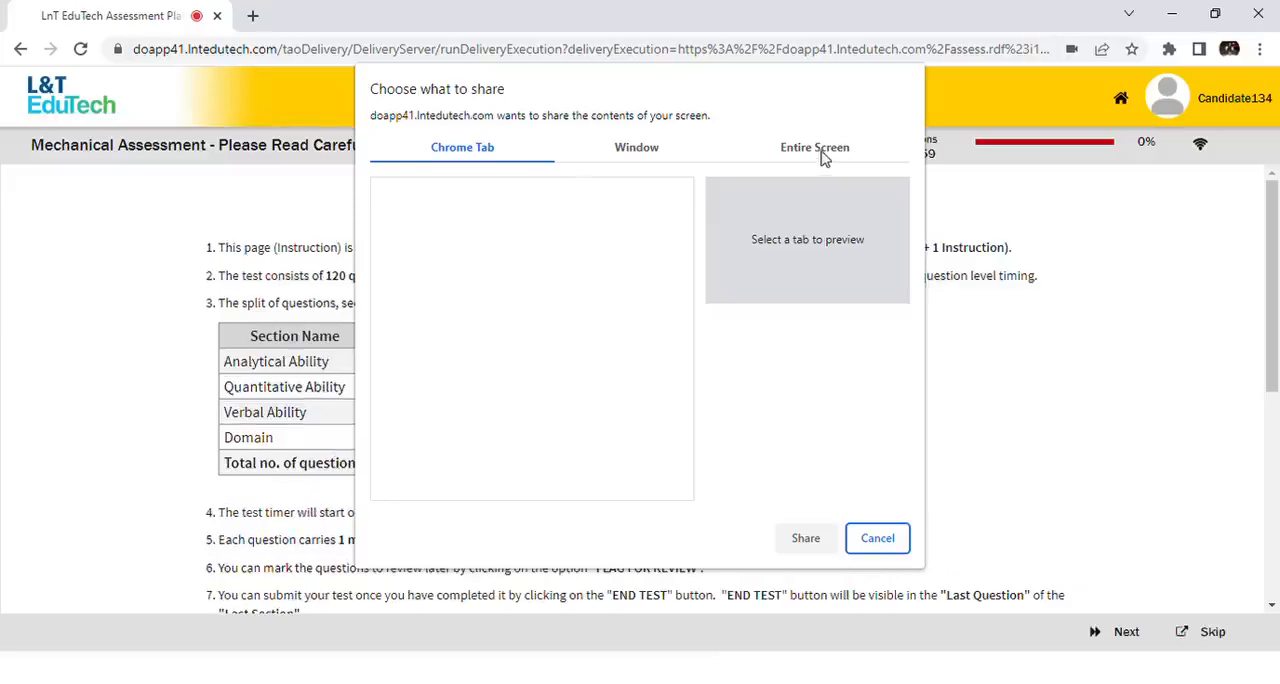
{"action": "left_click", "coordinate": [814, 148]}
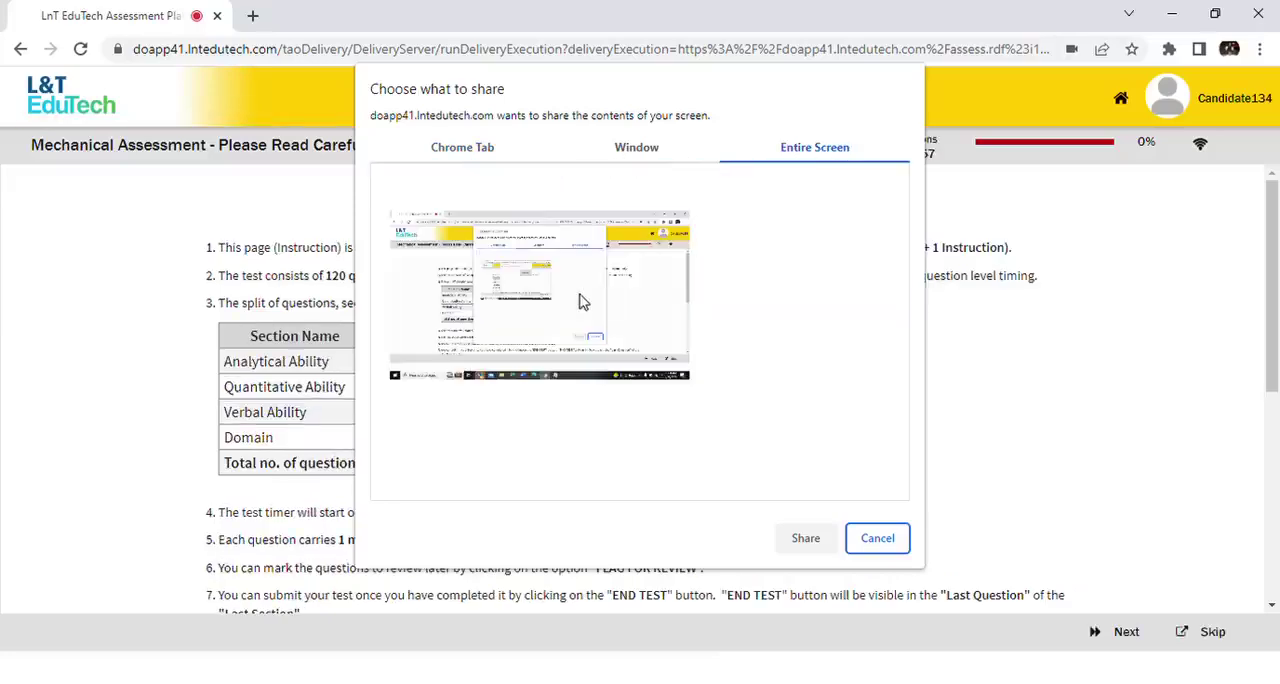
{"action": "left_click", "coordinate": [876, 538]}
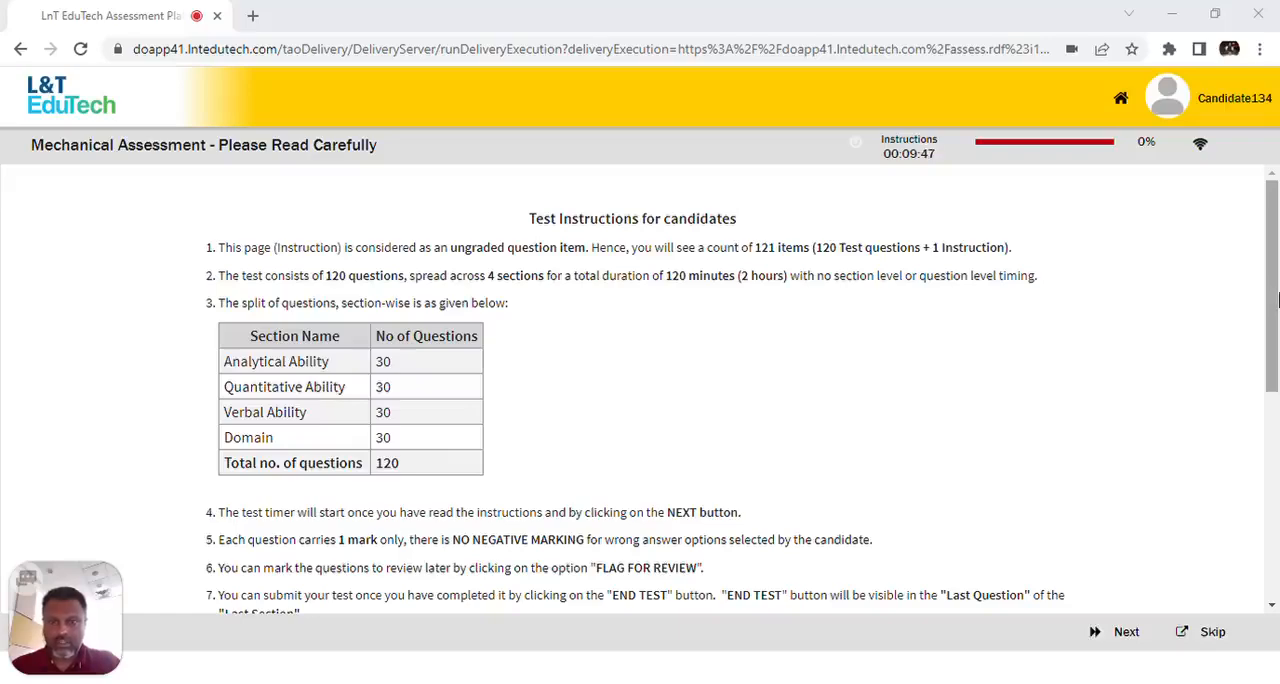
- Read through the instructions and start the assessment at the first Analytical Ability question
{"action": "scroll", "scroll_direction": "down", "scroll_amount": 3}
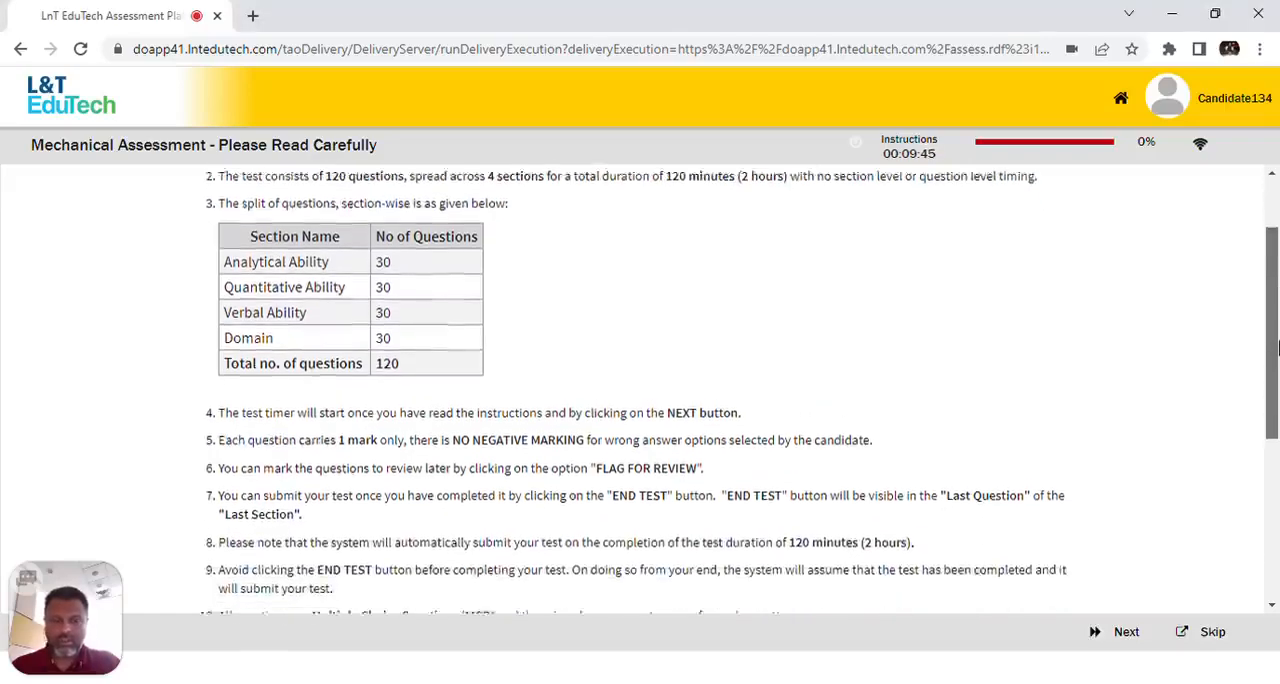
{"action": "scroll", "scroll_direction": "down", "scroll_amount": 3}
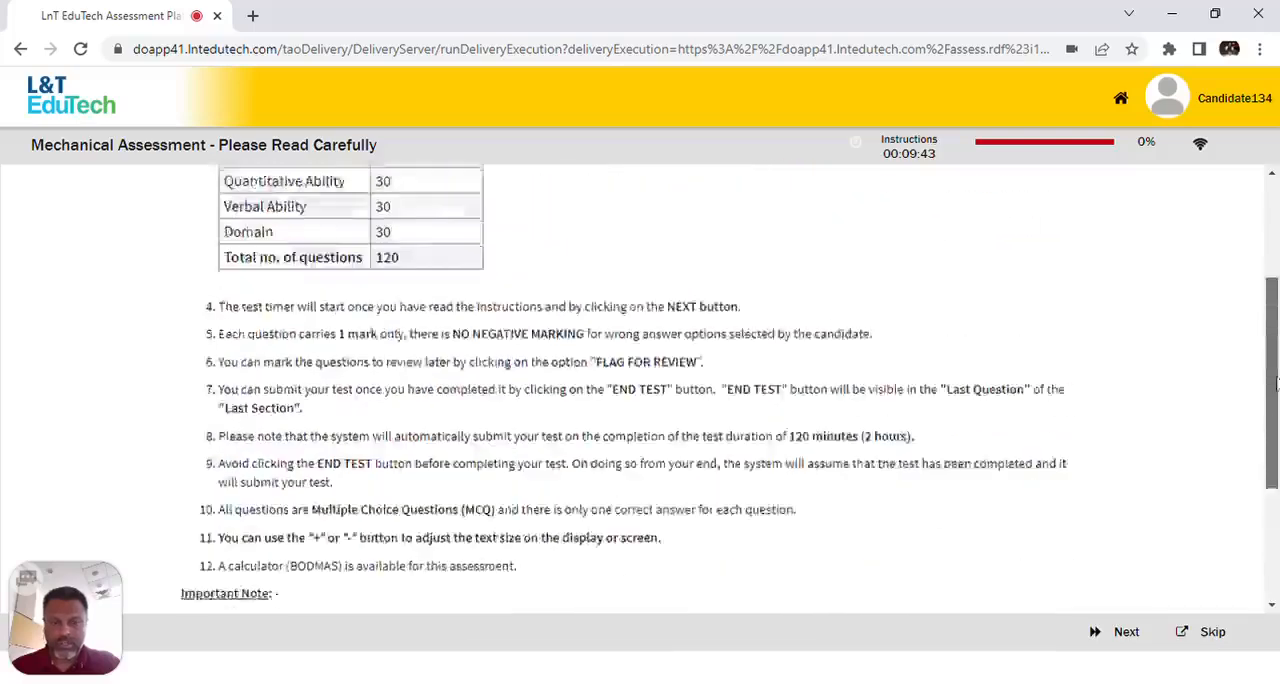
{"action": "scroll", "scroll_direction": "up", "scroll_amount": 3}
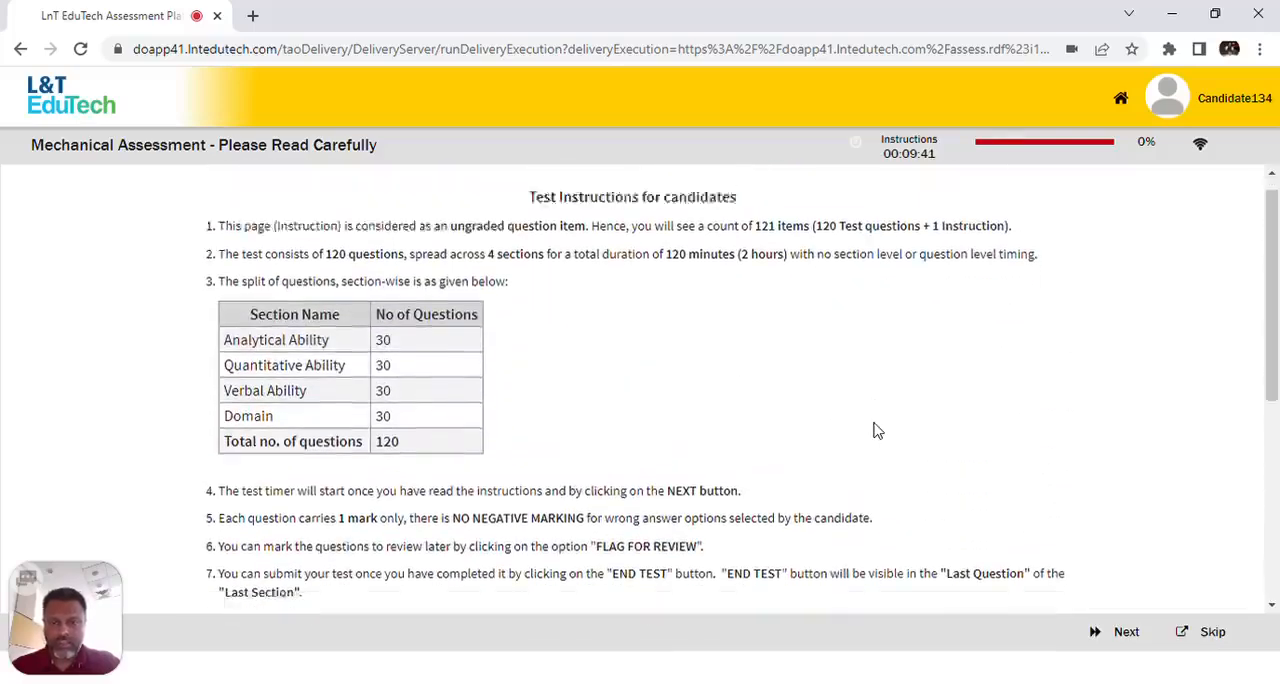
{"action": "scroll", "scroll_direction": "down", "scroll_amount": 3}
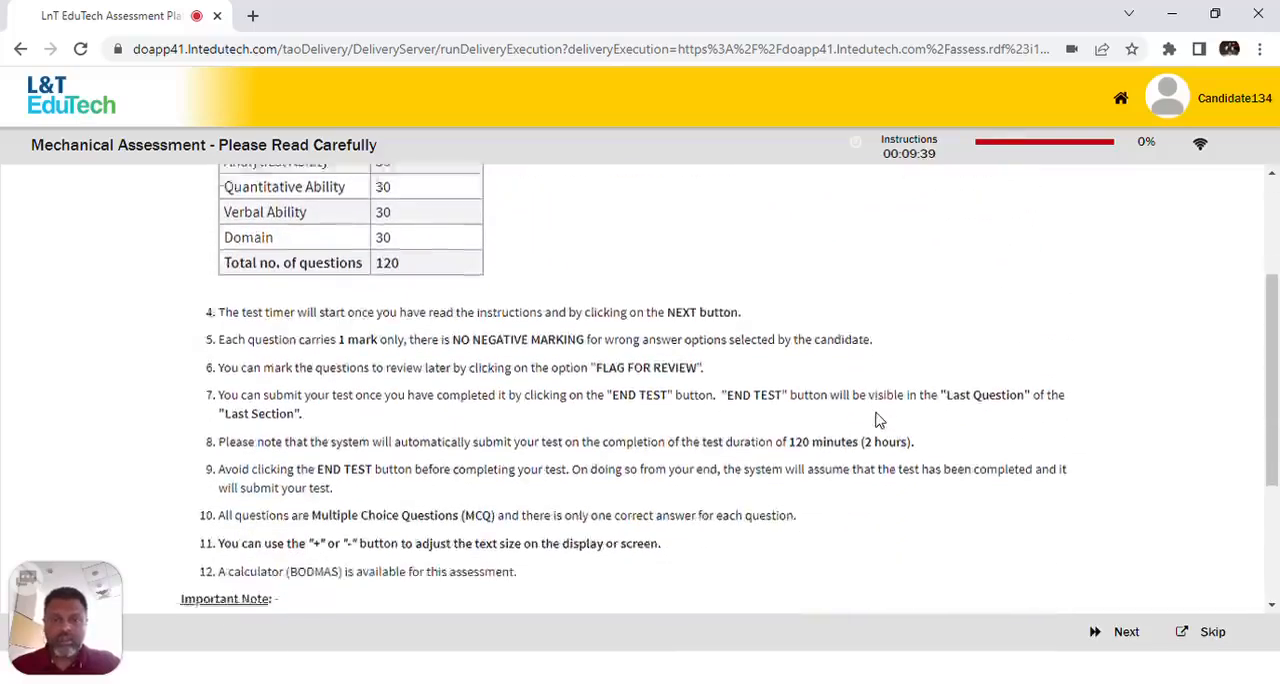
{"action": "scroll", "scroll_direction": "down", "scroll_amount": 3}
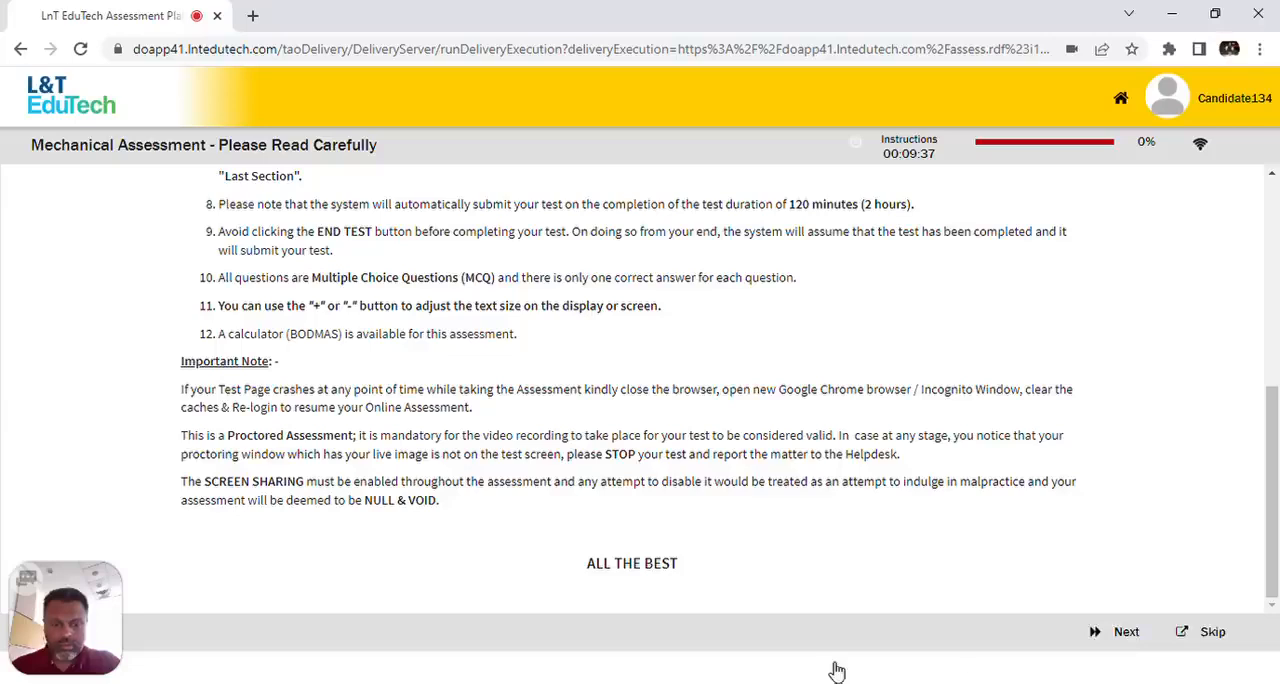
{"action": "mouse_move", "coordinate": [590, 668]}
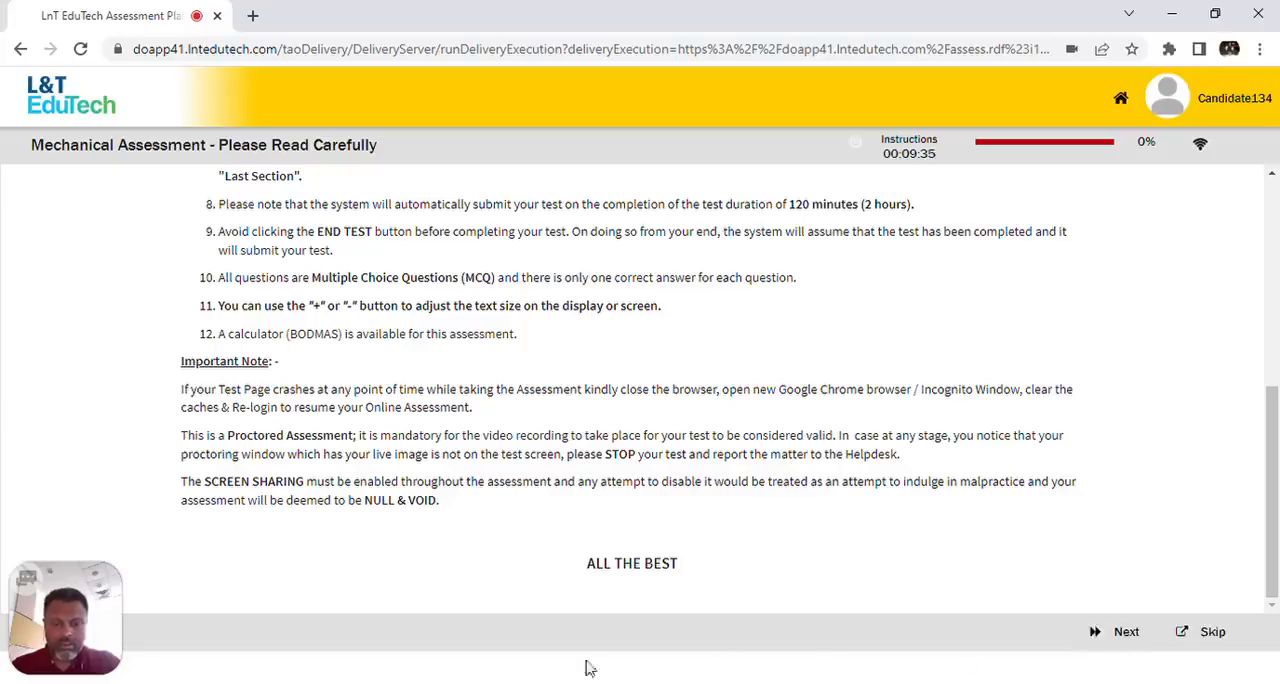
{"action": "mouse_move", "coordinate": [452, 656]}
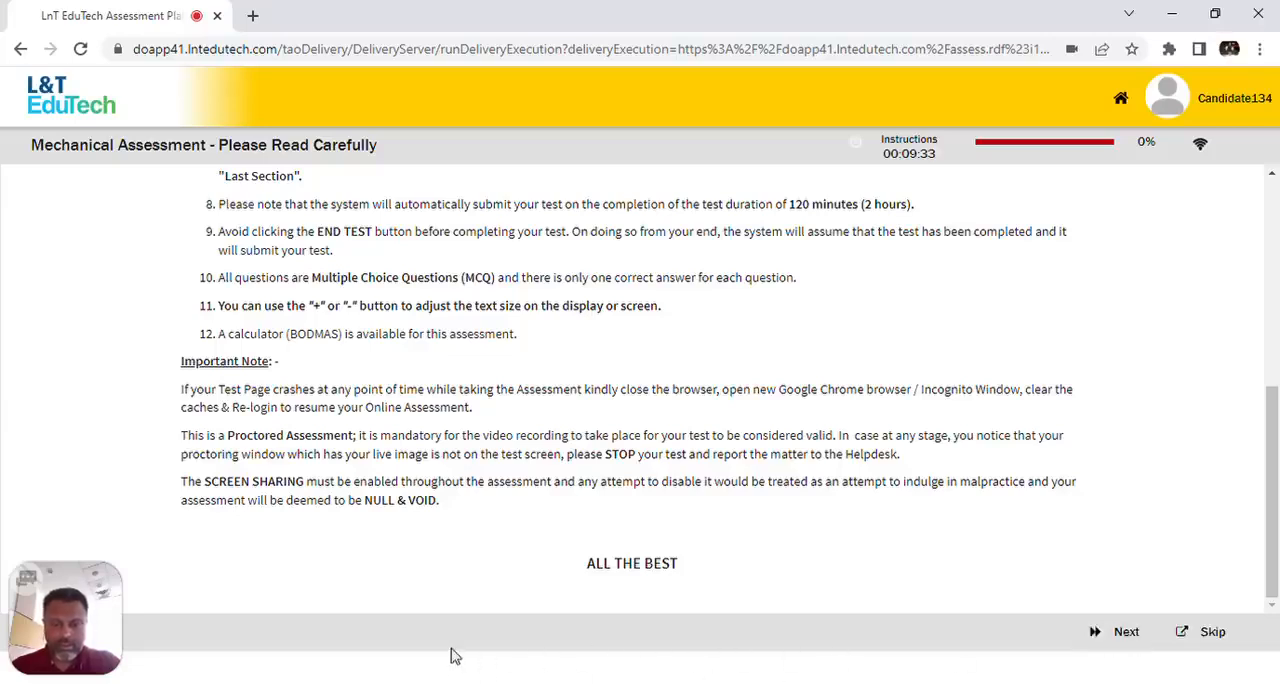
{"action": "mouse_move", "coordinate": [836, 668]}
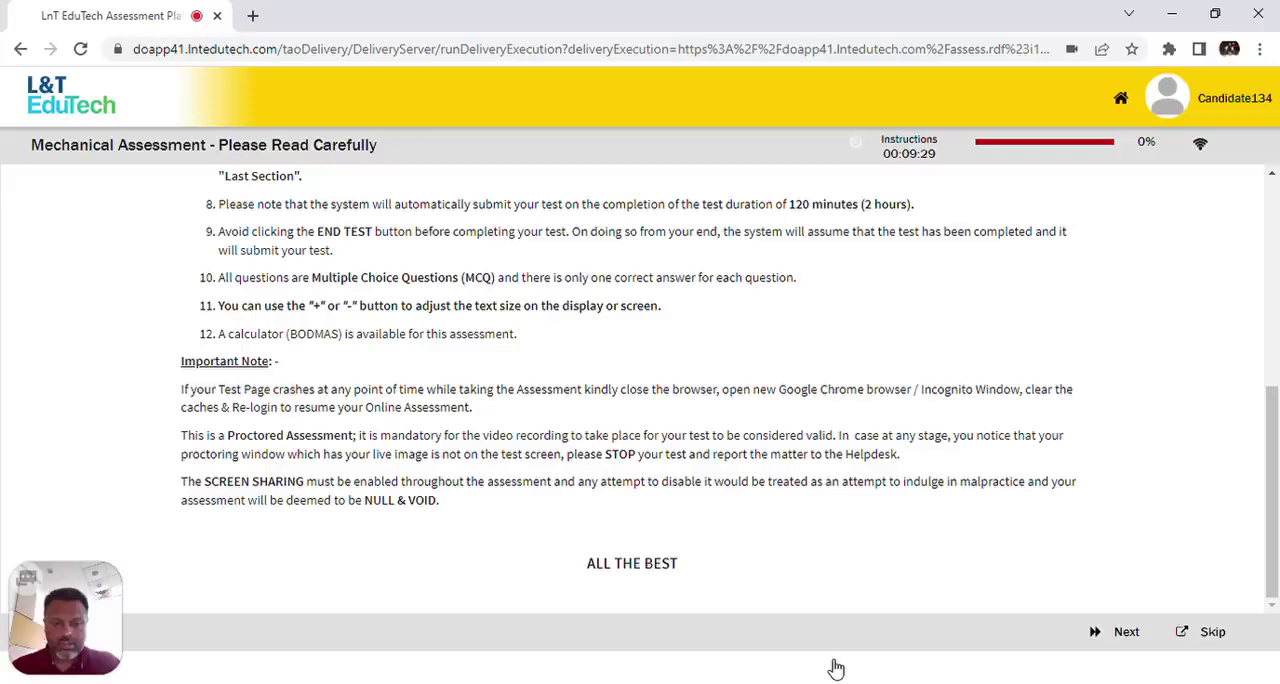
{"action": "mouse_move", "coordinate": [1126, 632]}
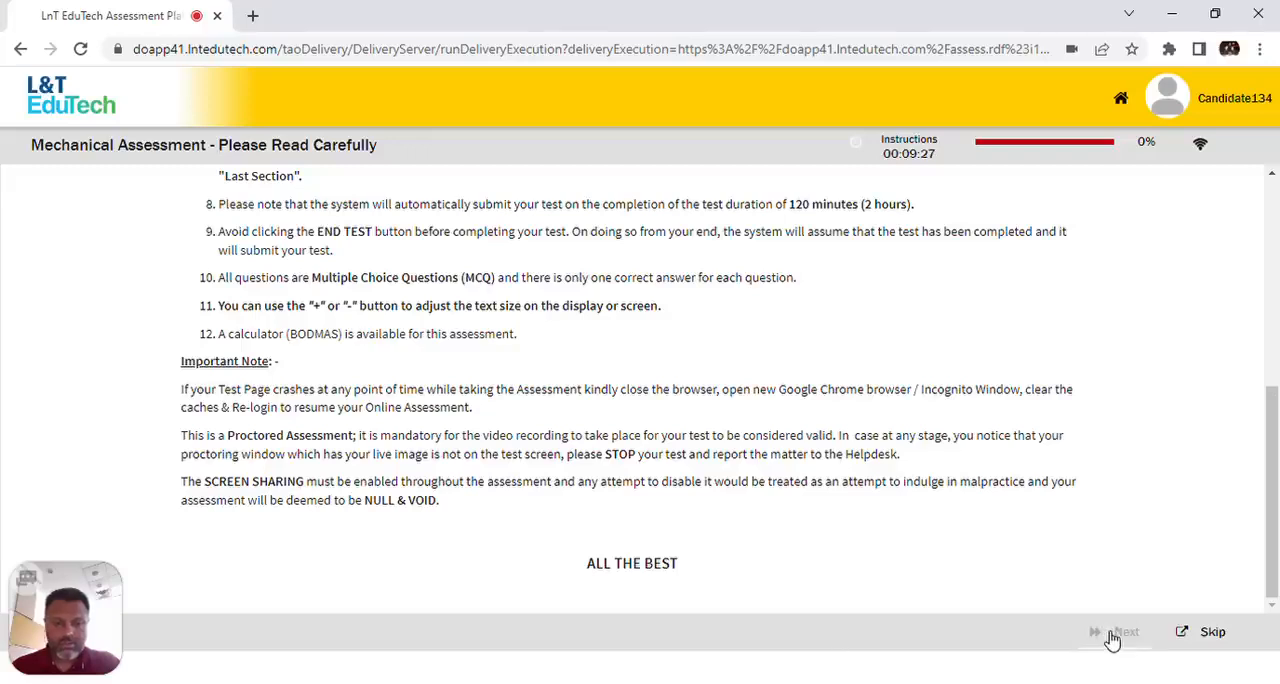
{"action": "mouse_move", "coordinate": [994, 540]}
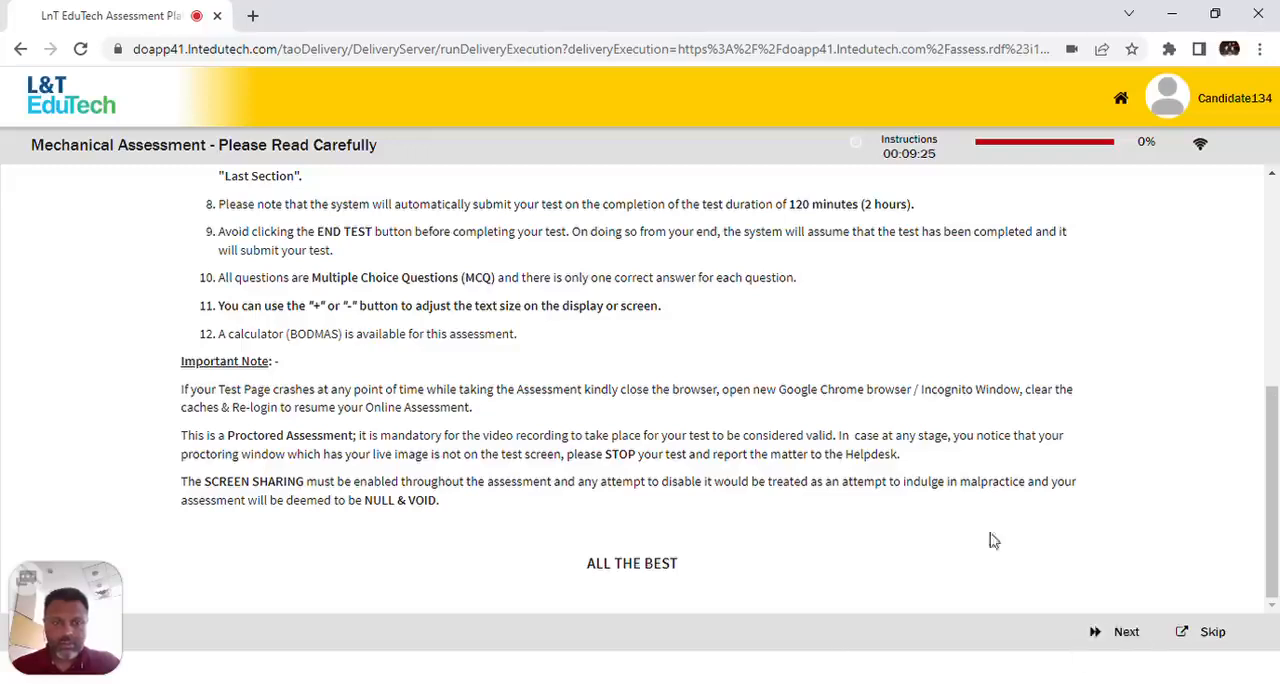
{"action": "mouse_move", "coordinate": [950, 190]}
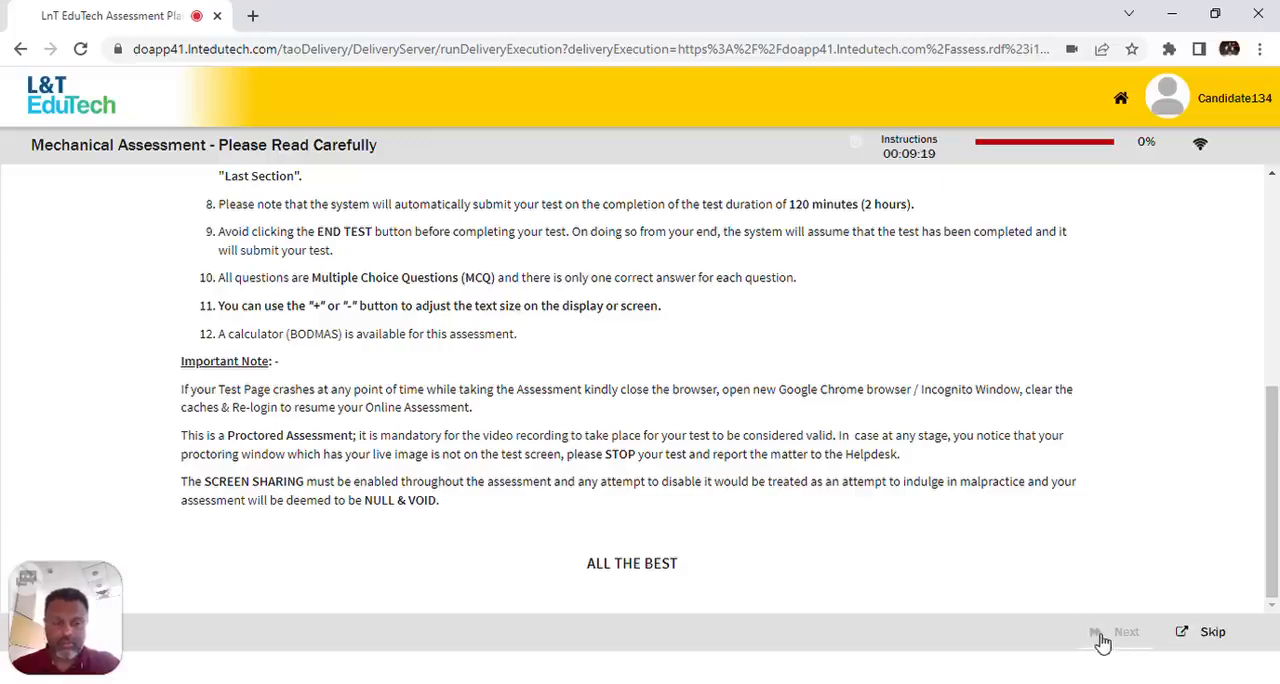
{"action": "left_click", "coordinate": [1126, 632]}
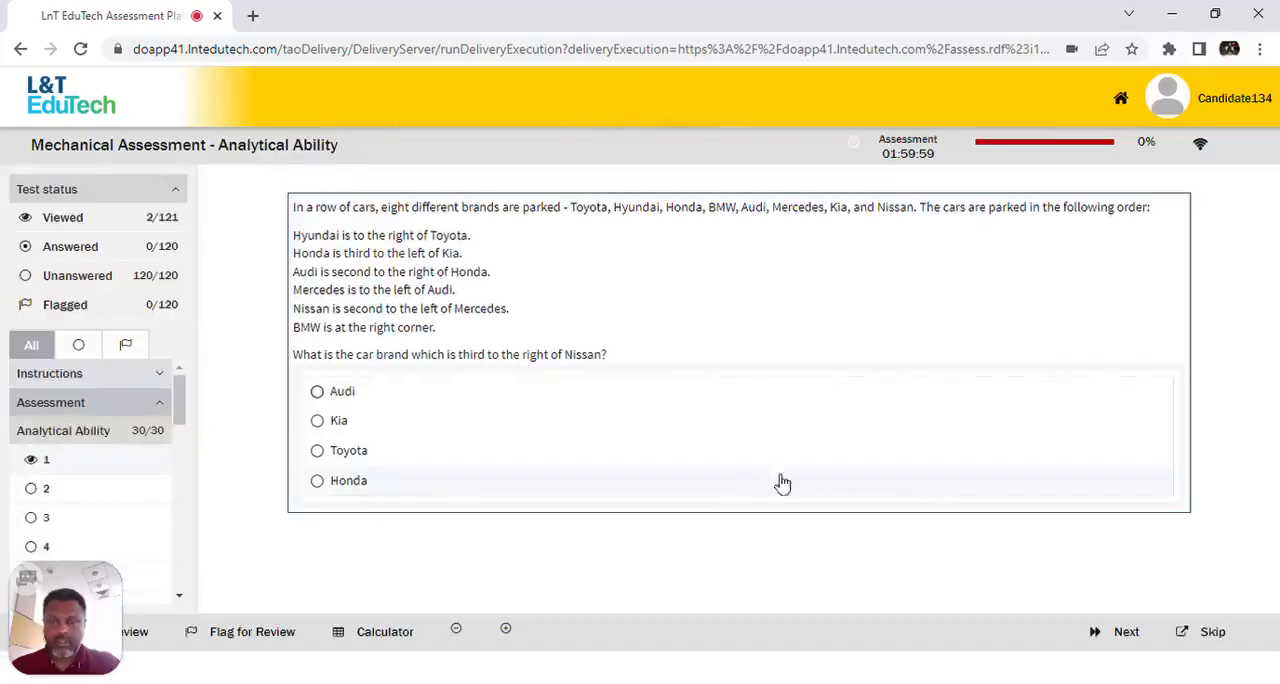
{"action": "mouse_move", "coordinate": [1028, 560]}
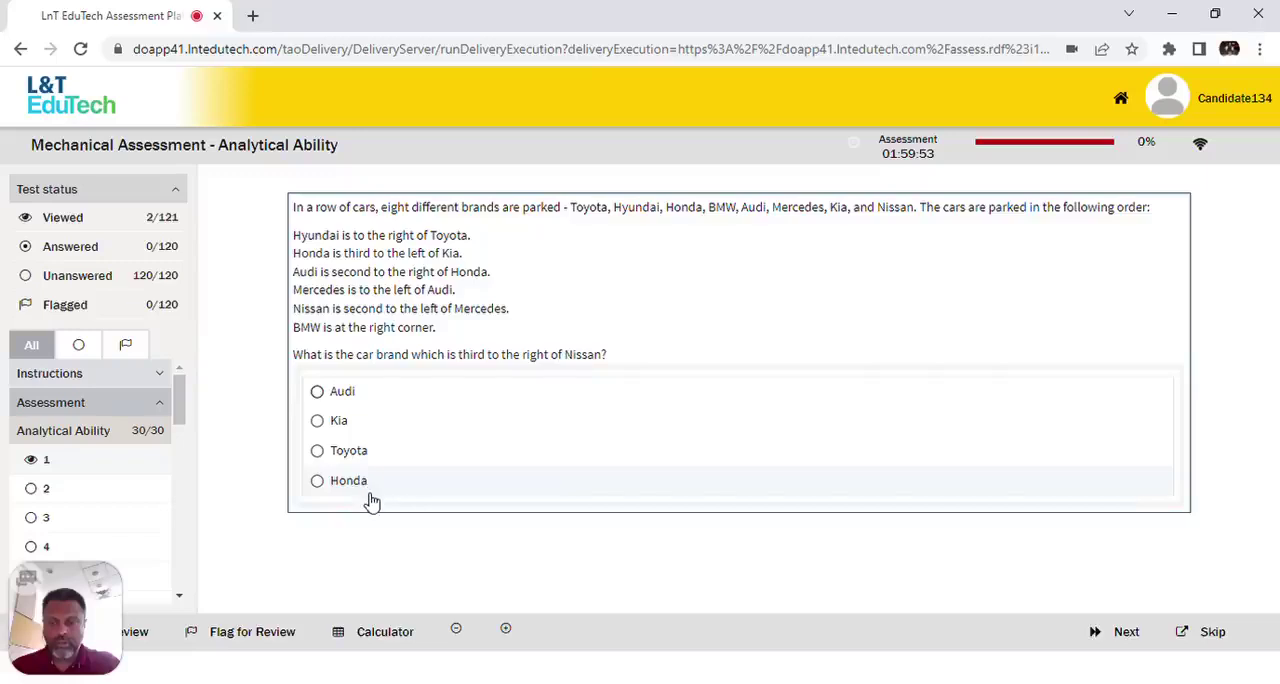
{"action": "mouse_move", "coordinate": [544, 318]}
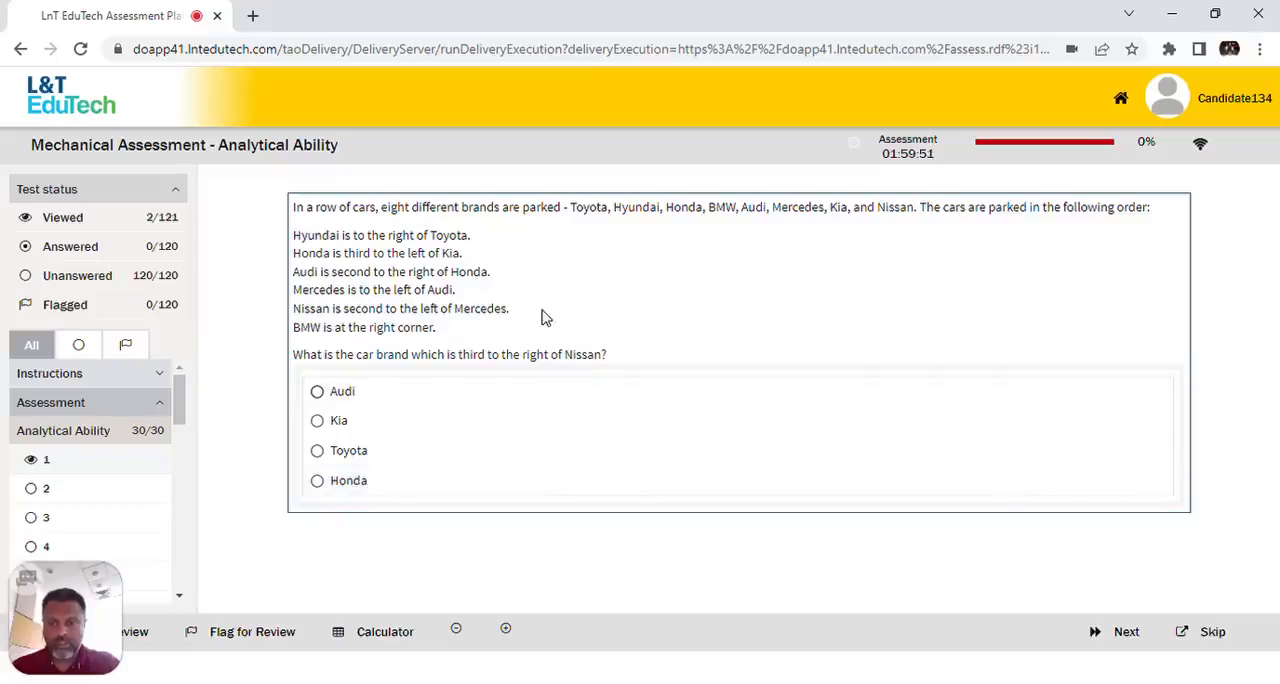
{"action": "mouse_move", "coordinate": [322, 438]}
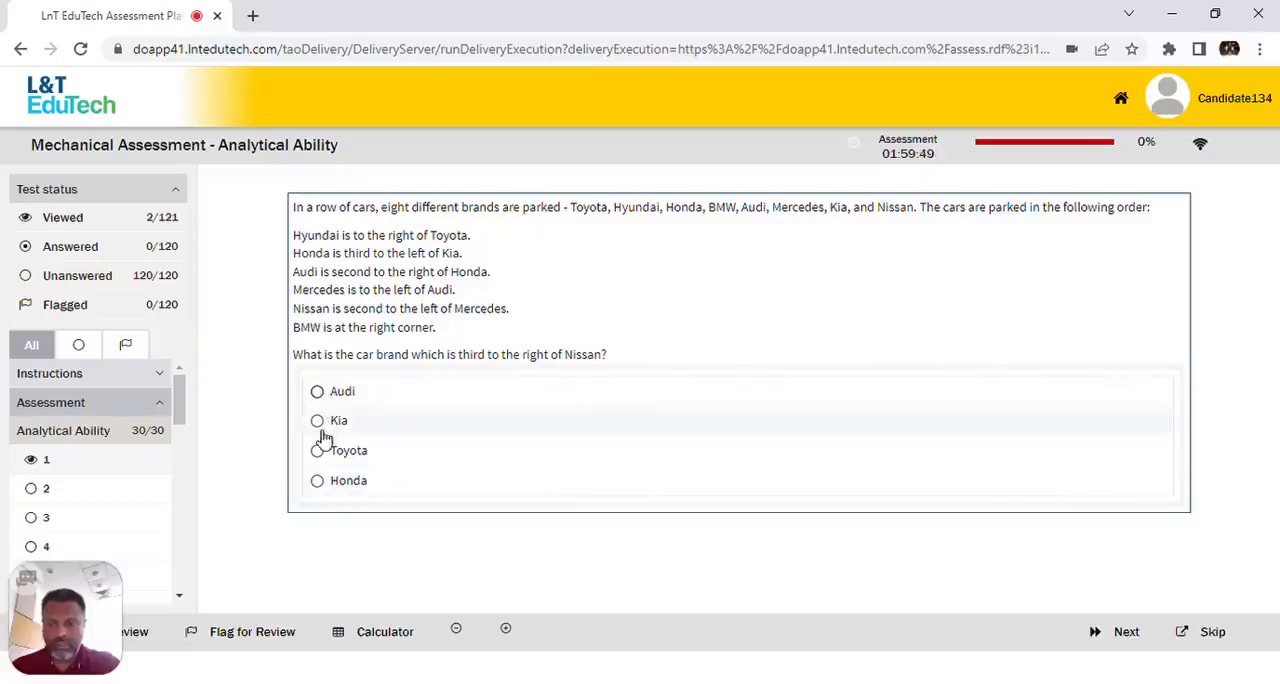
- Answer Audi for the parked-cars question and advance to question 2
{"action": "left_click", "coordinate": [316, 392]}
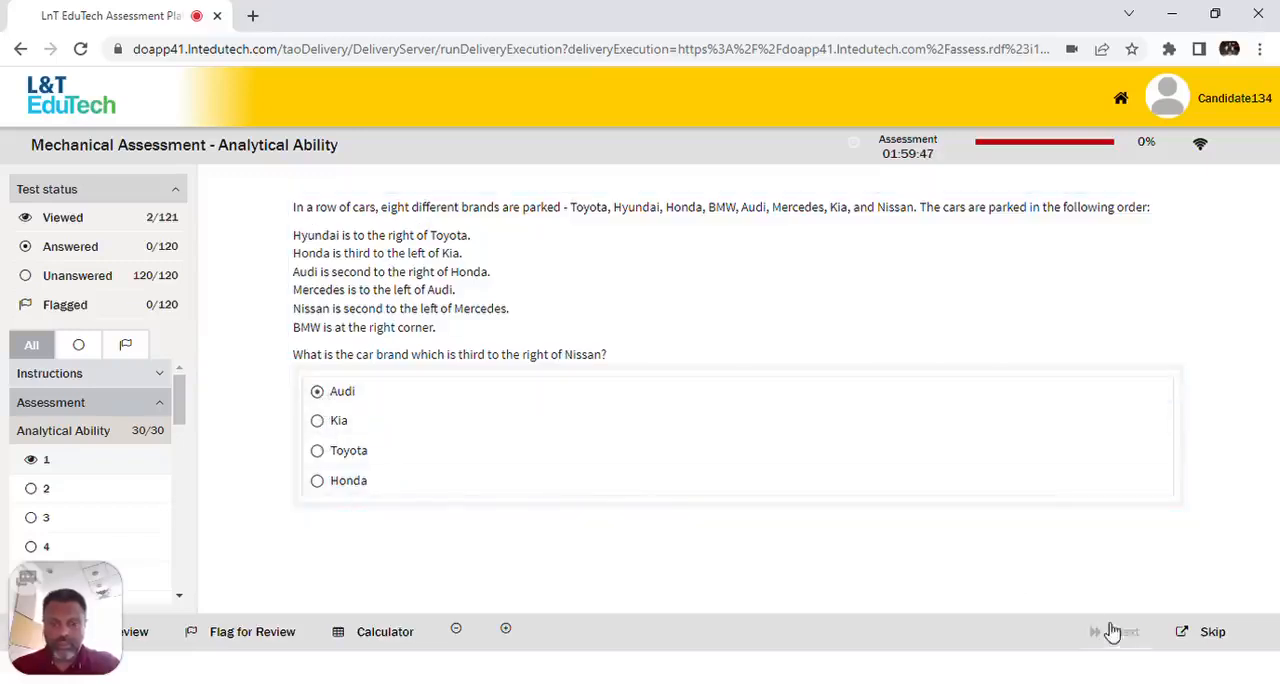
{"action": "left_click", "coordinate": [1126, 632]}
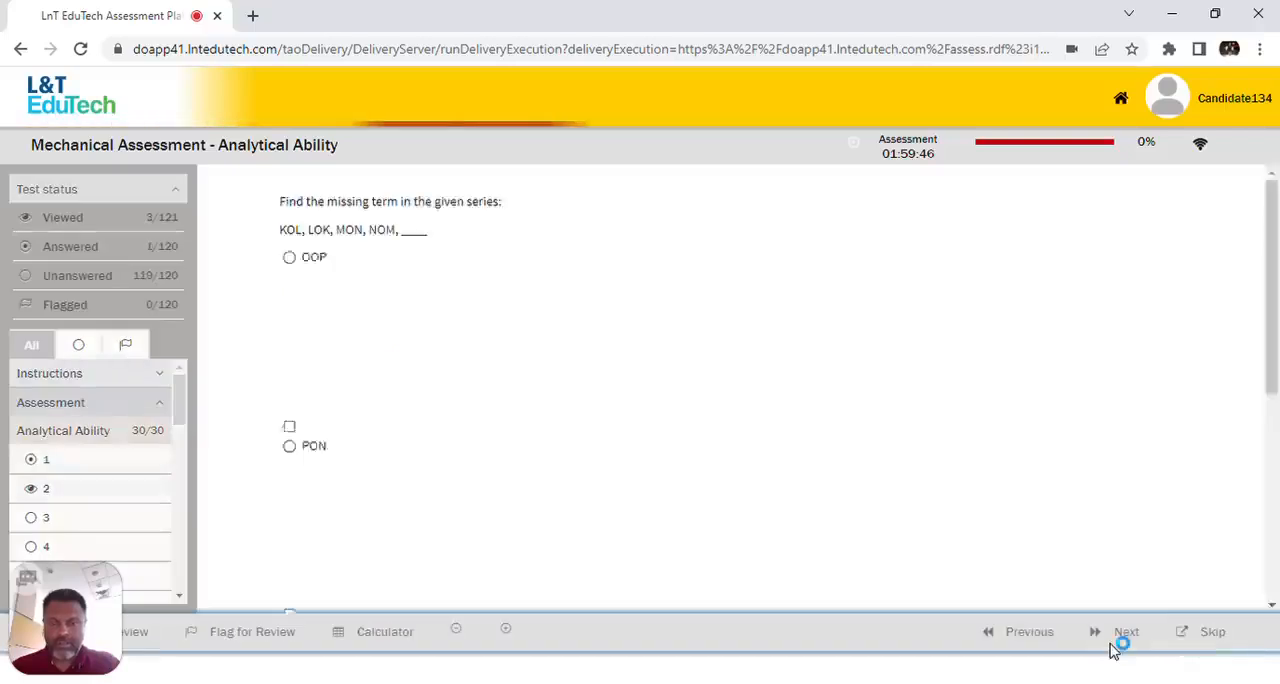
{"action": "left_click", "coordinate": [1126, 632]}
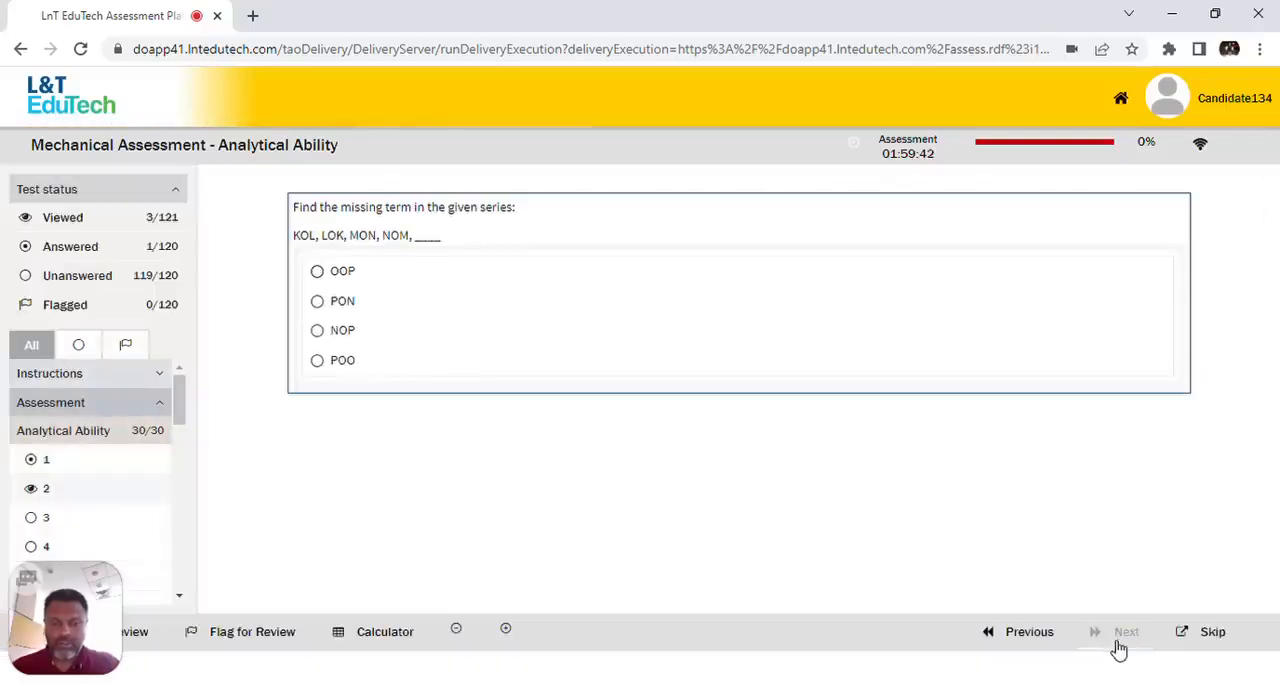
{"action": "mouse_move", "coordinate": [1112, 644]}
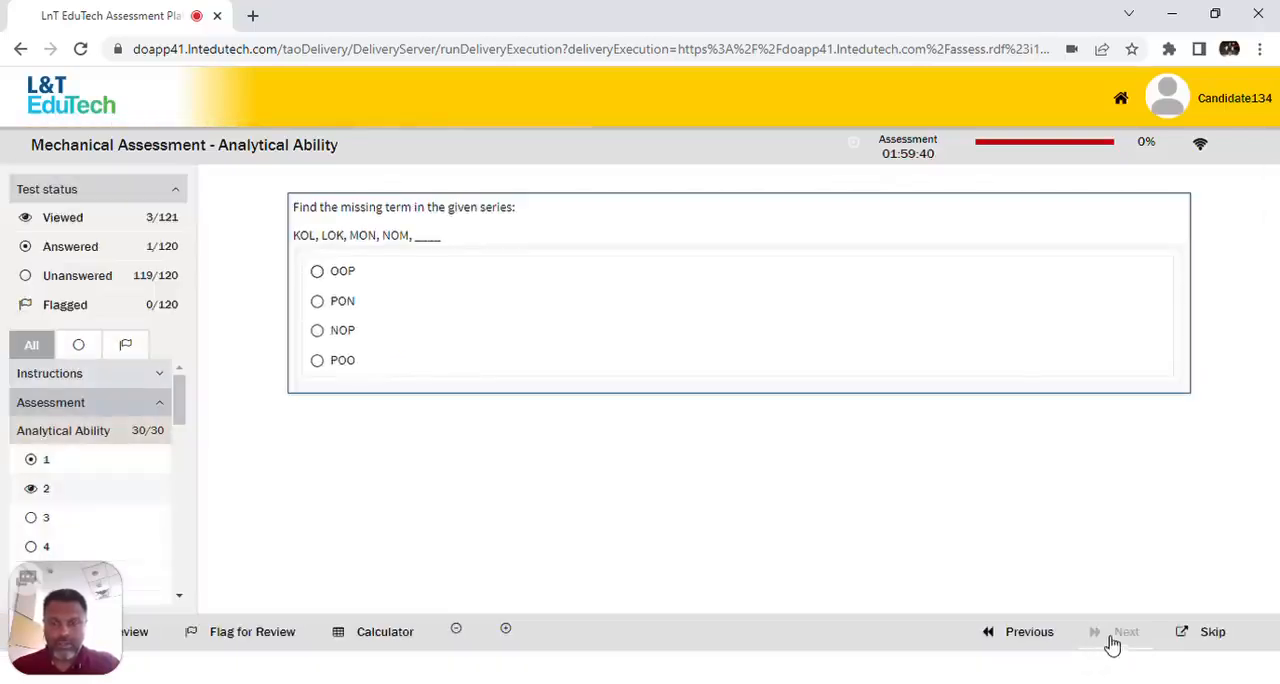
{"action": "mouse_move", "coordinate": [950, 532]}
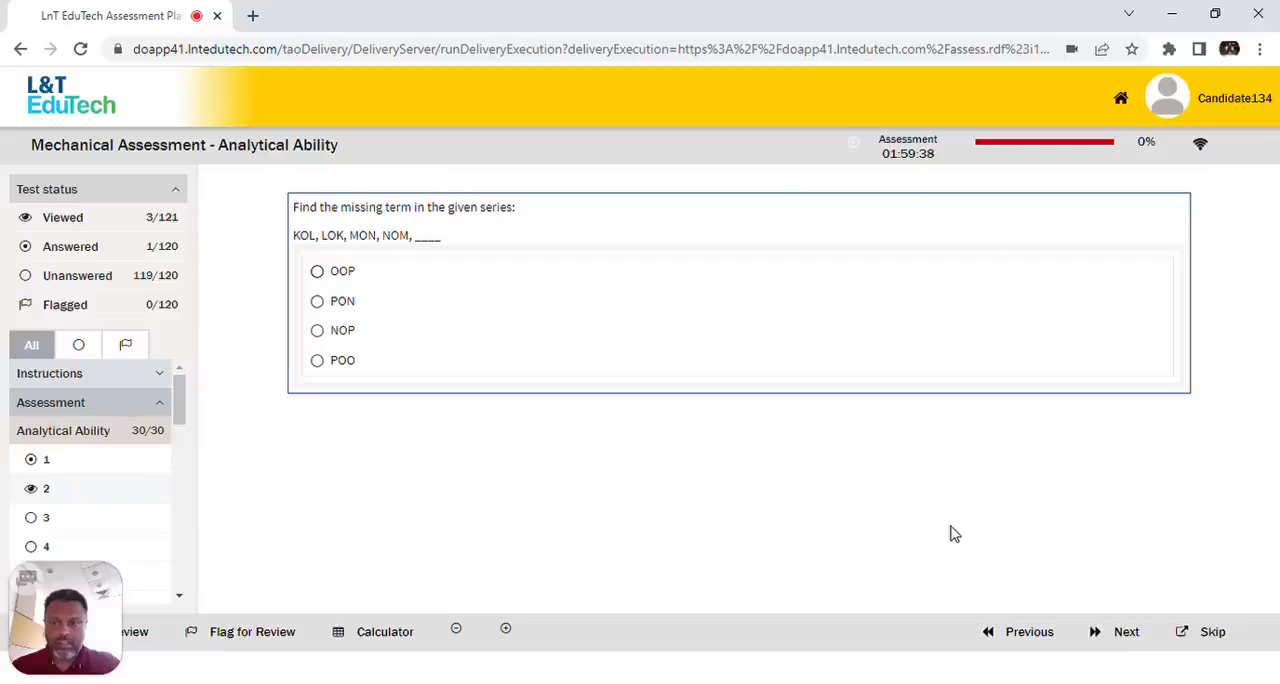
{"action": "mouse_move", "coordinate": [64, 214]}
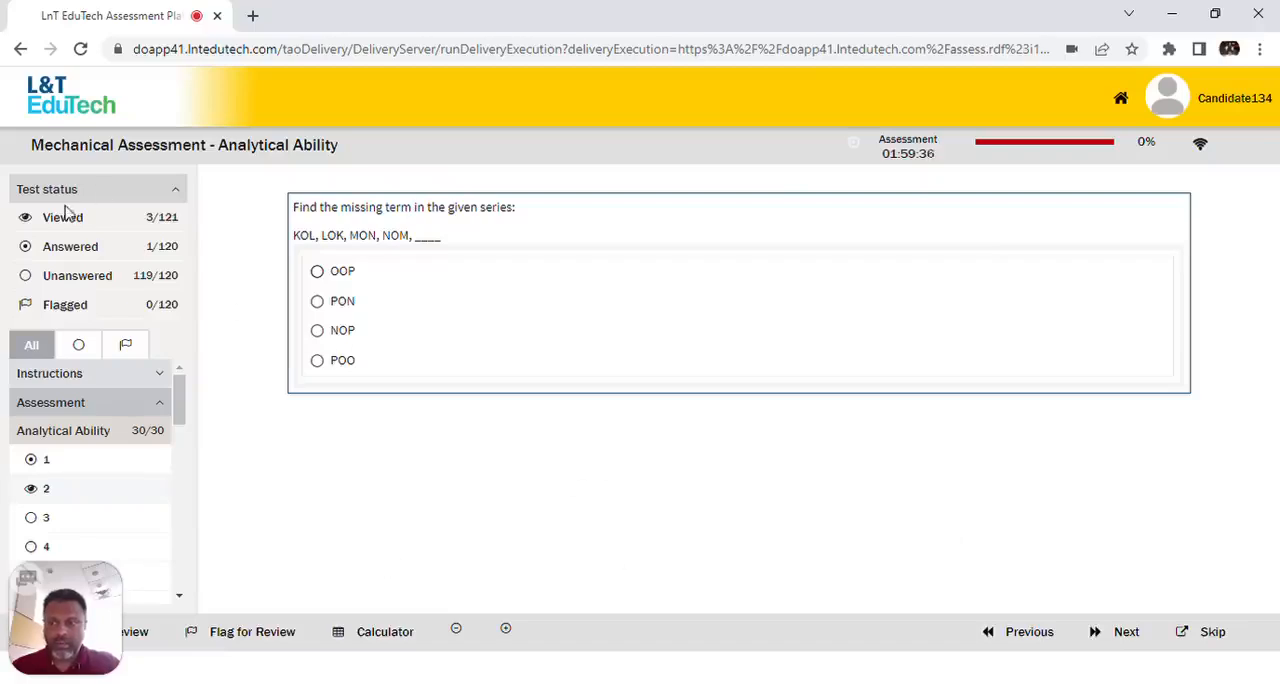
{"action": "mouse_move", "coordinate": [172, 322]}
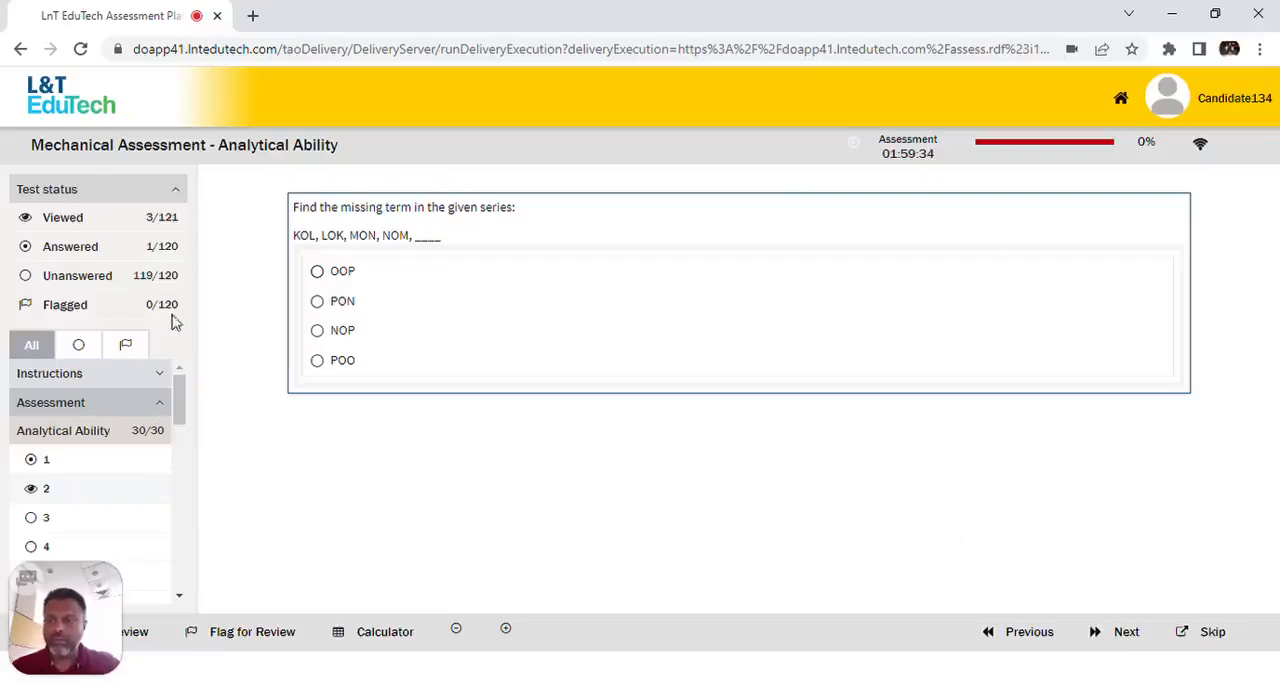
{"action": "mouse_move", "coordinate": [116, 264]}
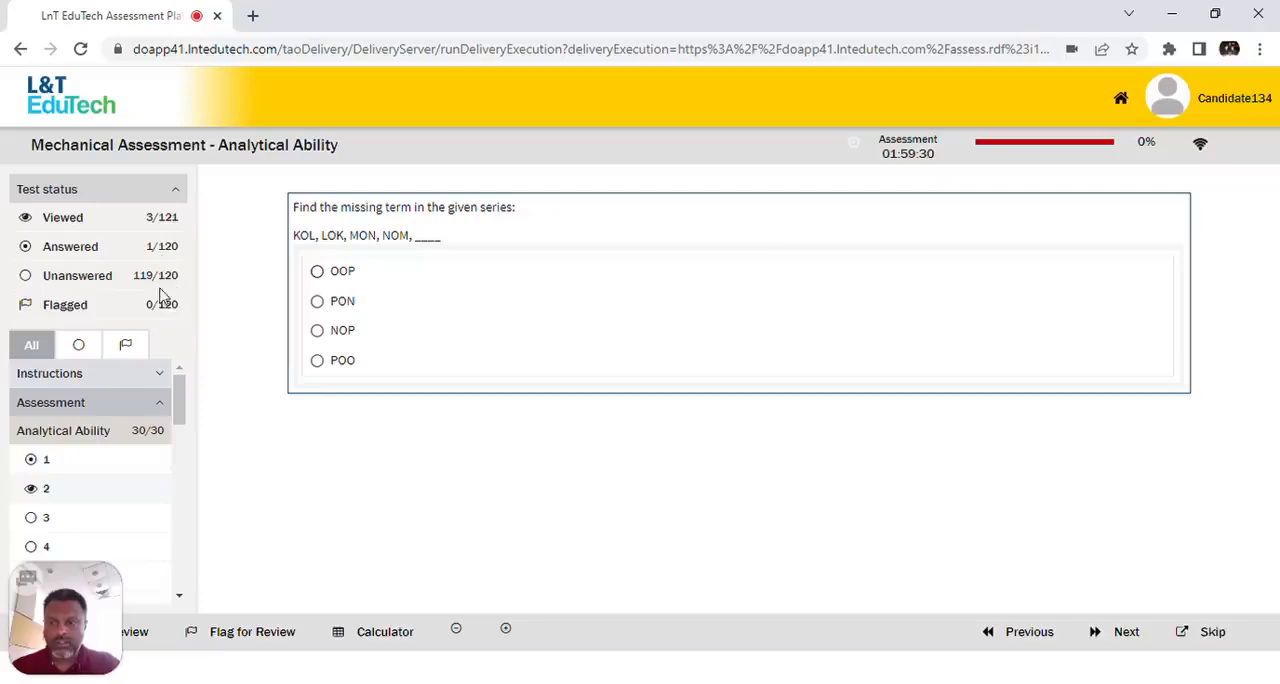
{"action": "mouse_move", "coordinate": [192, 392]}
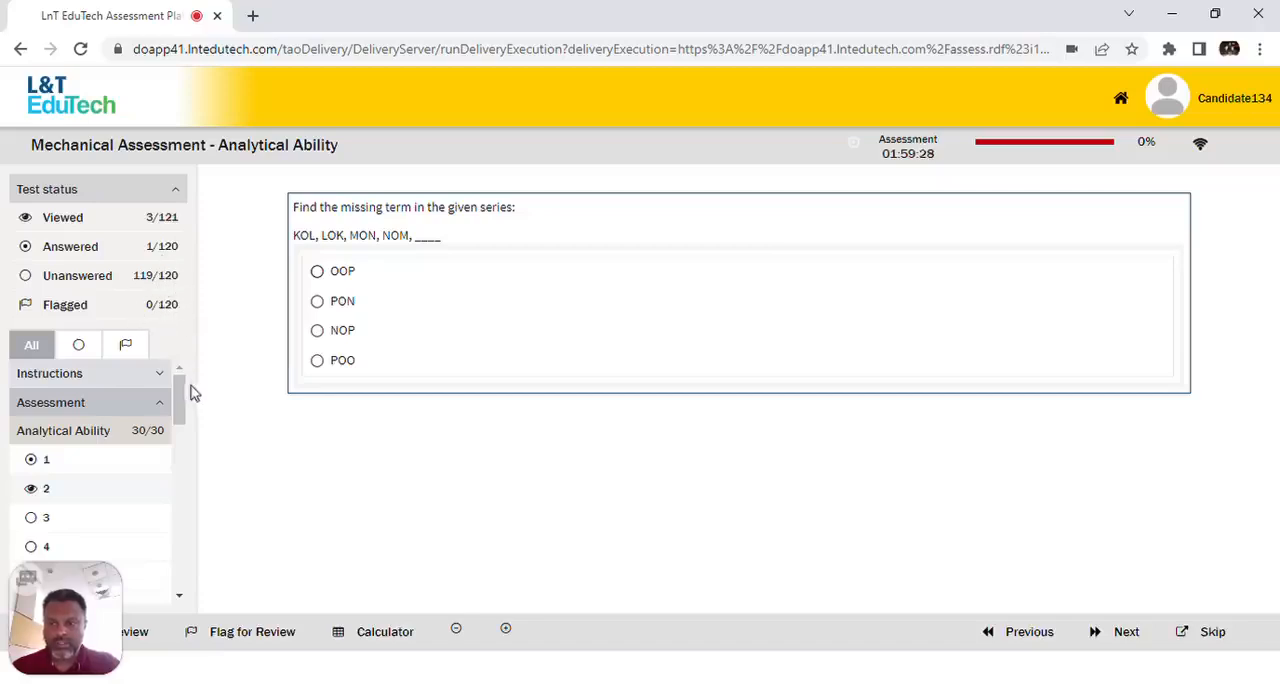
- Jump to question 9, answer FQYIM for the GRAIN code question and go to question 10
{"action": "scroll", "scroll_direction": "down", "scroll_amount": 3}
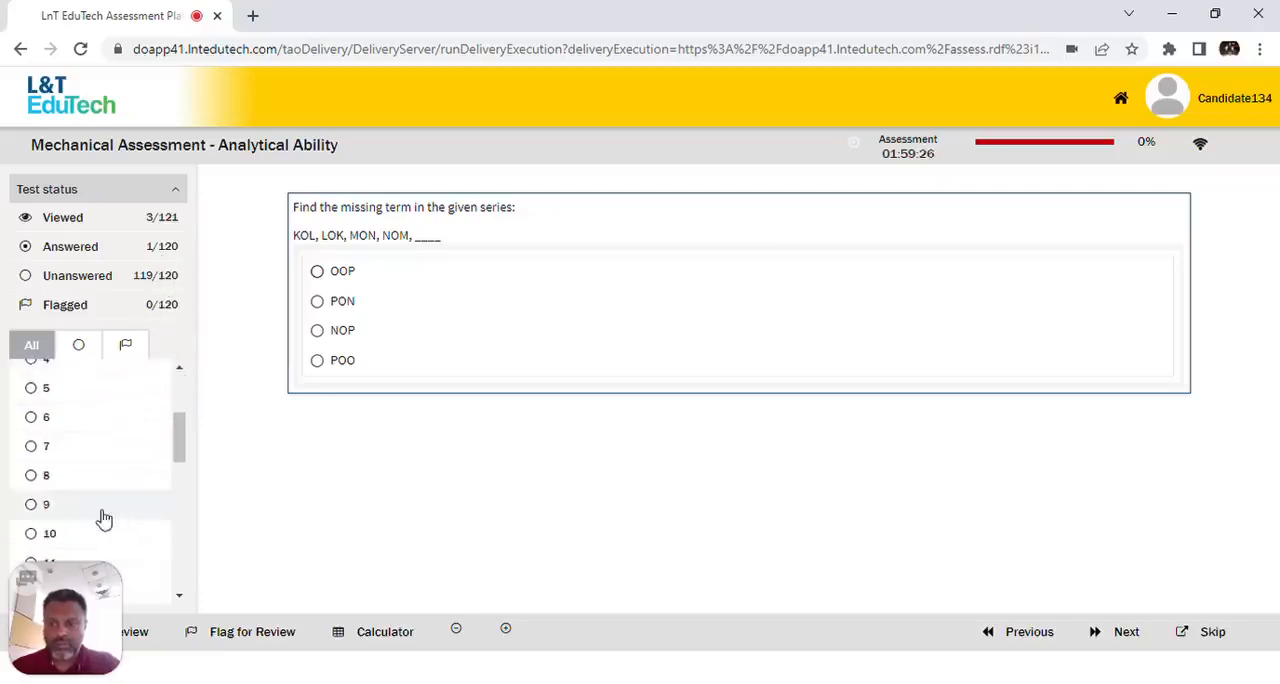
{"action": "left_click", "coordinate": [44, 504]}
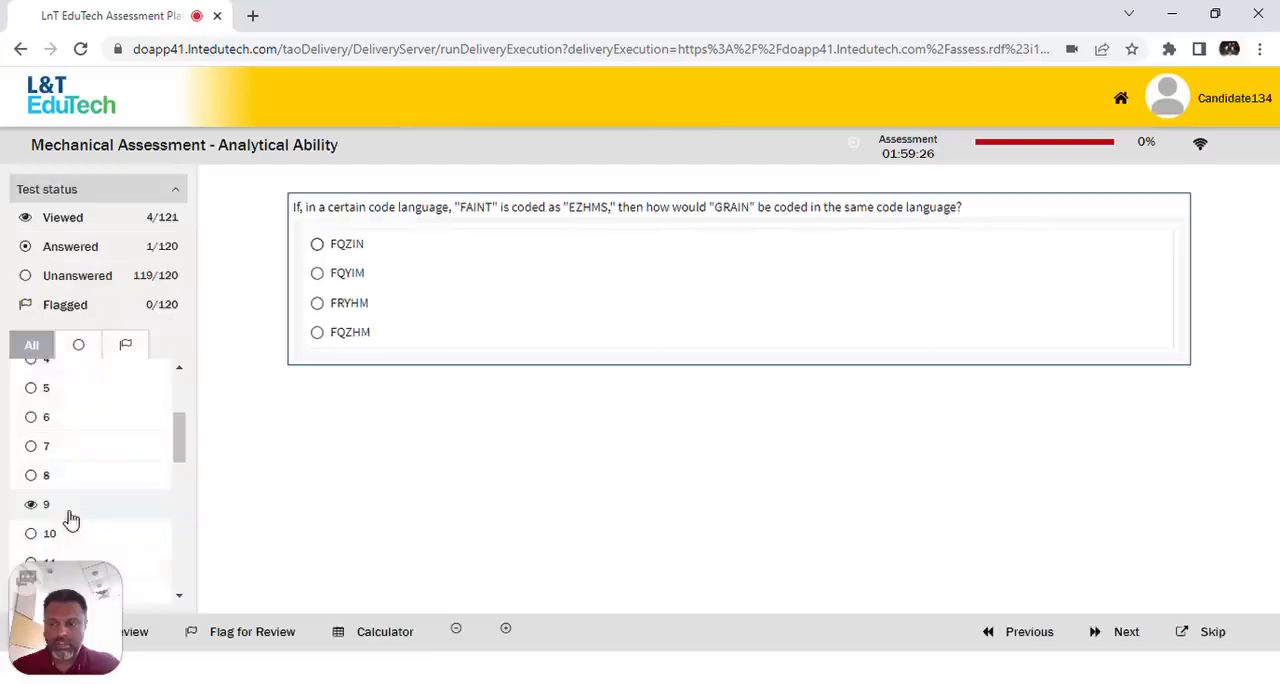
{"action": "left_click", "coordinate": [316, 272]}
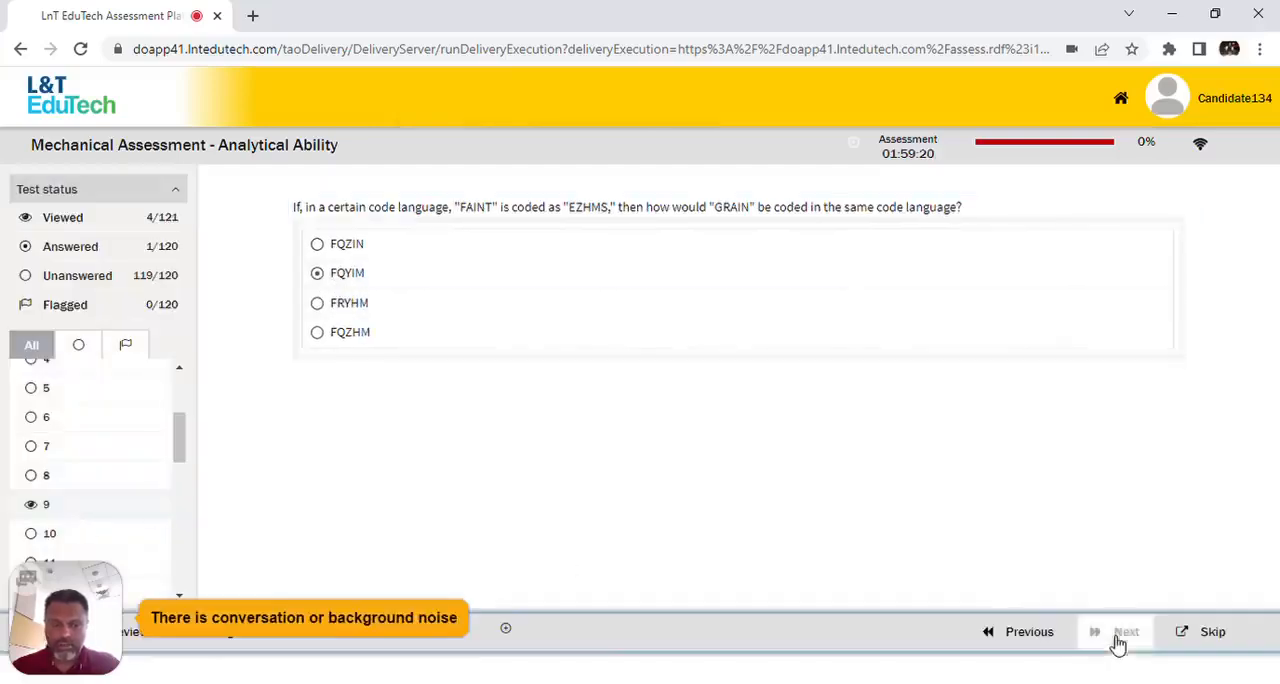
{"action": "left_click", "coordinate": [1126, 632]}
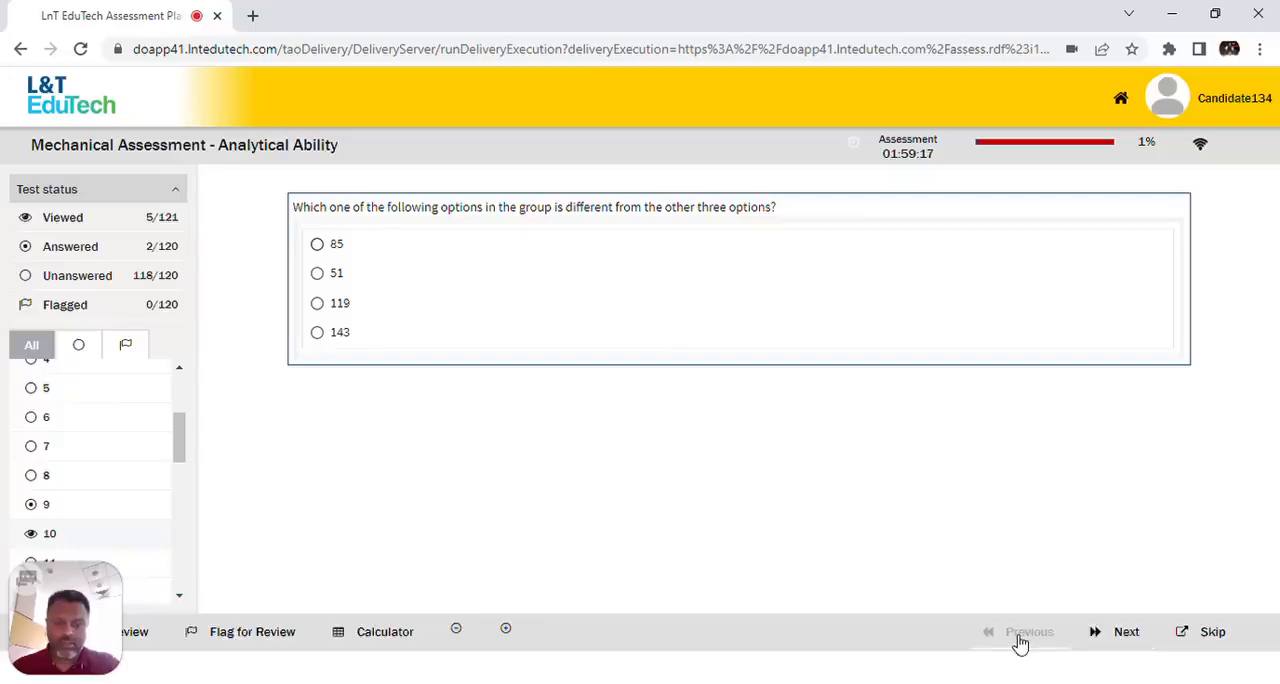
- Return to the GRAIN question, change the answer to FQZIN and move ahead
{"action": "left_click", "coordinate": [1126, 632]}
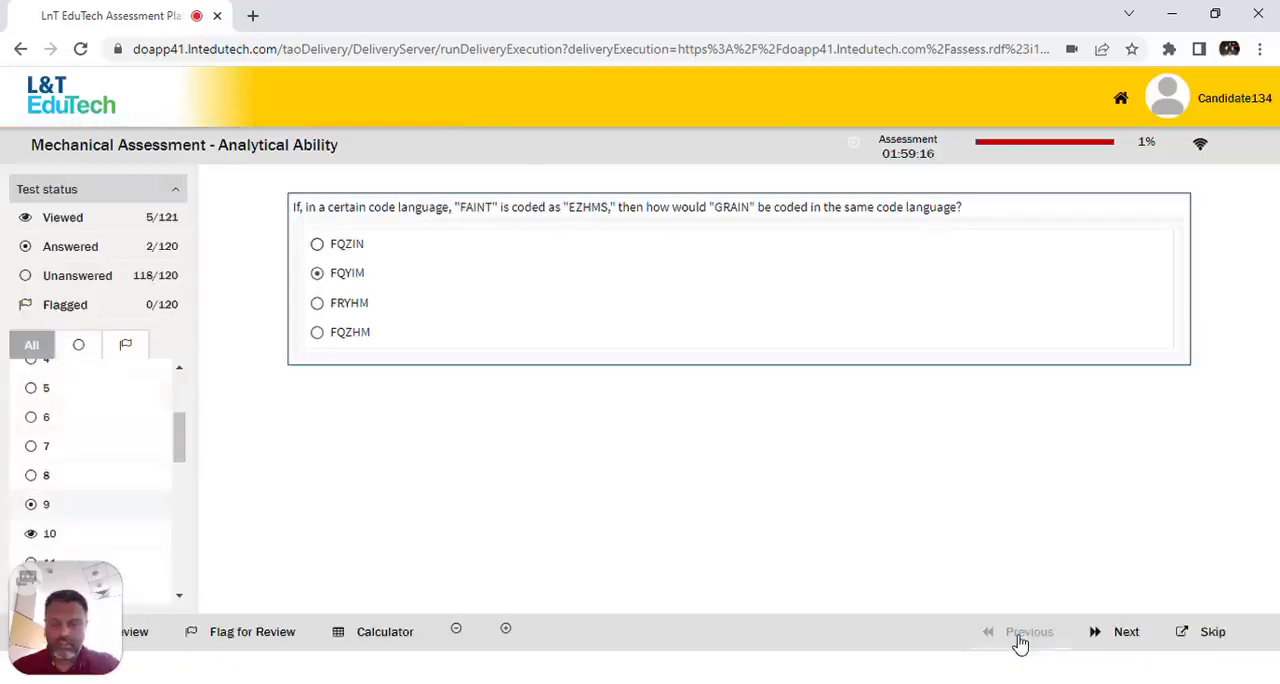
{"action": "left_click", "coordinate": [316, 244]}
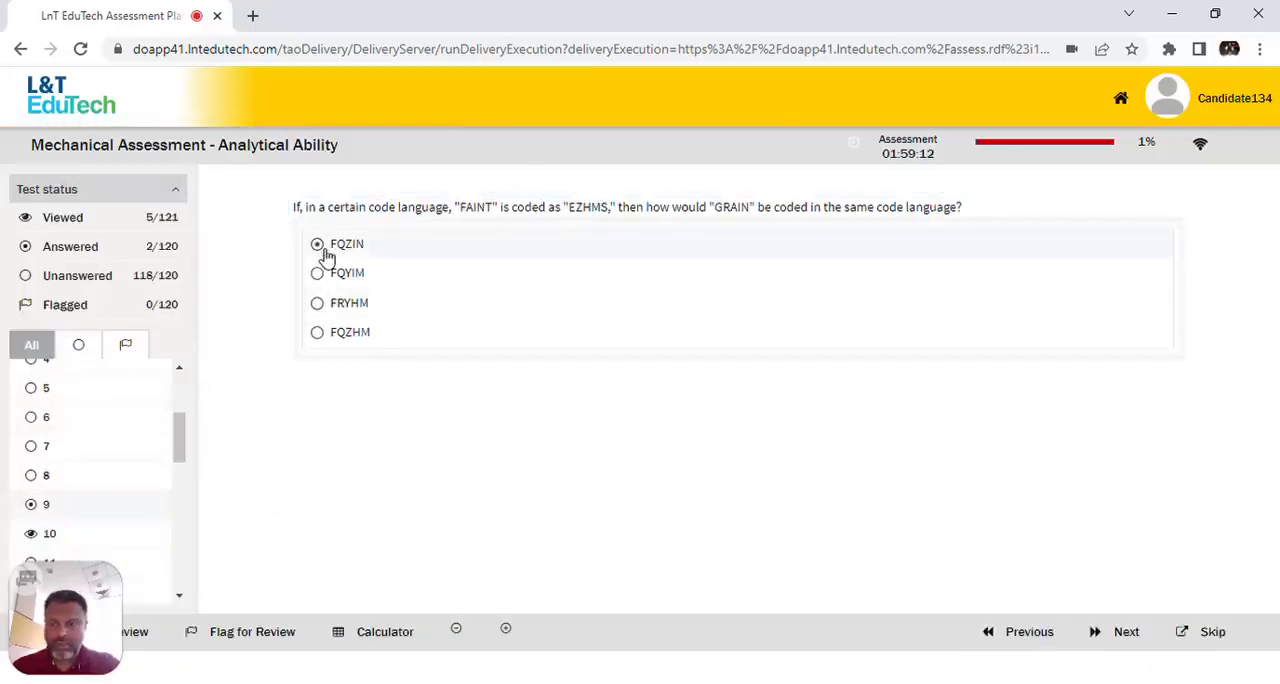
{"action": "left_click", "coordinate": [1126, 632]}
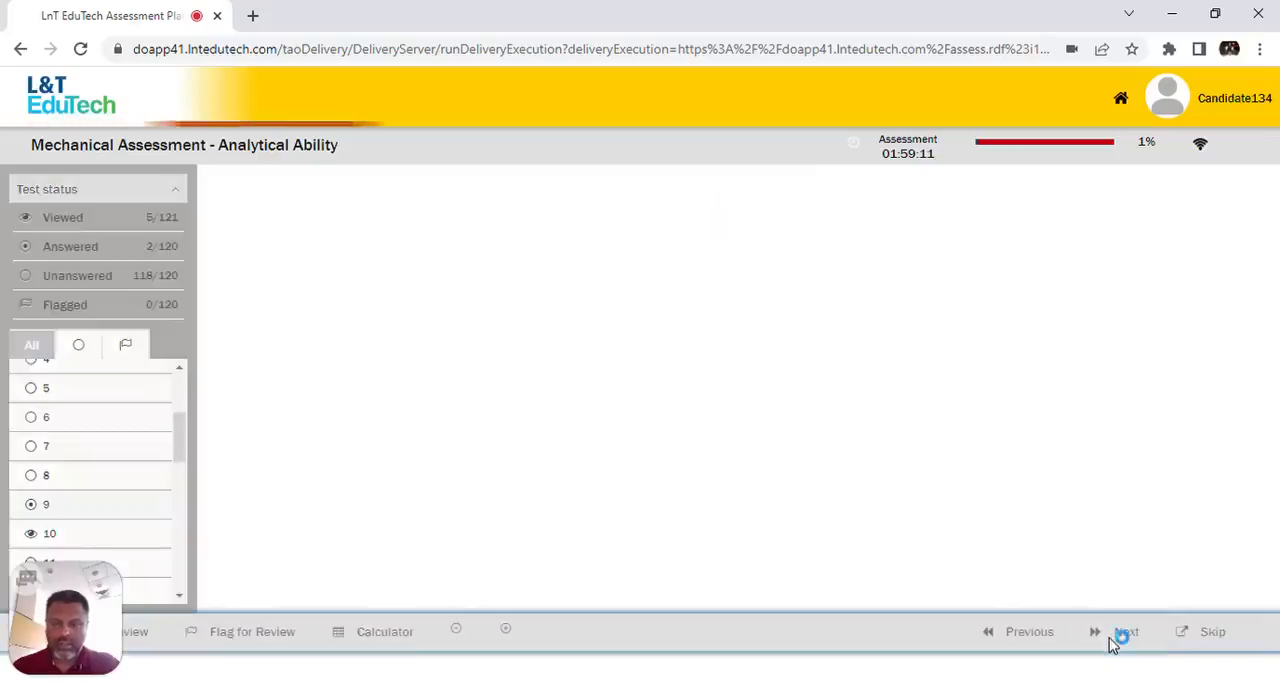
{"action": "left_click", "coordinate": [1124, 632]}
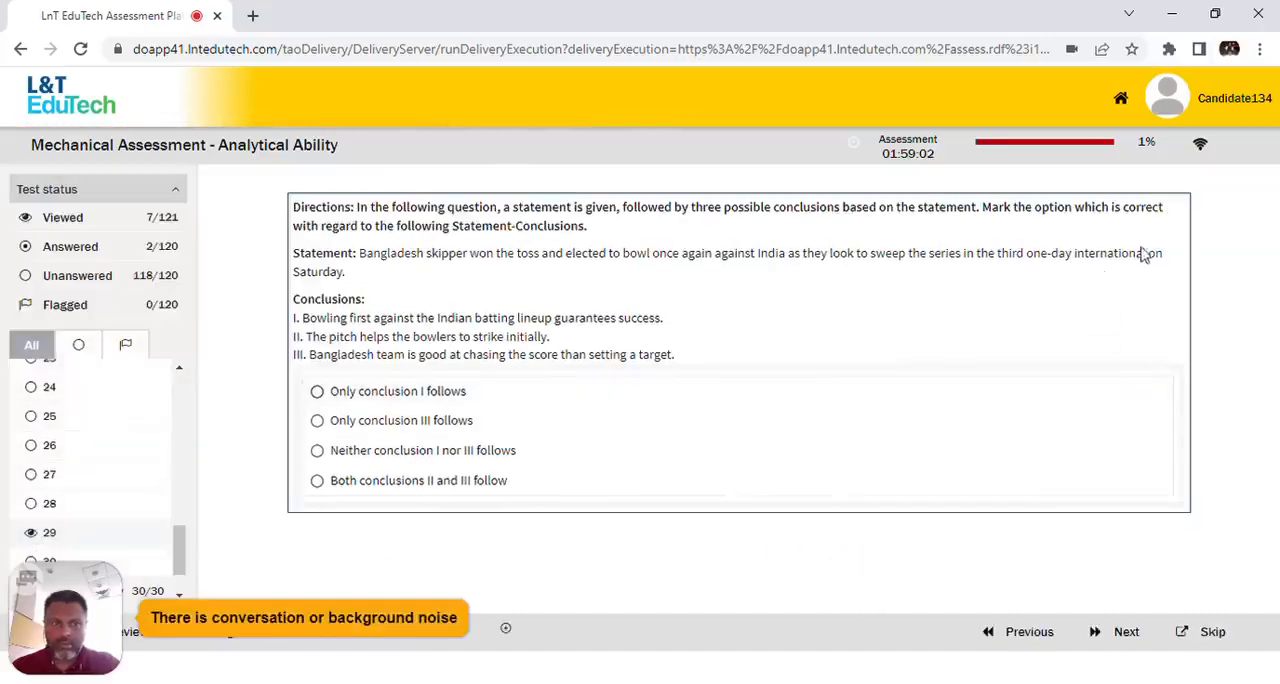
{"action": "mouse_move", "coordinate": [940, 164]}
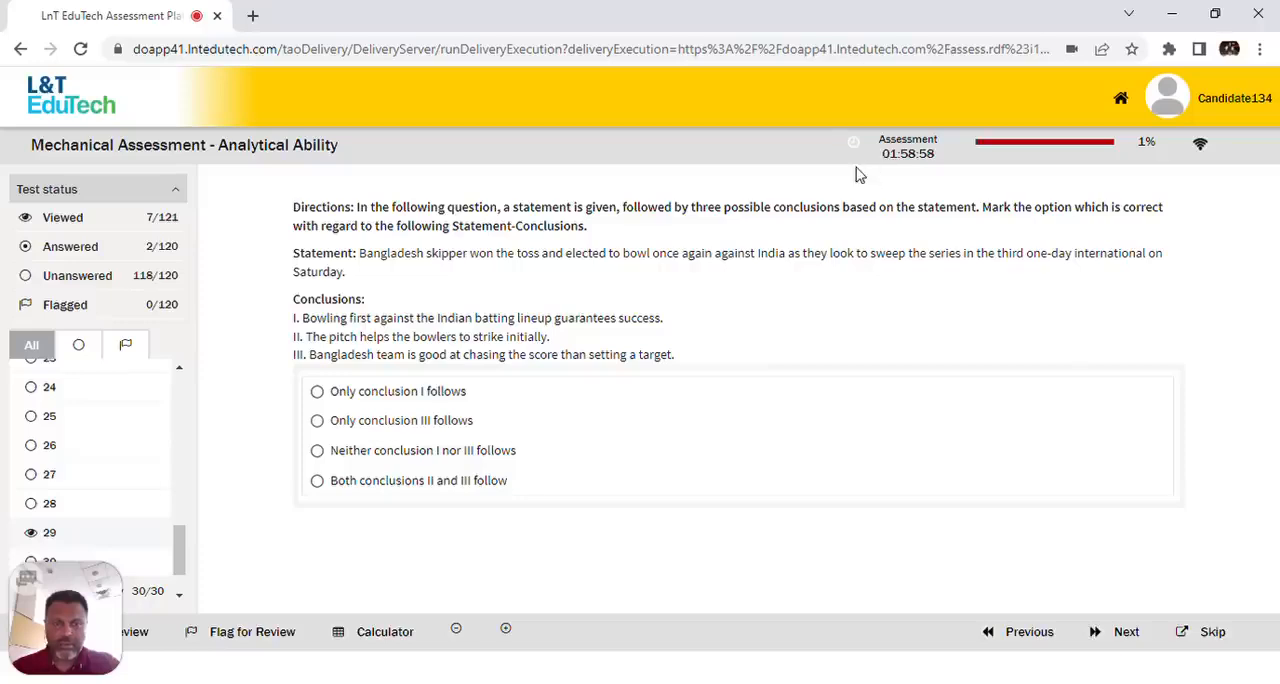
{"action": "mouse_move", "coordinate": [938, 166]}
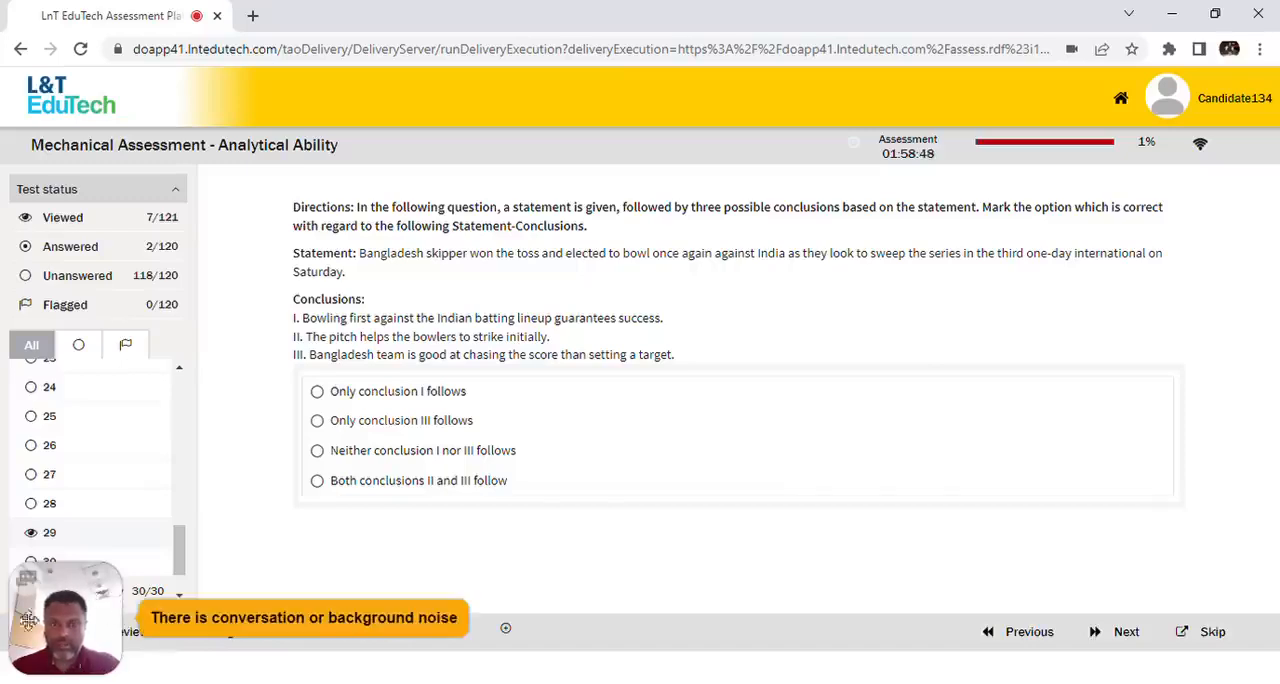
{"action": "mouse_move", "coordinate": [128, 670]}
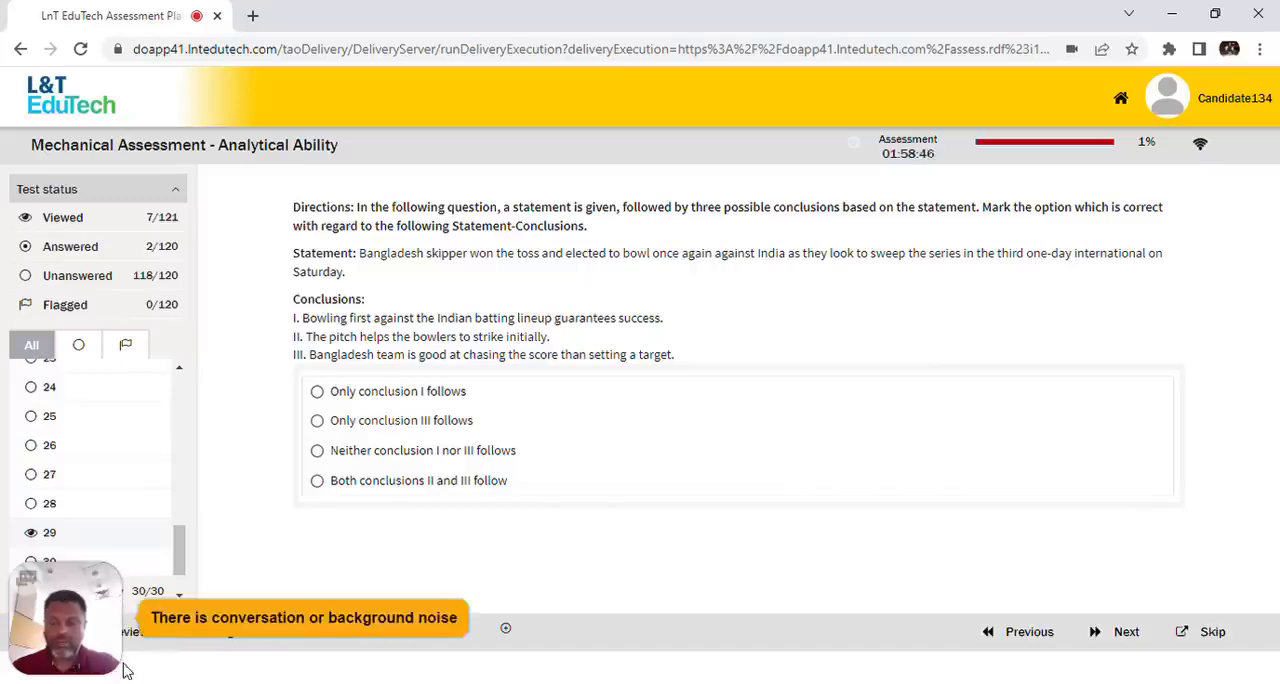
{"action": "mouse_move", "coordinate": [54, 628]}
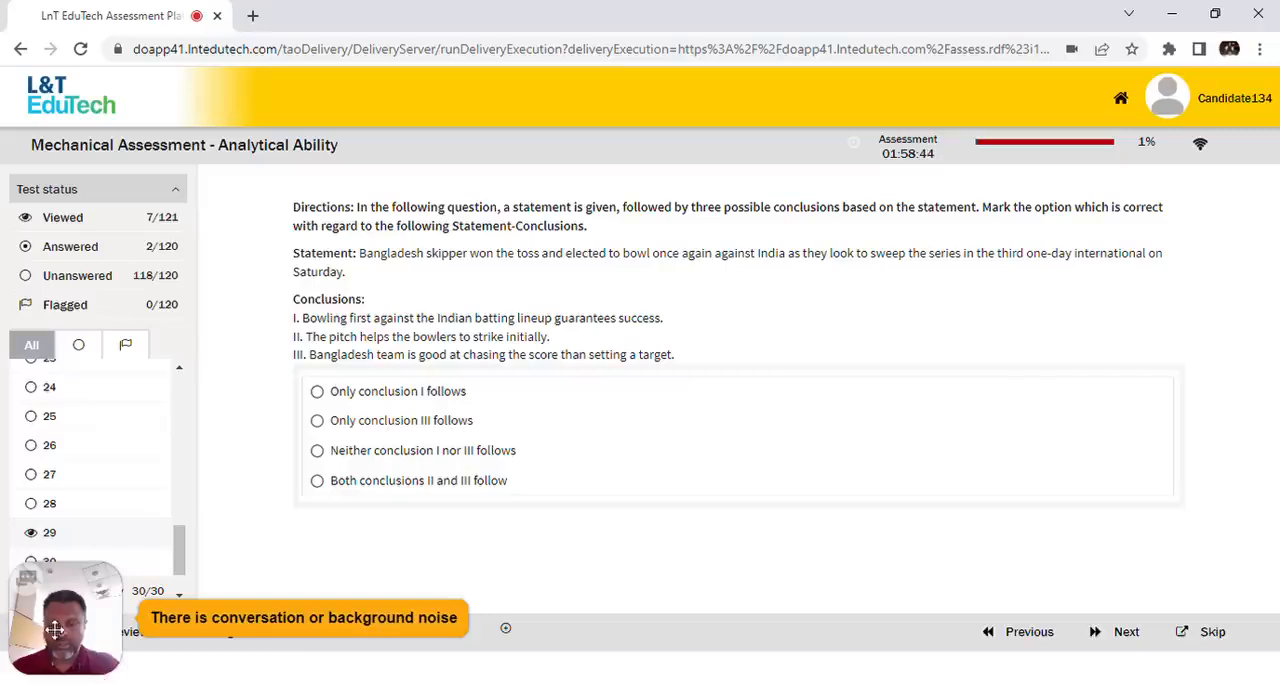
{"action": "mouse_move", "coordinate": [488, 642]}
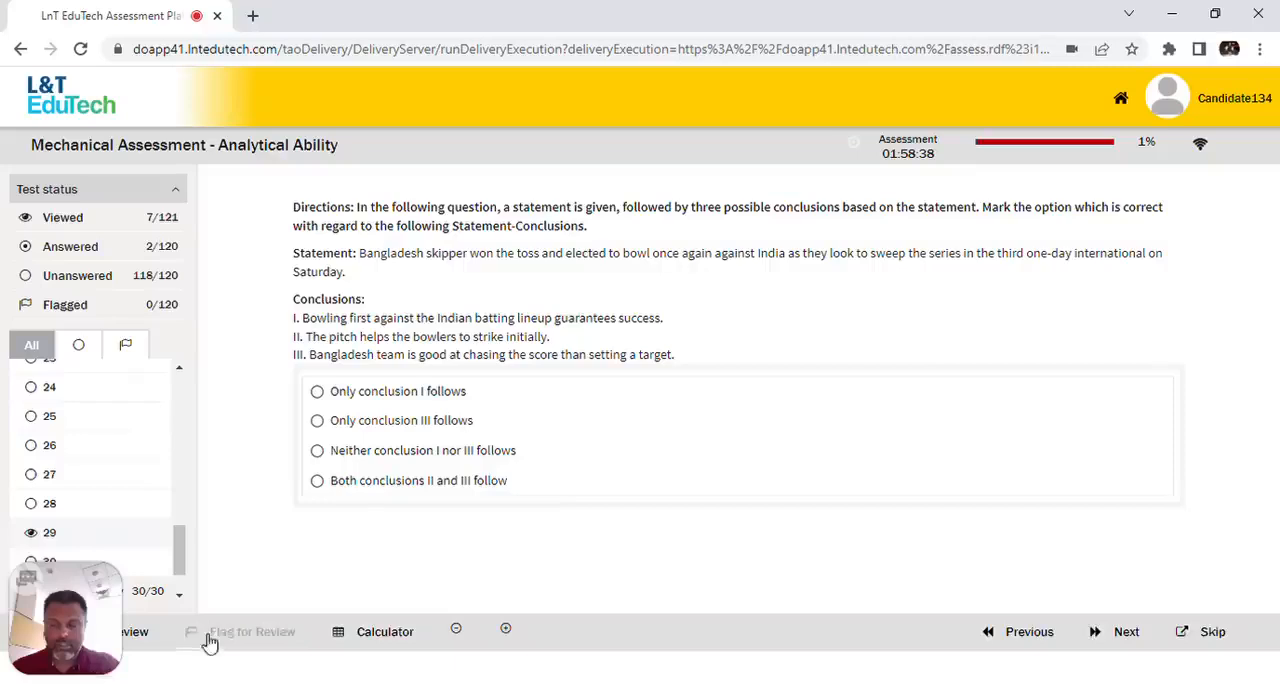
{"action": "mouse_move", "coordinate": [504, 586]}
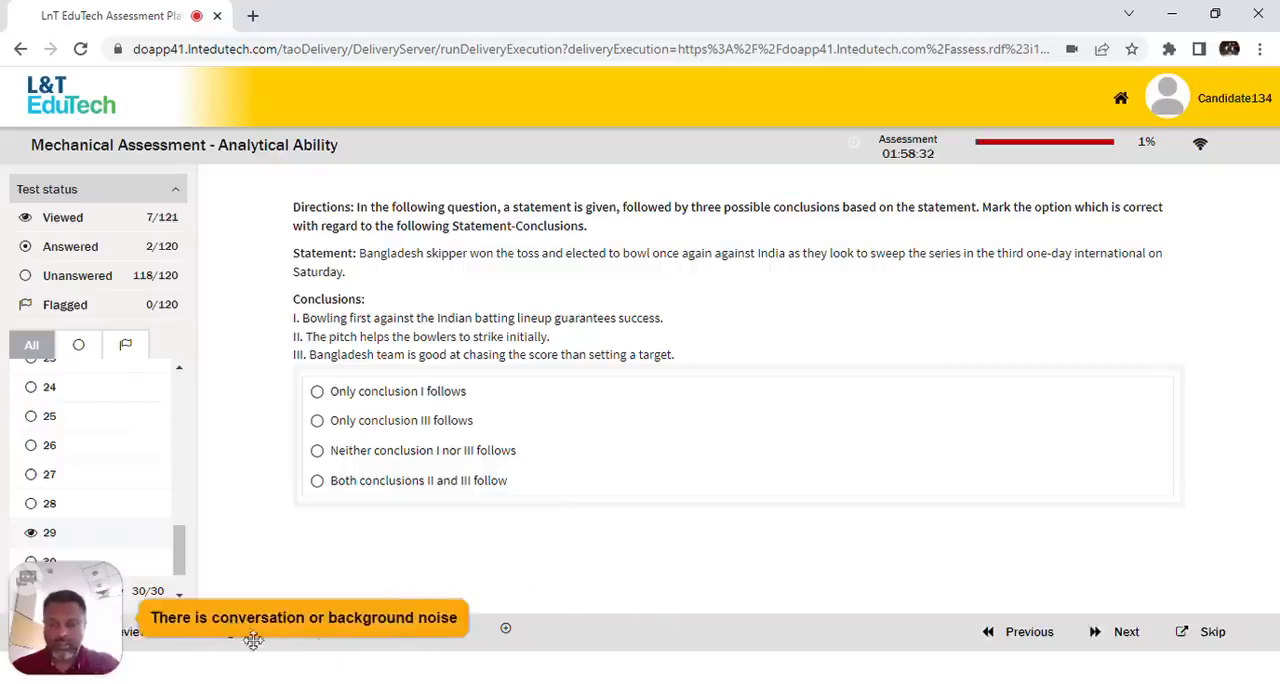
{"action": "mouse_move", "coordinate": [428, 638]}
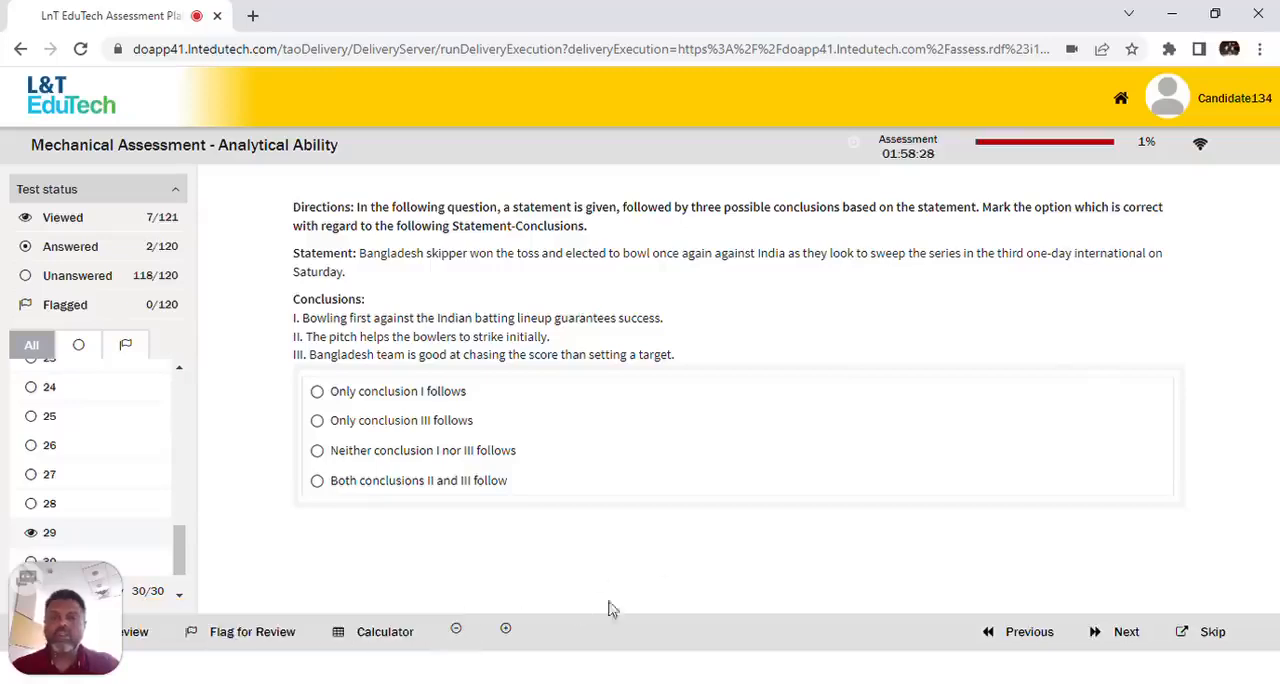
{"action": "mouse_move", "coordinate": [1240, 568]}
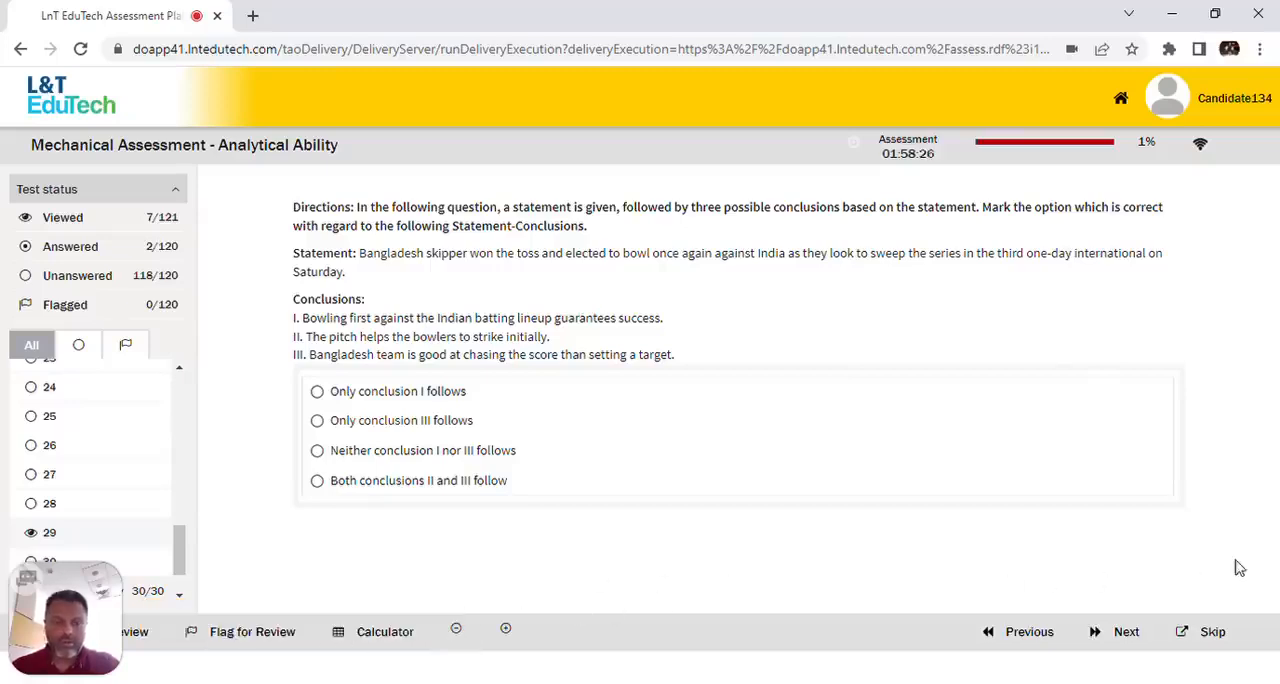
{"action": "mouse_move", "coordinate": [1226, 596]}
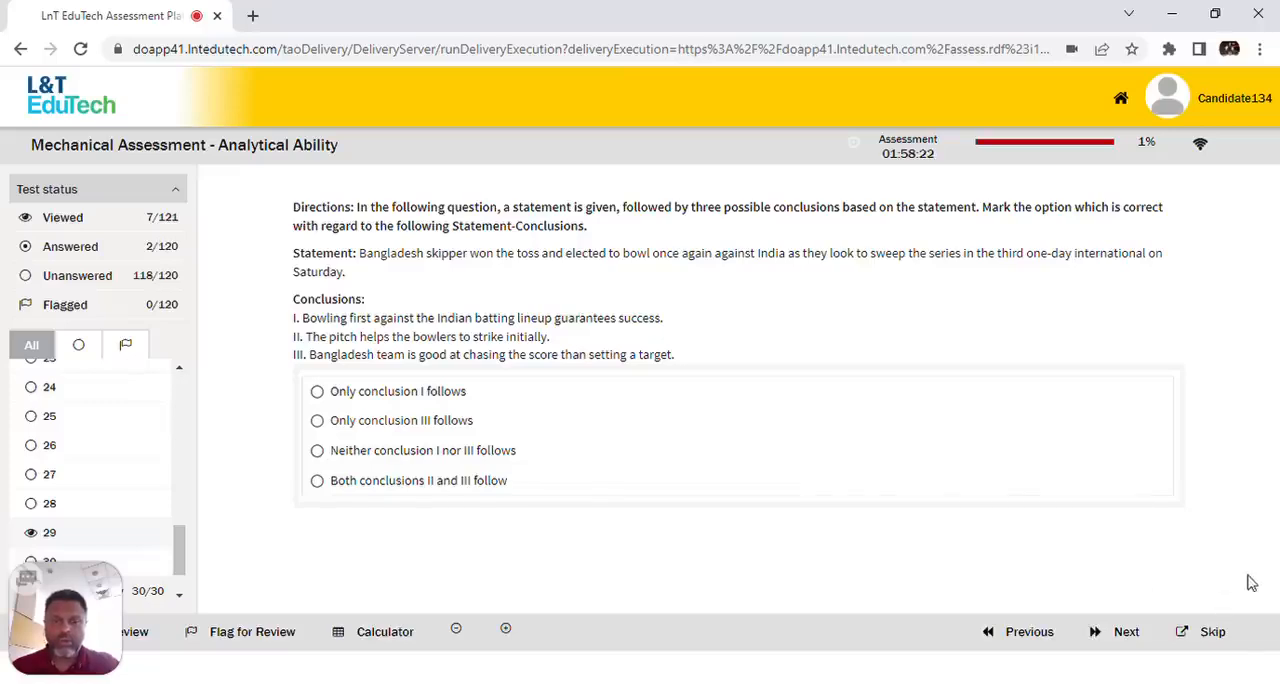
{"action": "mouse_move", "coordinate": [1076, 592]}
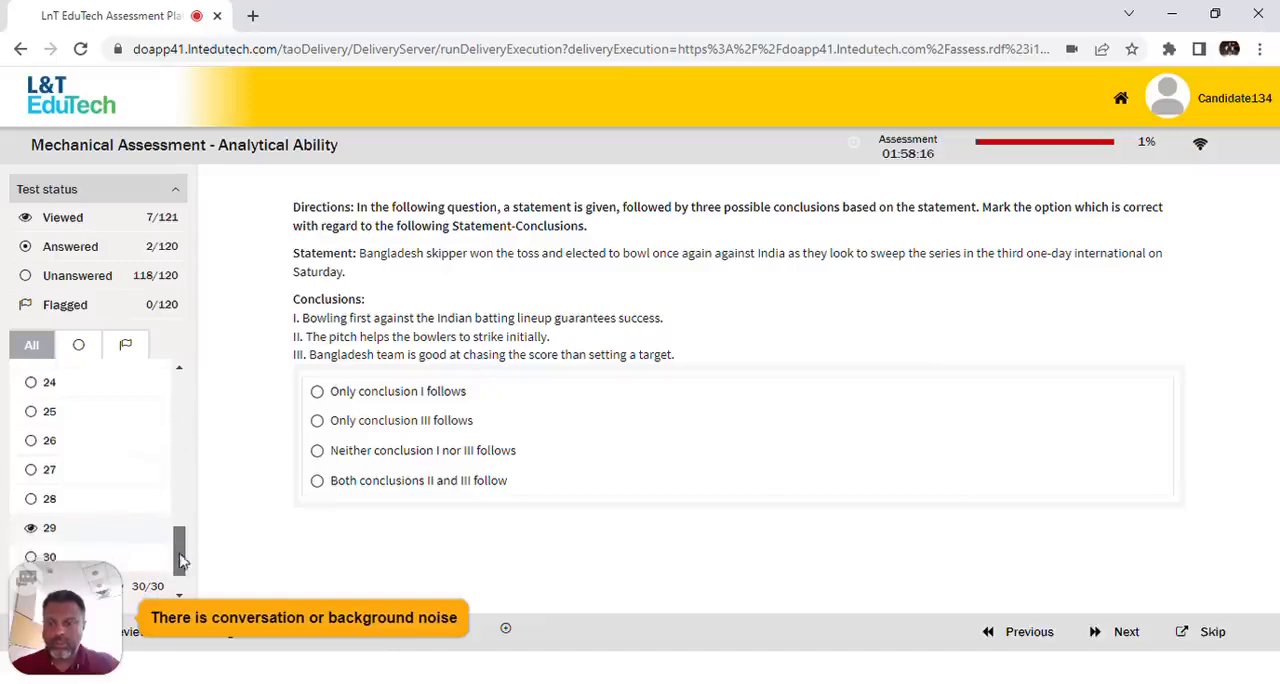
- Go to question 30, the Bernoulli's equation assumptions question in the Domain section
{"action": "scroll", "scroll_direction": "down", "scroll_amount": 3}
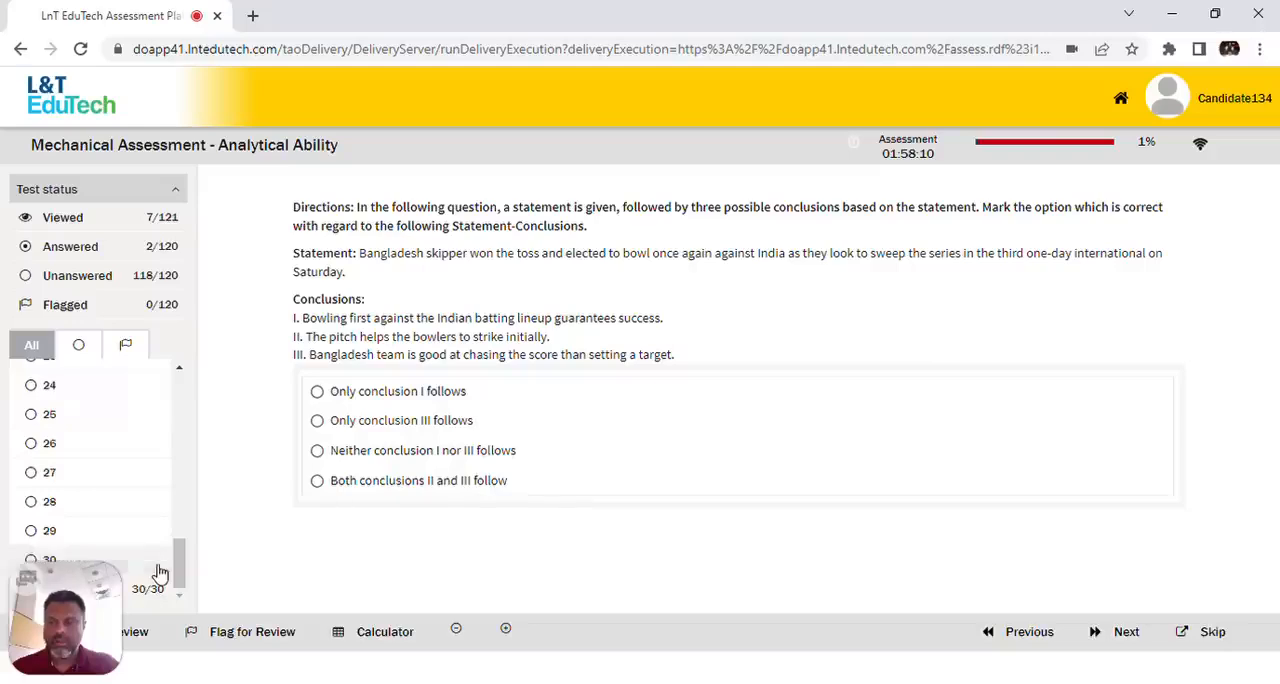
{"action": "scroll", "scroll_direction": "up", "scroll_amount": 3}
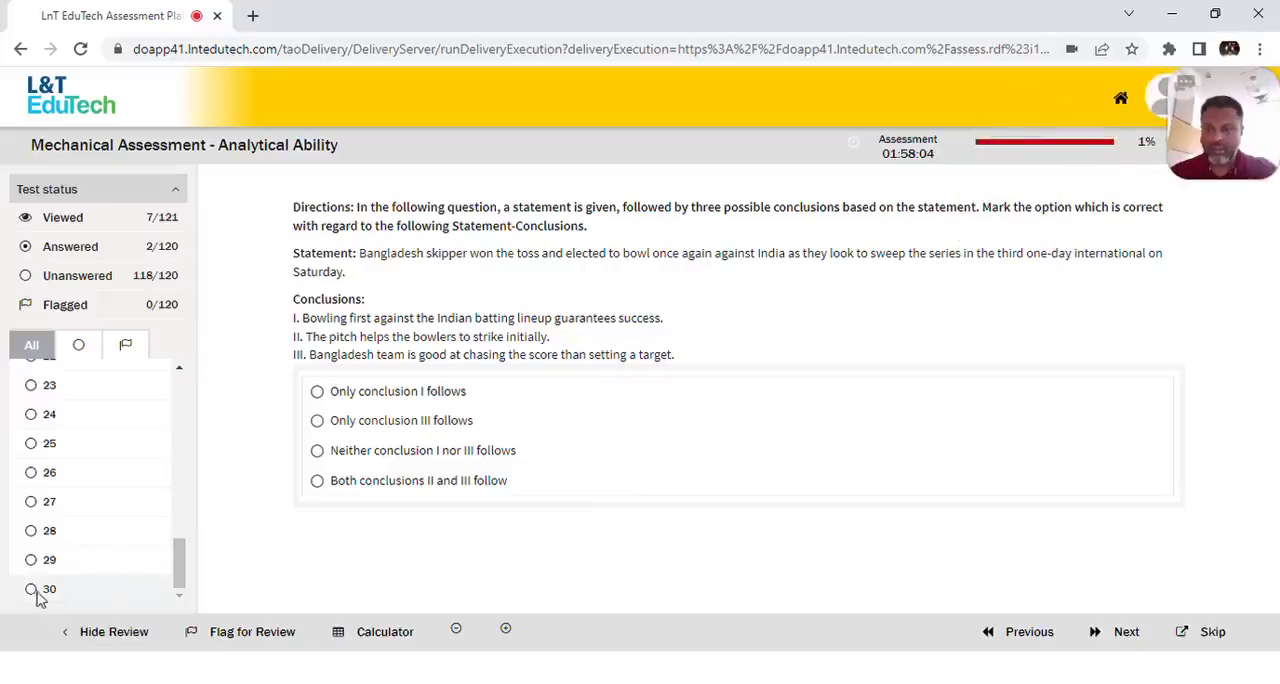
{"action": "mouse_move", "coordinate": [72, 596]}
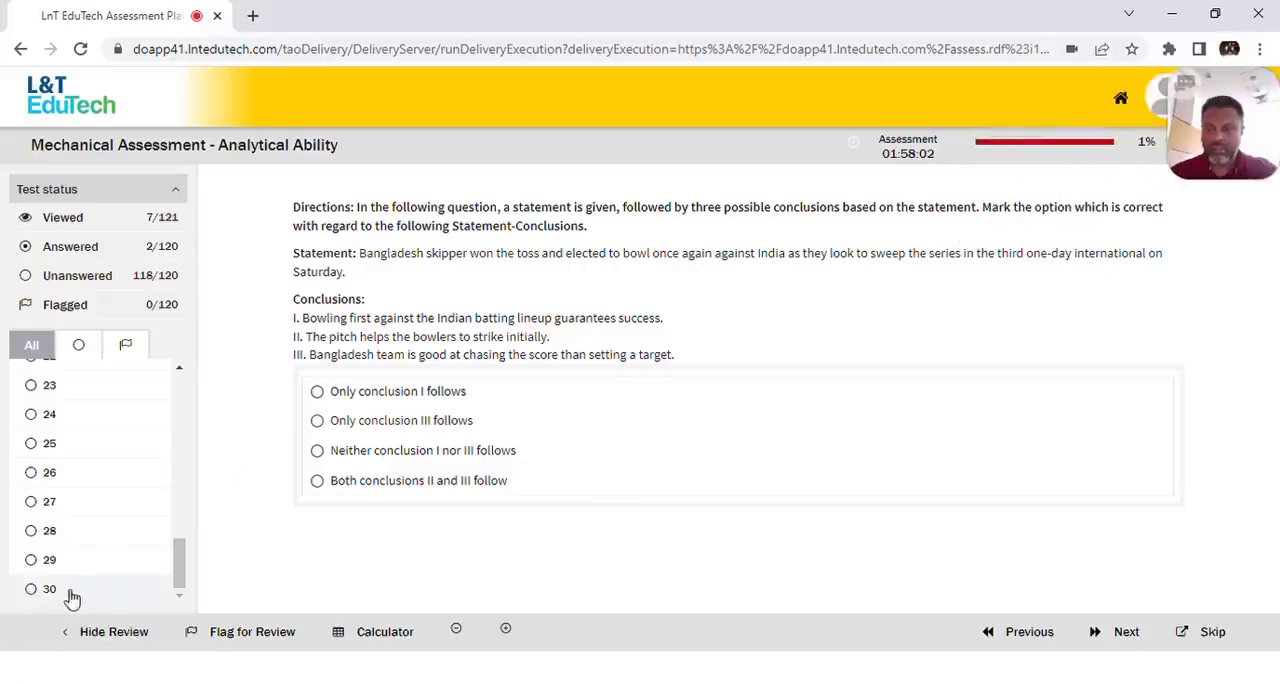
{"action": "left_click", "coordinate": [48, 588]}
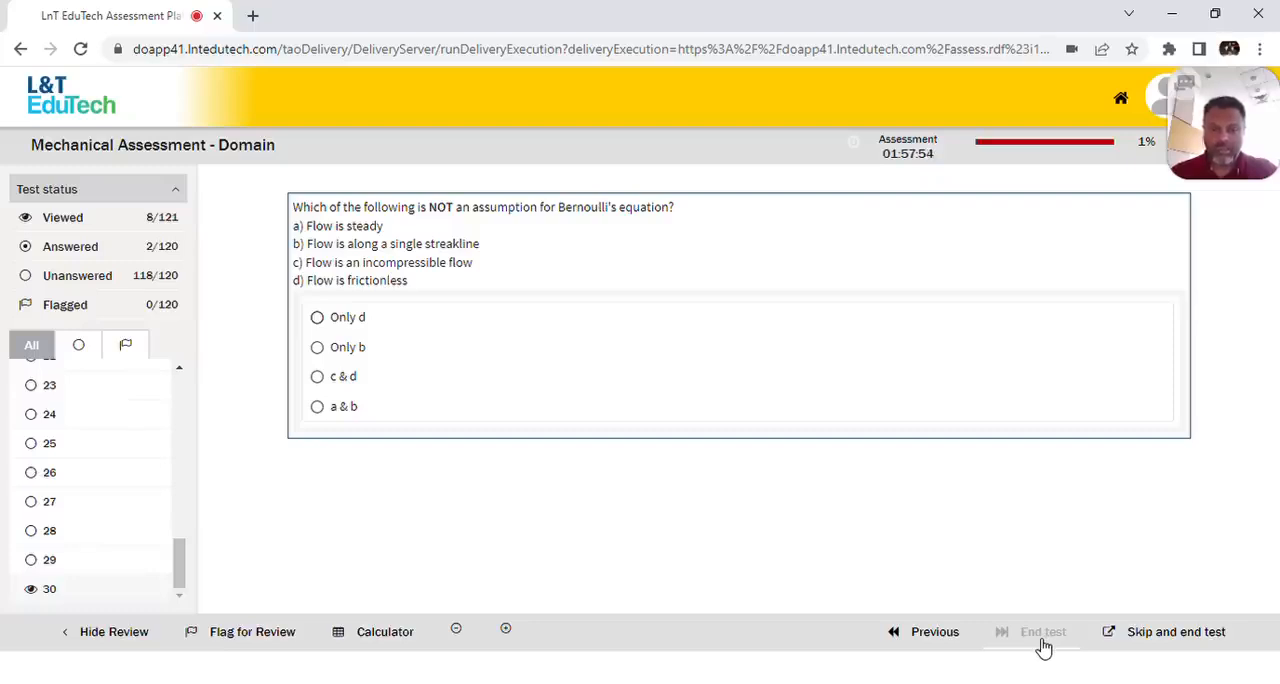
- End the test and confirm submission with 118 questions unanswered
{"action": "left_click", "coordinate": [1044, 632]}
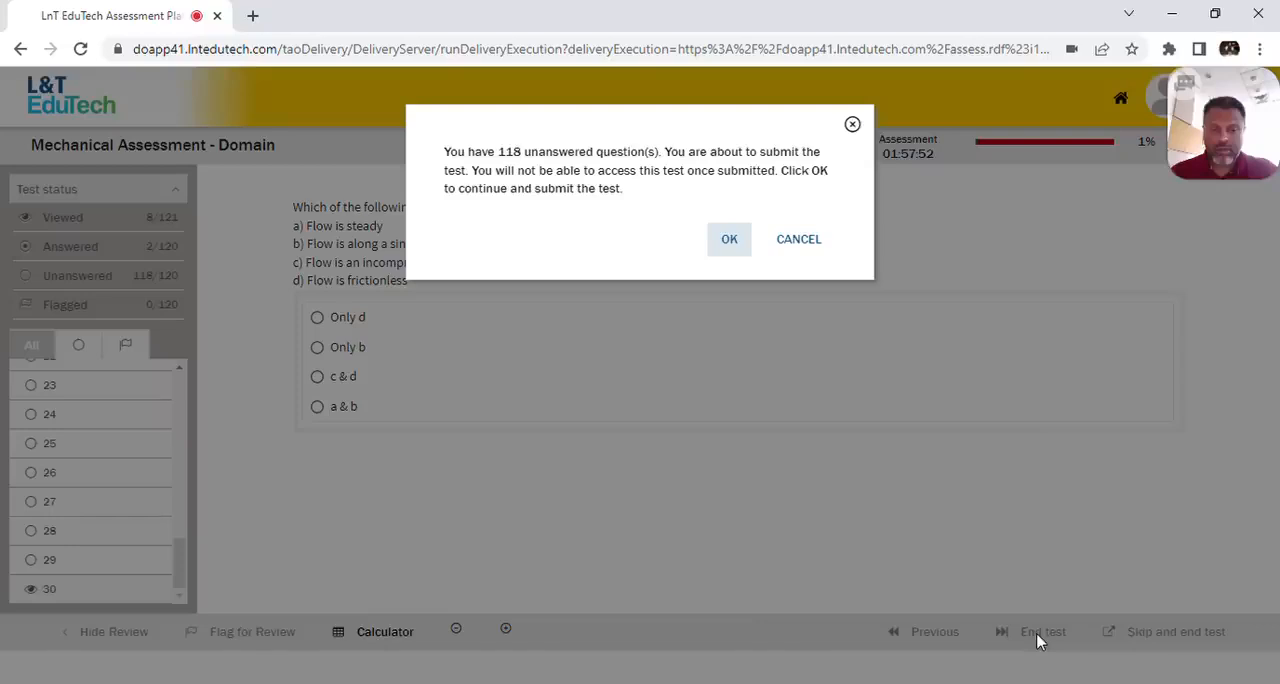
{"action": "mouse_move", "coordinate": [824, 206]}
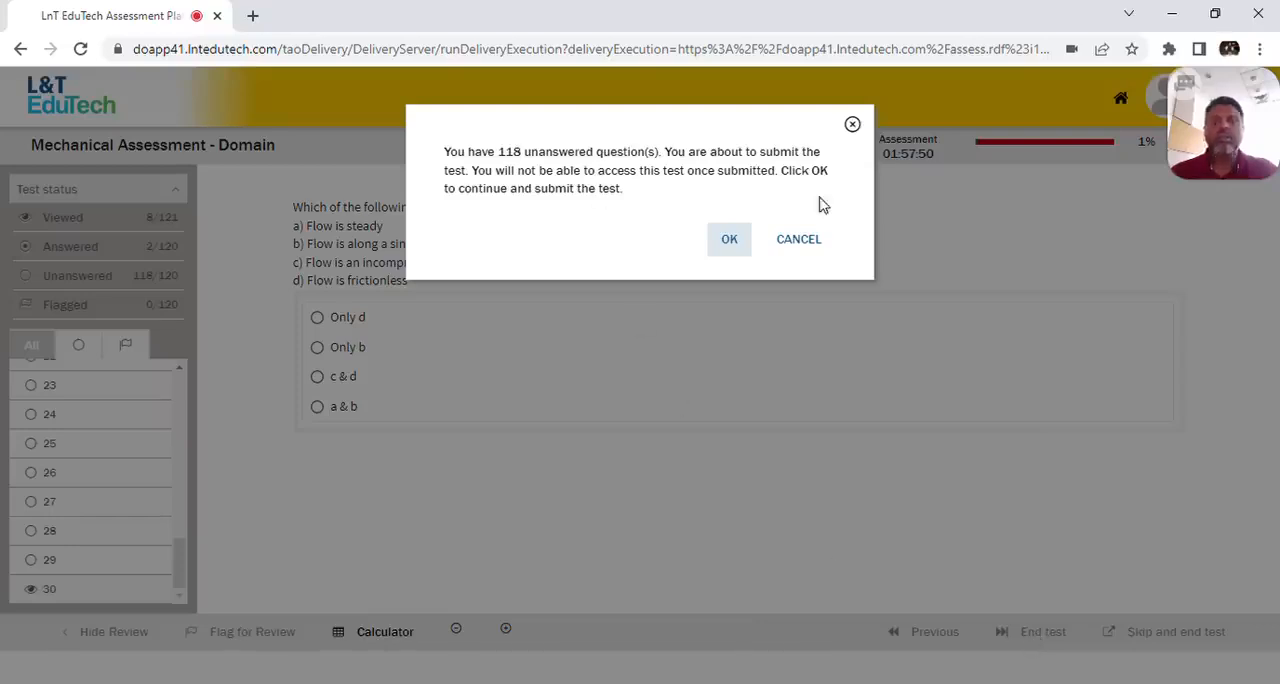
{"action": "mouse_move", "coordinate": [628, 164]}
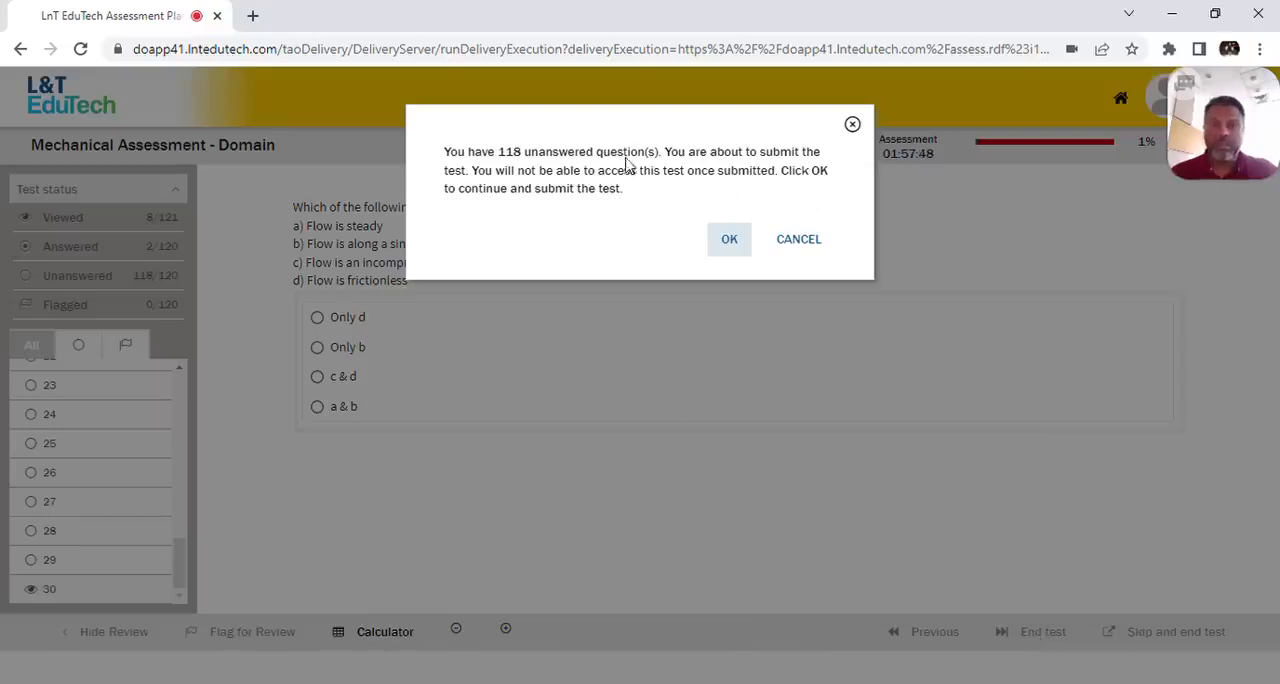
{"action": "mouse_move", "coordinate": [658, 160]}
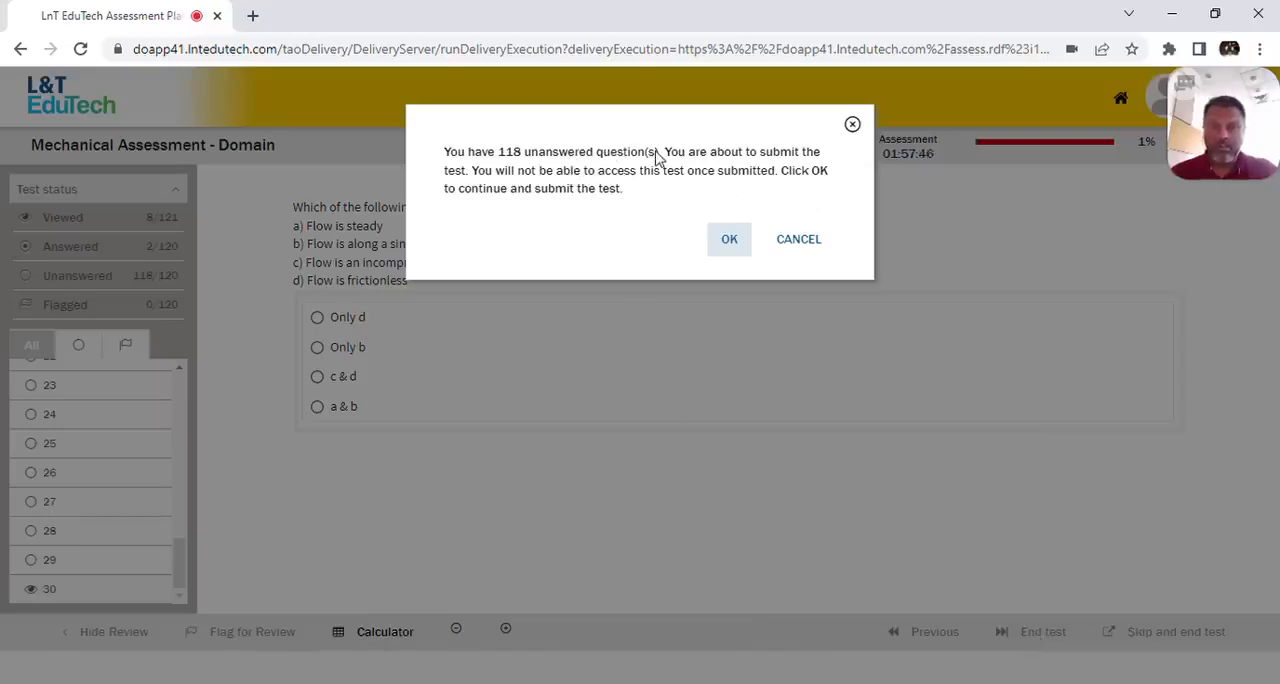
{"action": "mouse_move", "coordinate": [648, 190]}
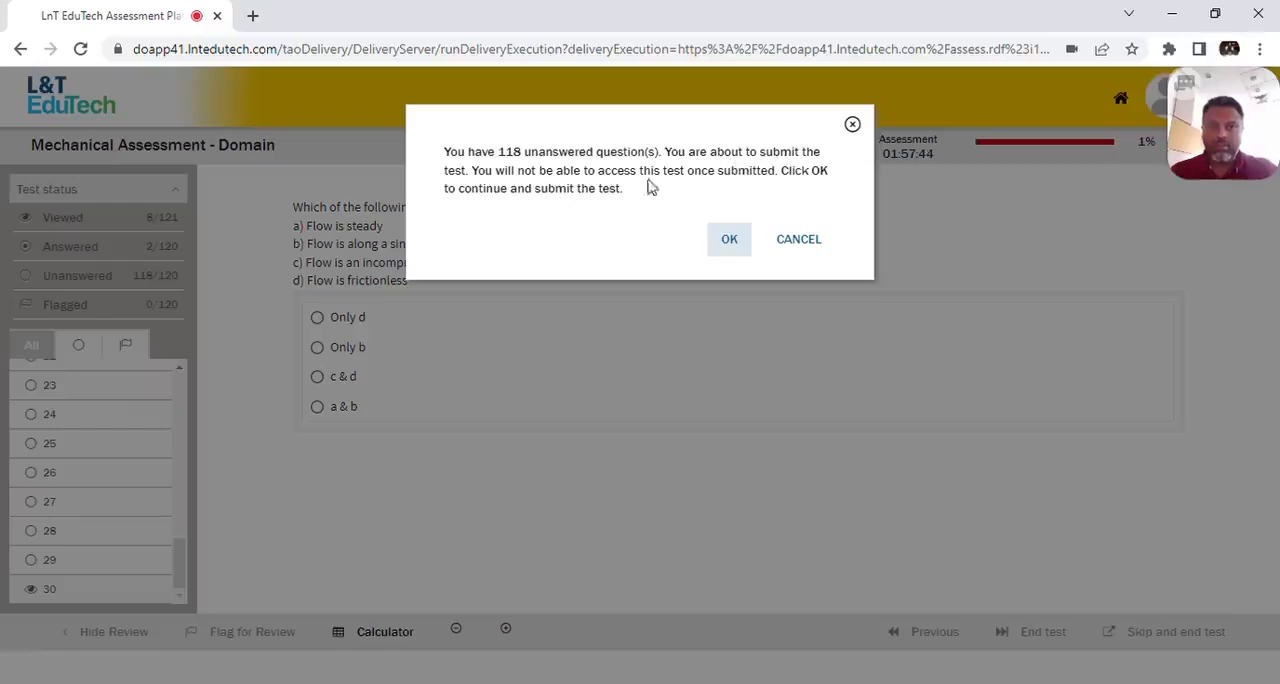
{"action": "mouse_move", "coordinate": [590, 214]}
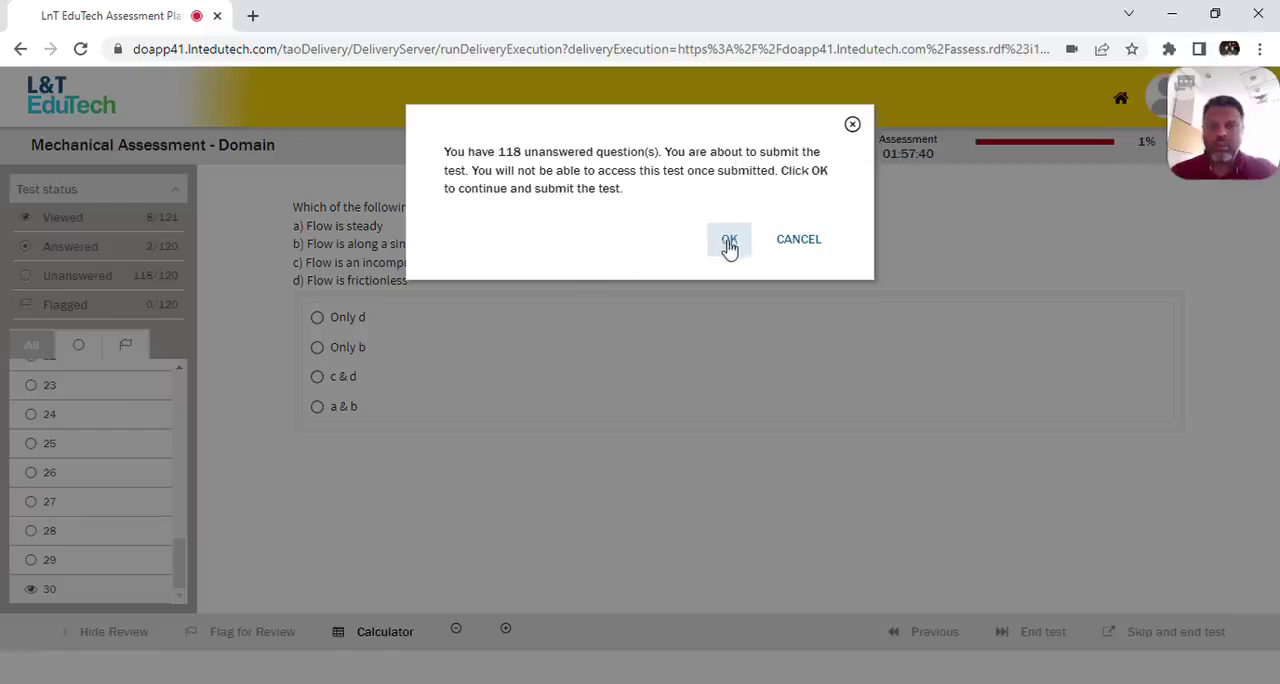
{"action": "left_click", "coordinate": [728, 240]}
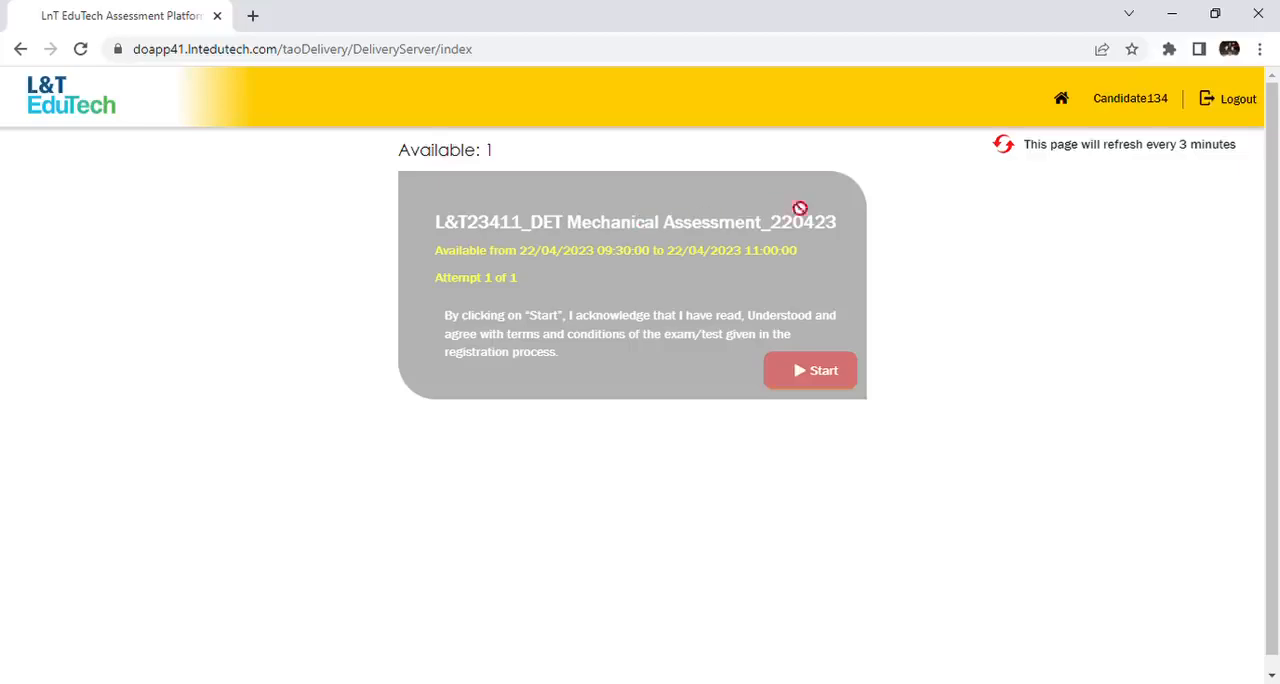
{"action": "mouse_move", "coordinate": [700, 432]}
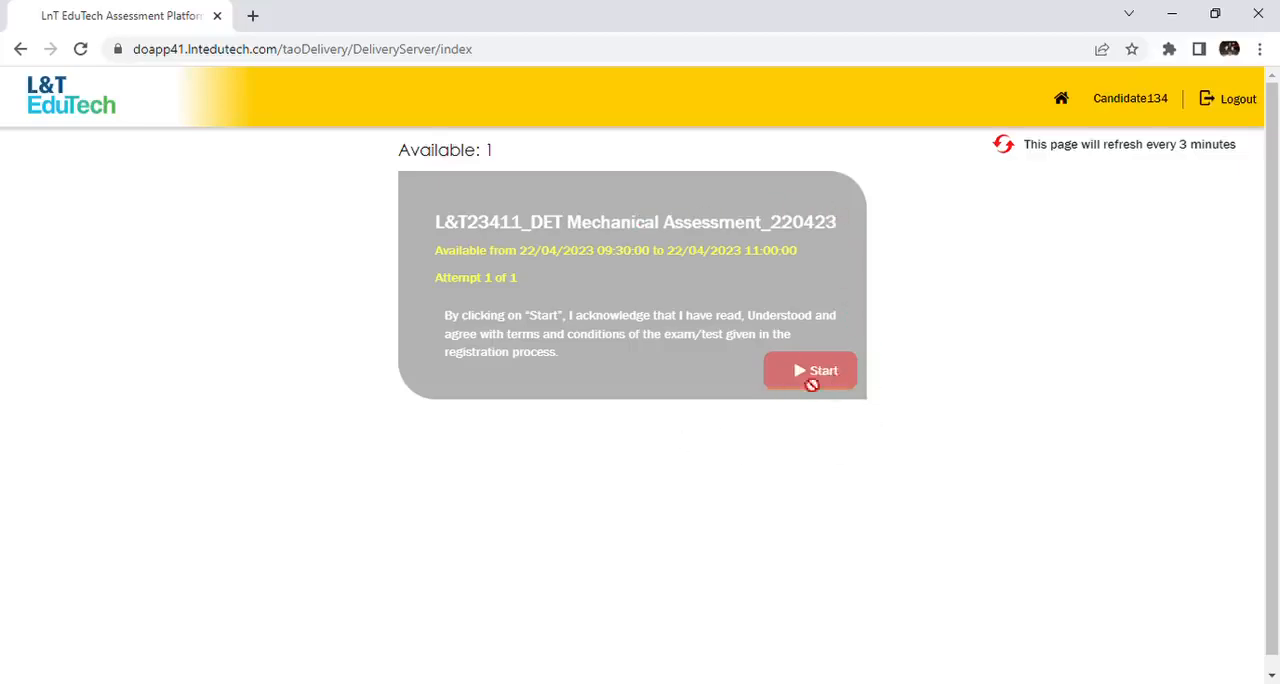
{"action": "mouse_move", "coordinate": [812, 390]}
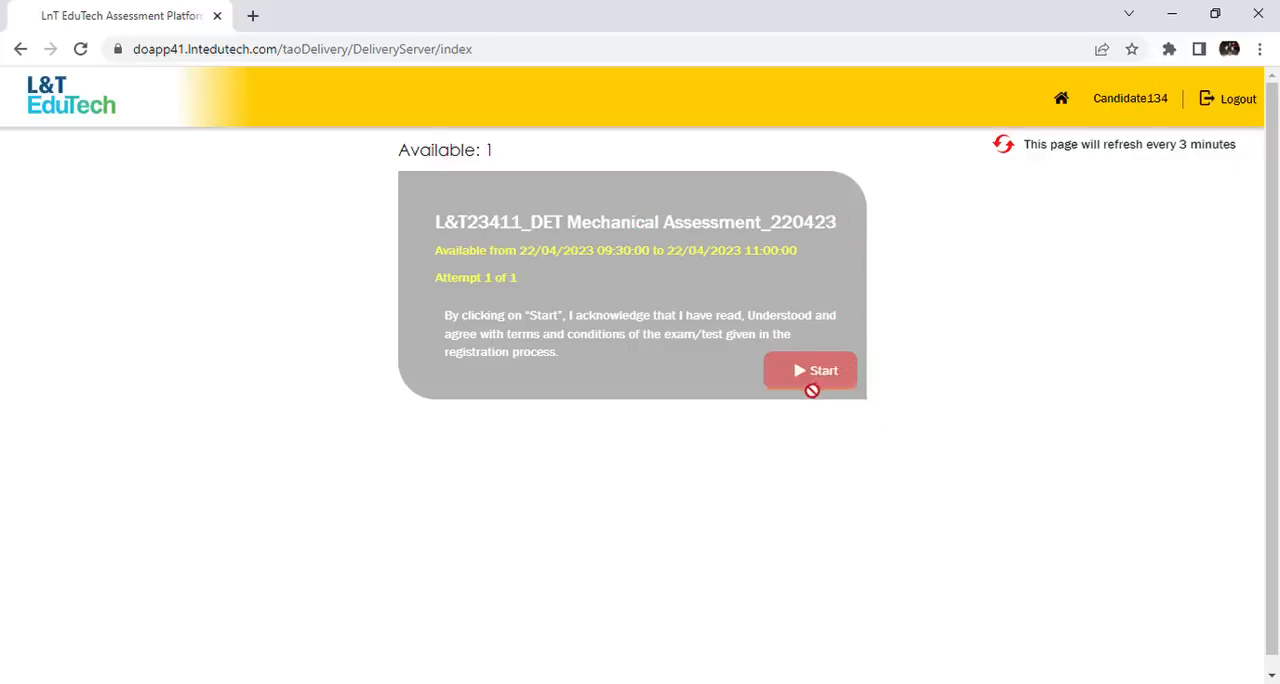
{"action": "mouse_move", "coordinate": [1238, 98]}
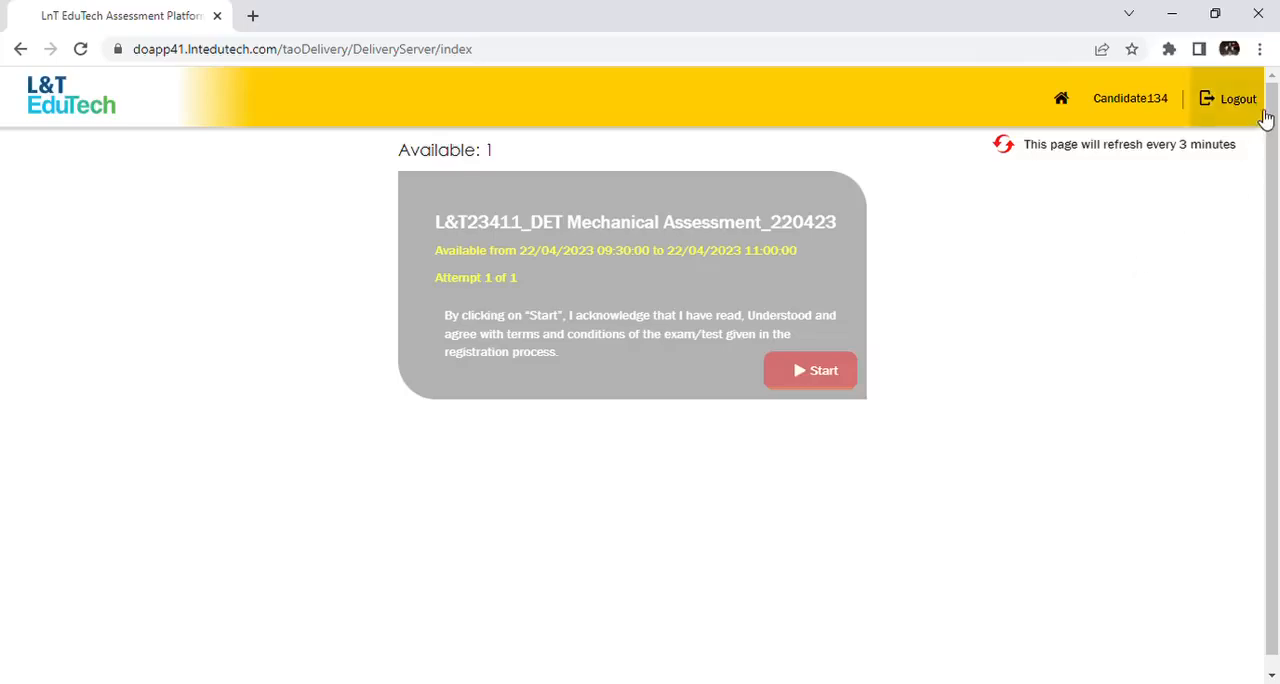
{"action": "mouse_move", "coordinate": [1260, 108]}
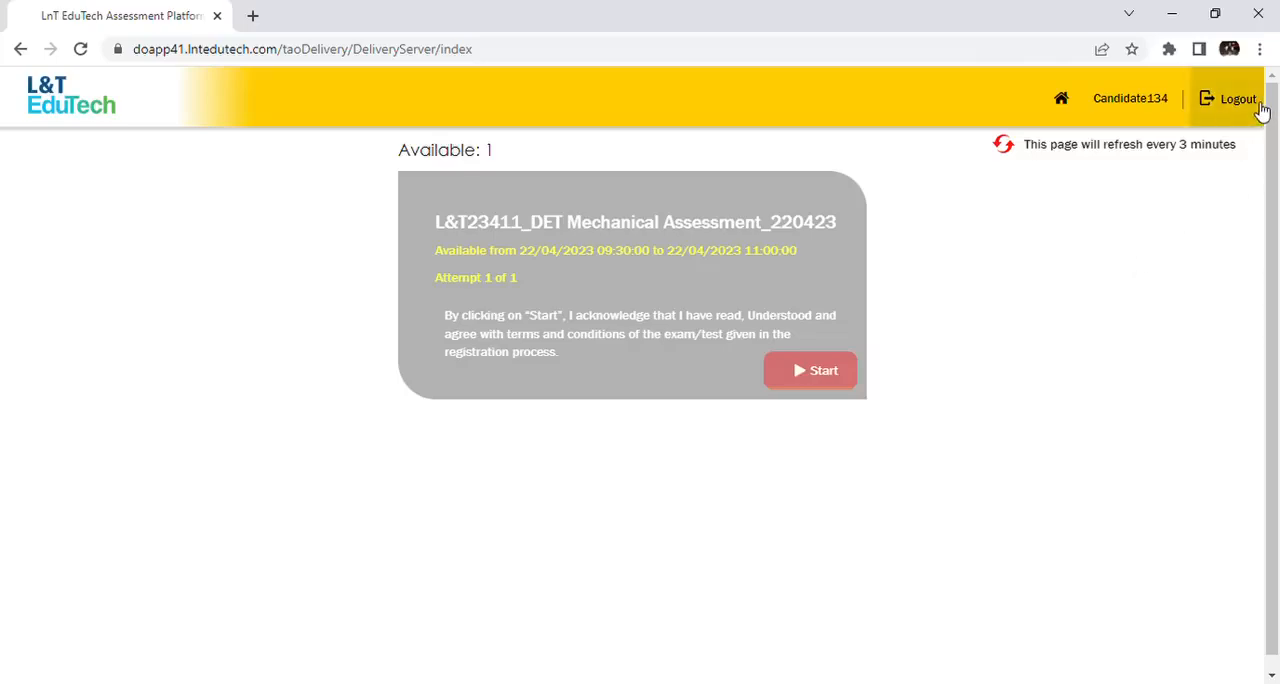
- Log out of the candidate account, returning to the sign-in page
{"action": "left_click", "coordinate": [1238, 98]}
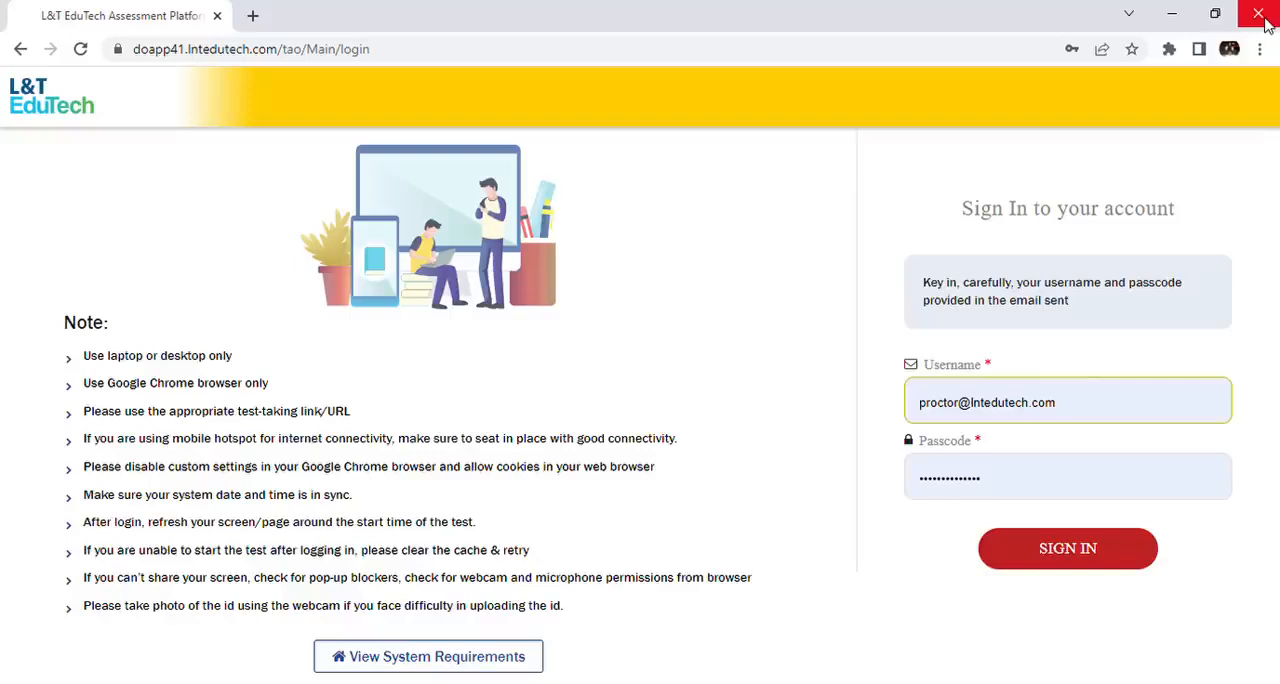
{"action": "mouse_move", "coordinate": [1198, 100]}
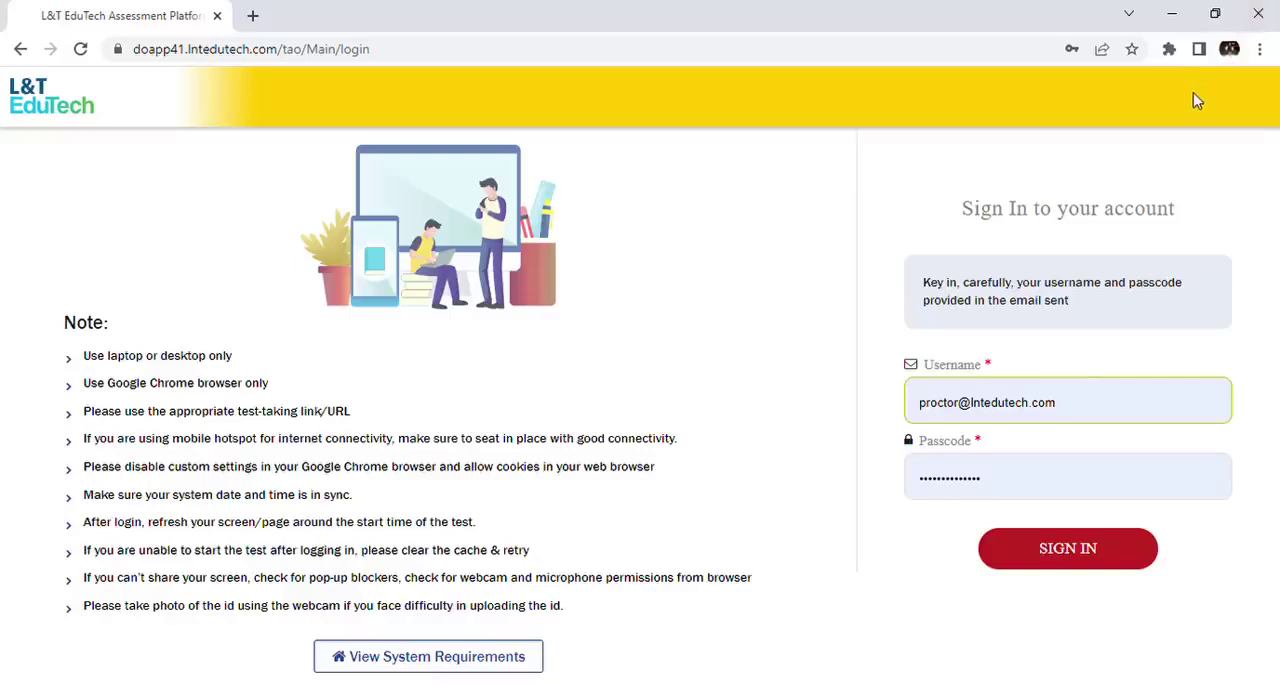